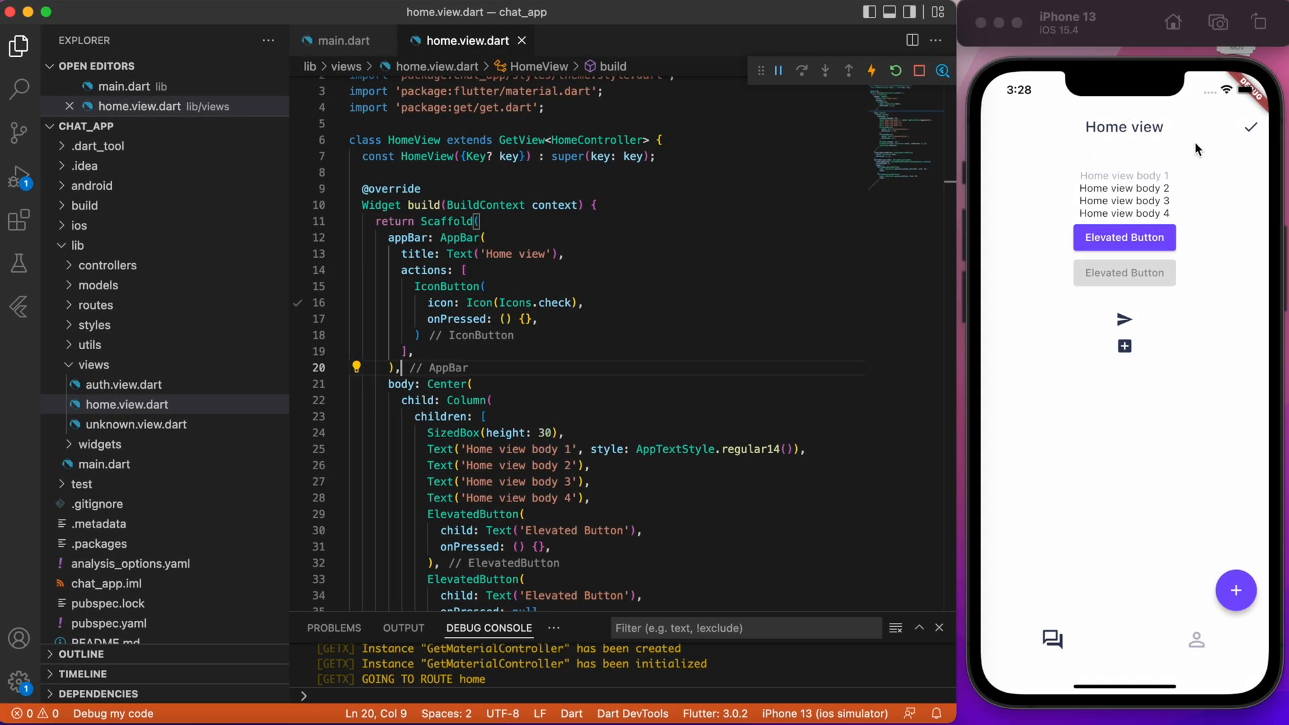
mouse_move(1038, 330)
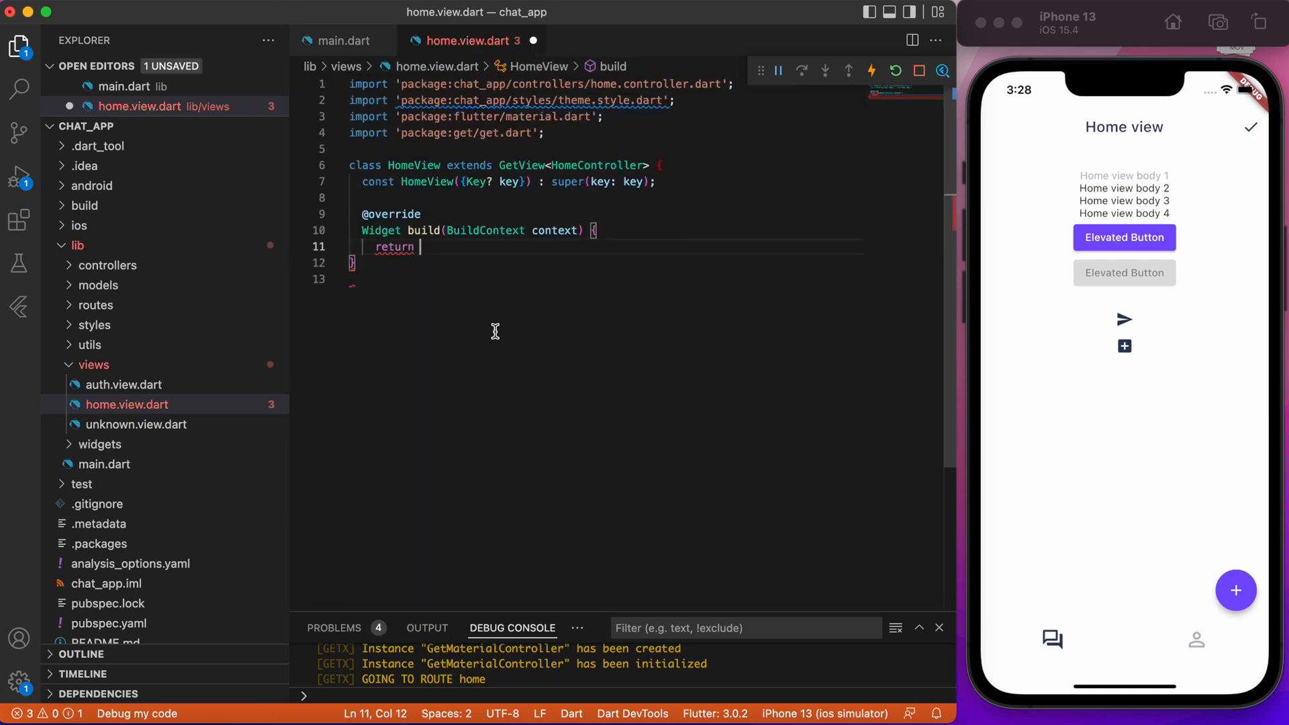
Reduce the home view's build to return an empty Scaffold() and save to hot reload
type("Scaffold();")
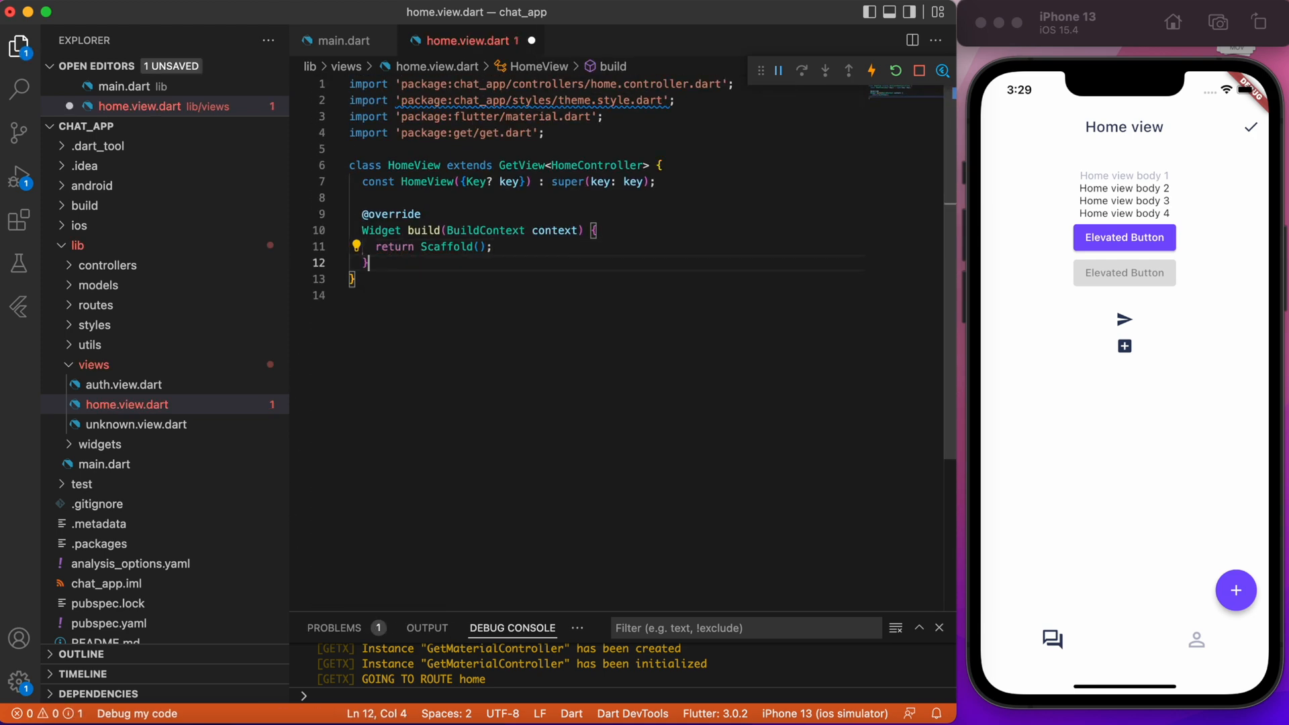
key("cmd+s")
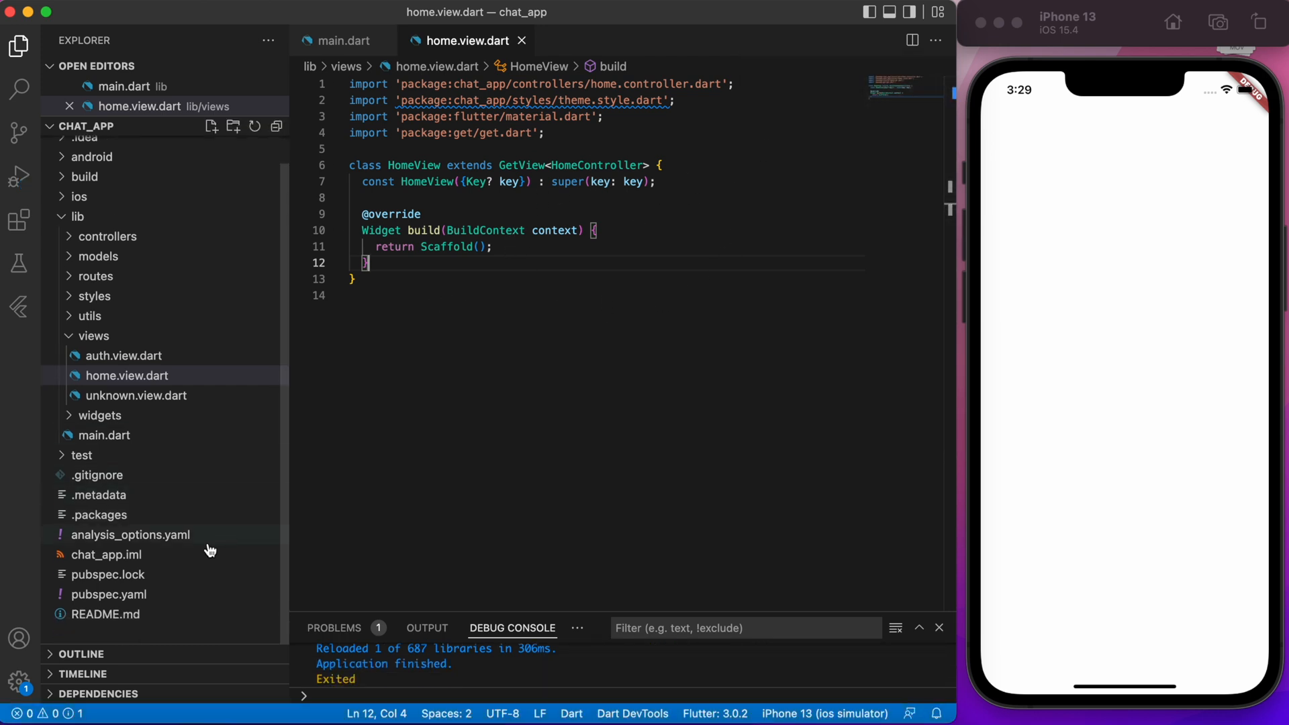
Add firebase_core: ^1.17.1 under the get dependency in pubspec.yaml
left_click(107, 593)
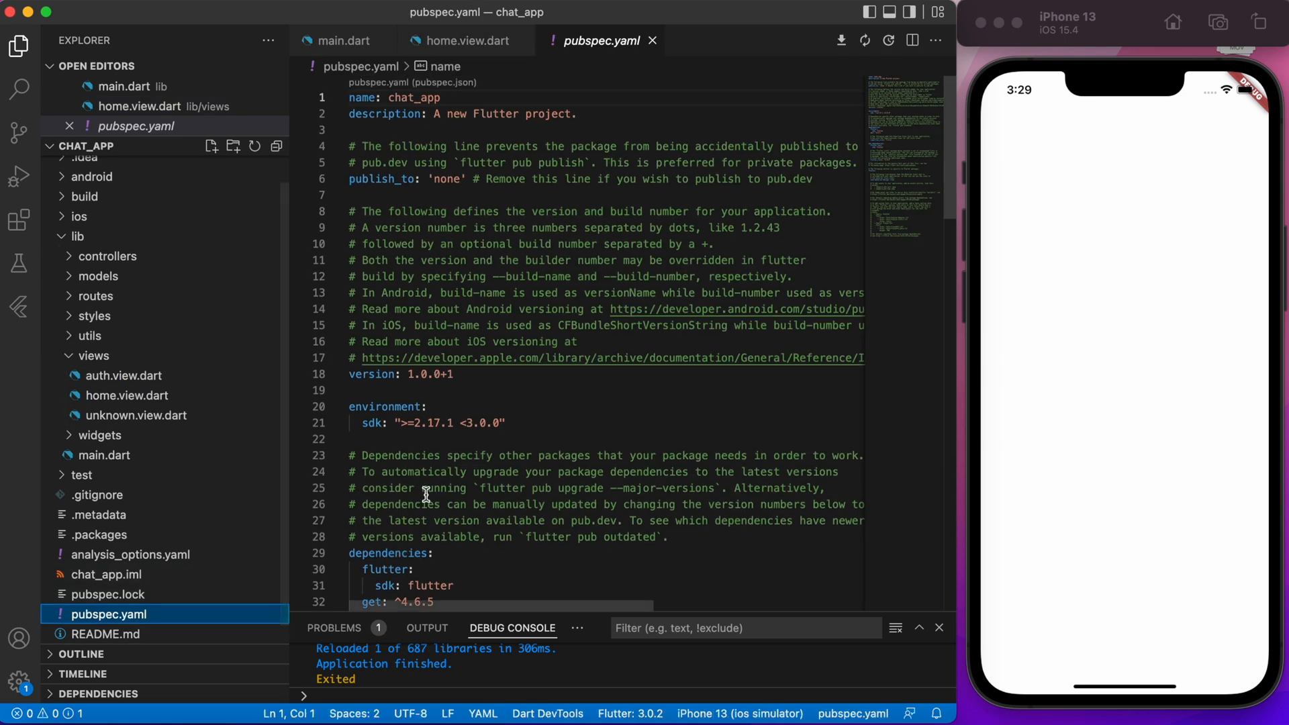
left_click(446, 385)
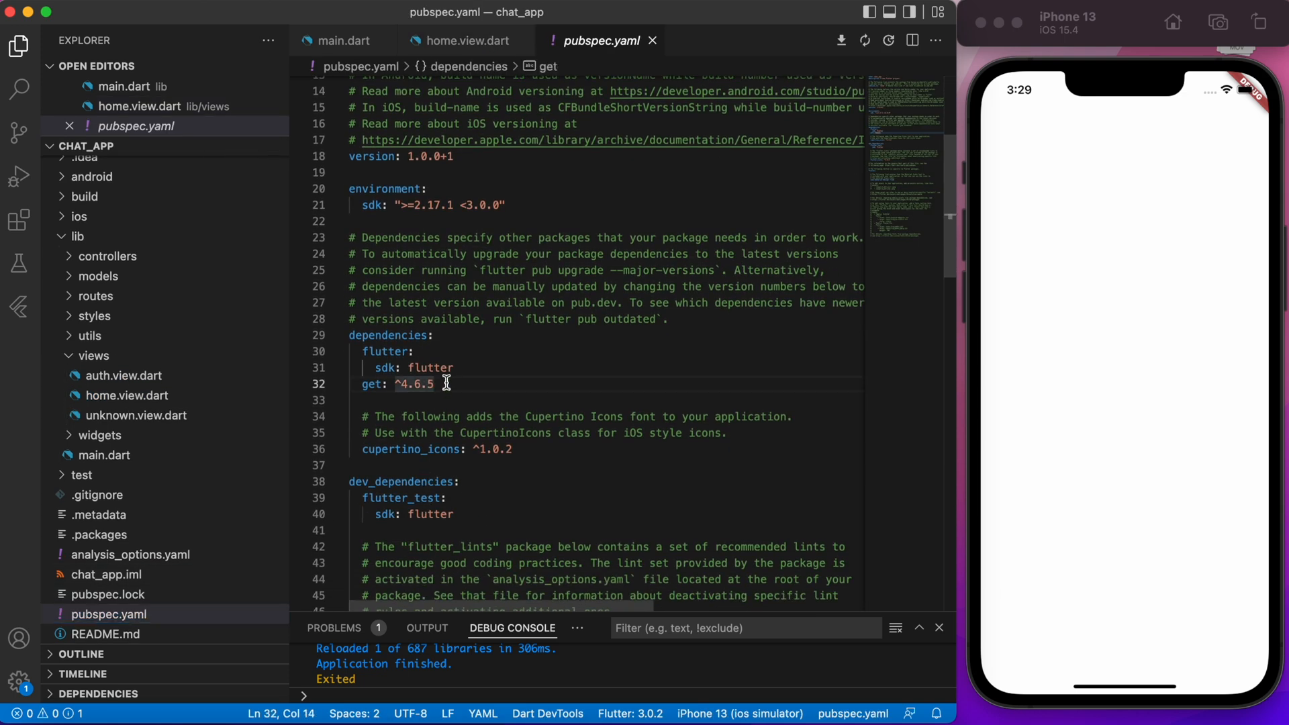
type("firebase_core: ^1.17.1")
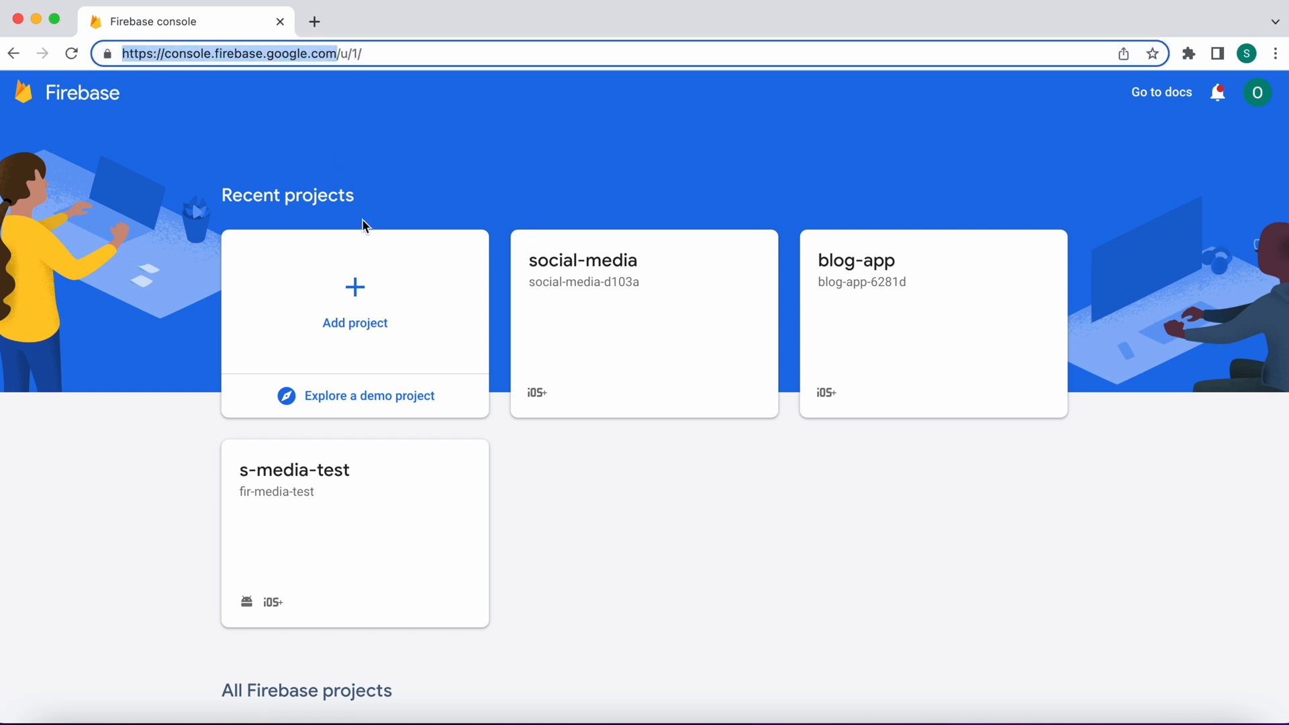
Begin a new Firebase project named chat-app and continue past naming
left_click(355, 302)
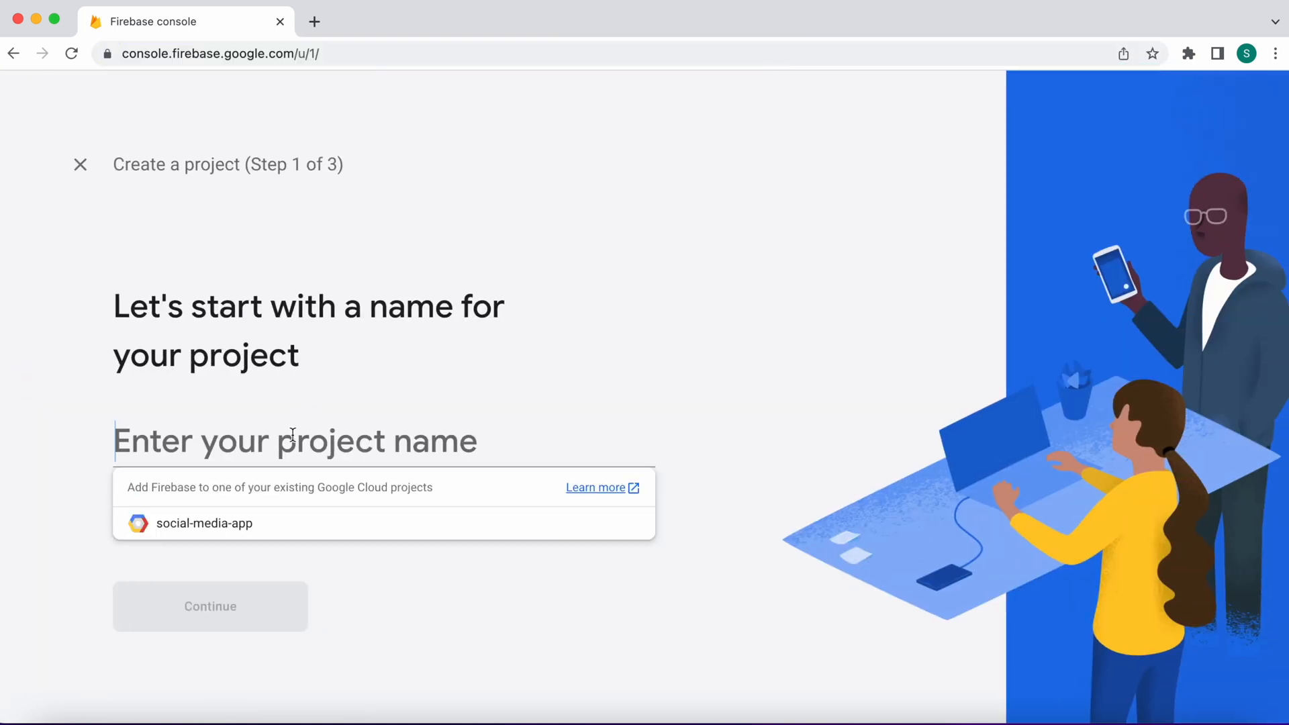
type("chat-a")
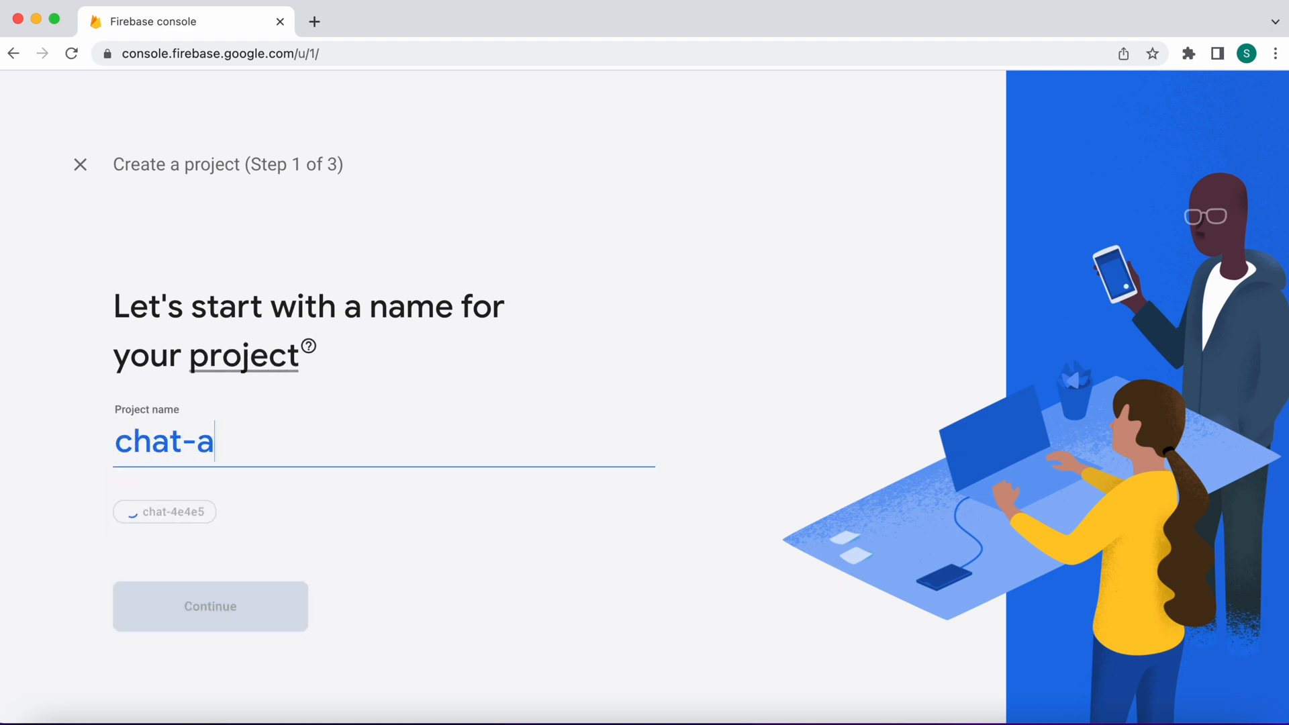
type("pp")
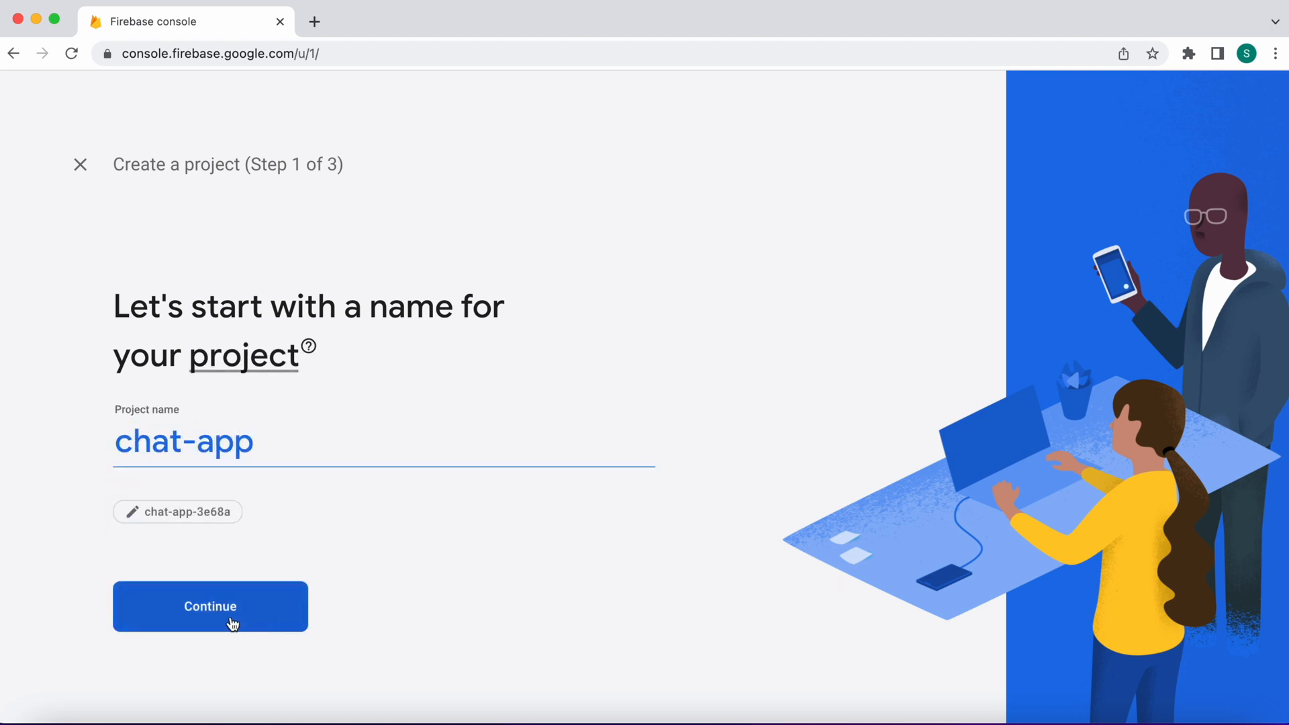
left_click(210, 605)
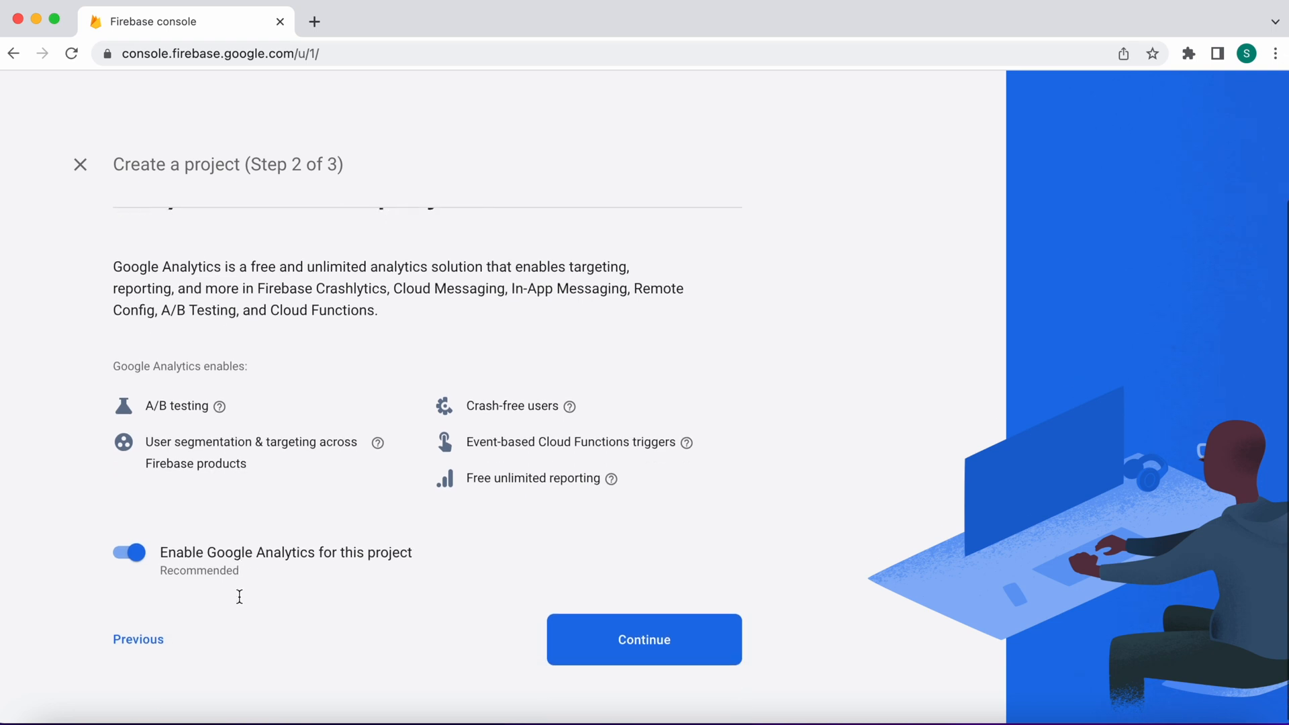
Disable Google Analytics, create the chat-app project and go to its overview
left_click(129, 552)
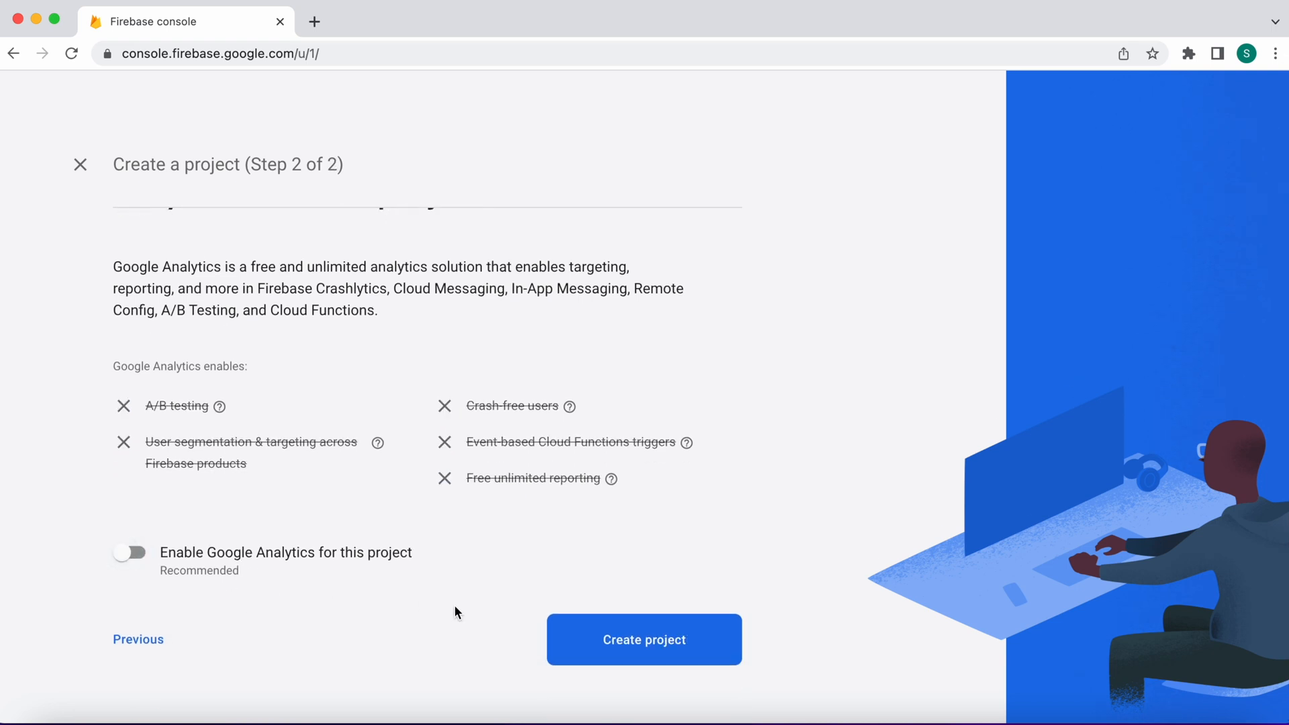
left_click(643, 640)
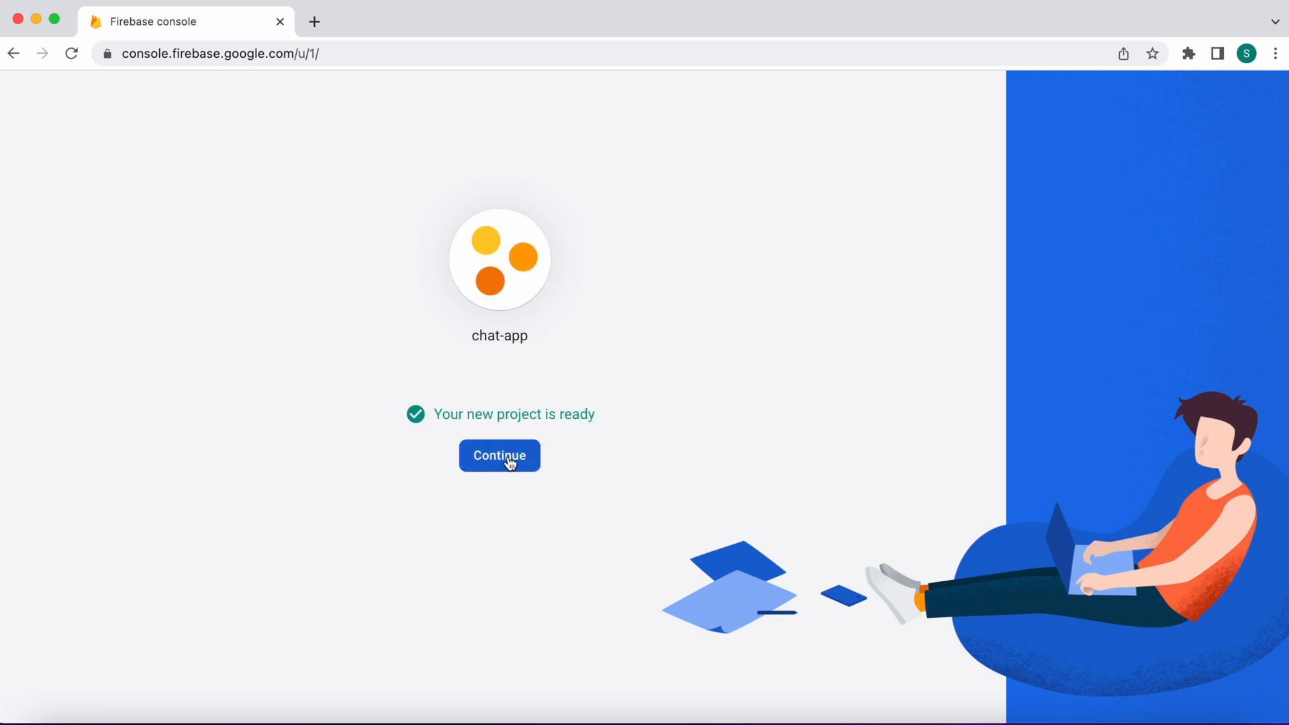
left_click(500, 456)
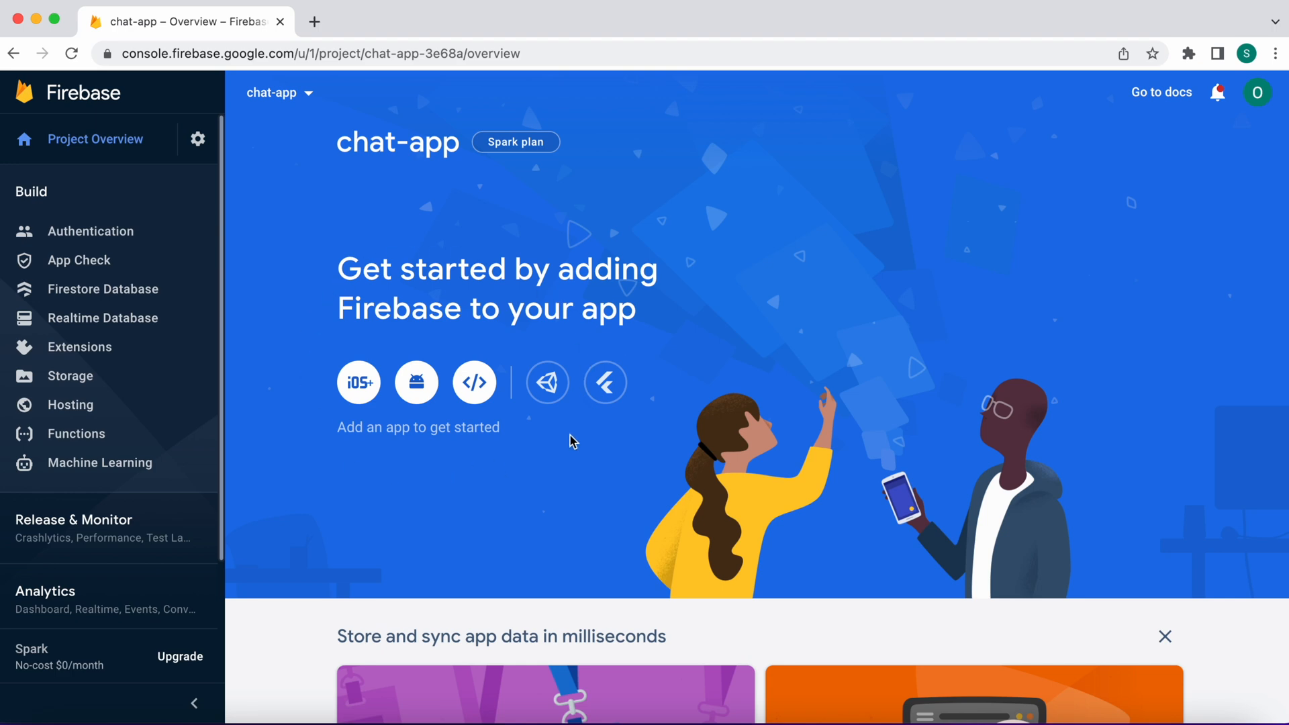
mouse_move(359, 383)
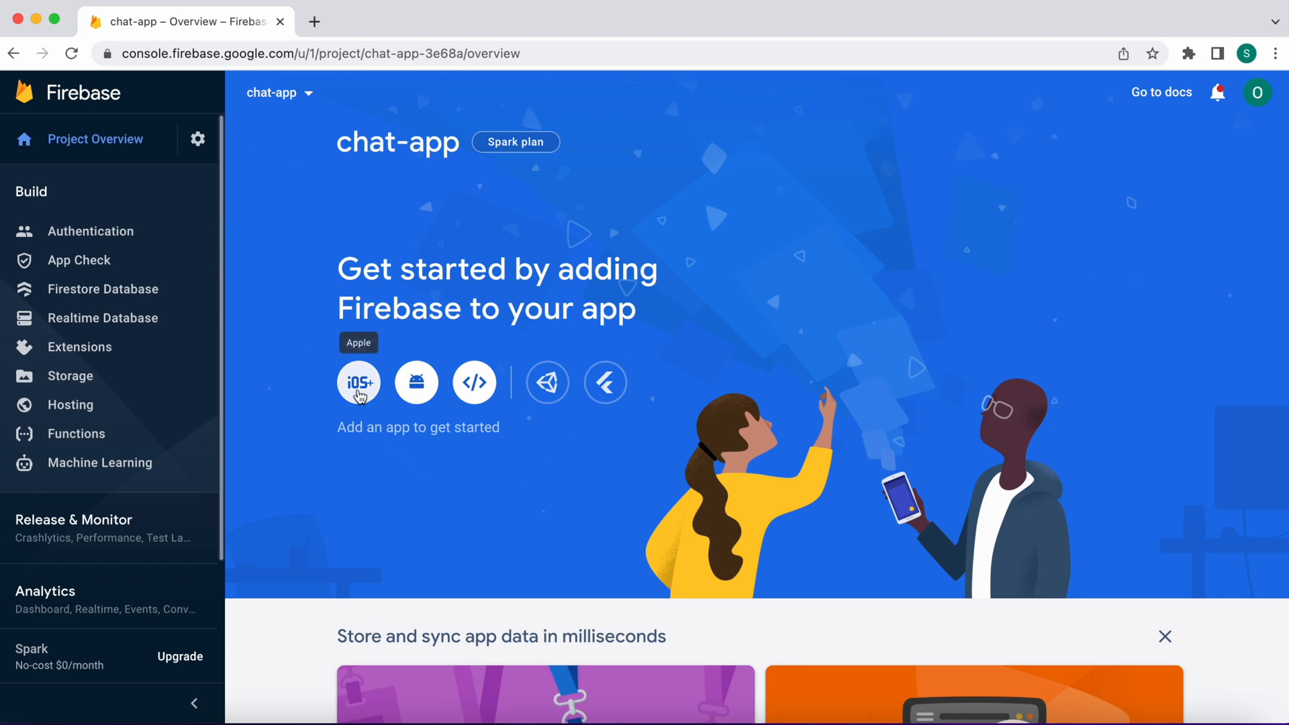
Register an Apple app with bundle ID com.oflutter.chatapp and nickname Chat App iOS
left_click(359, 383)
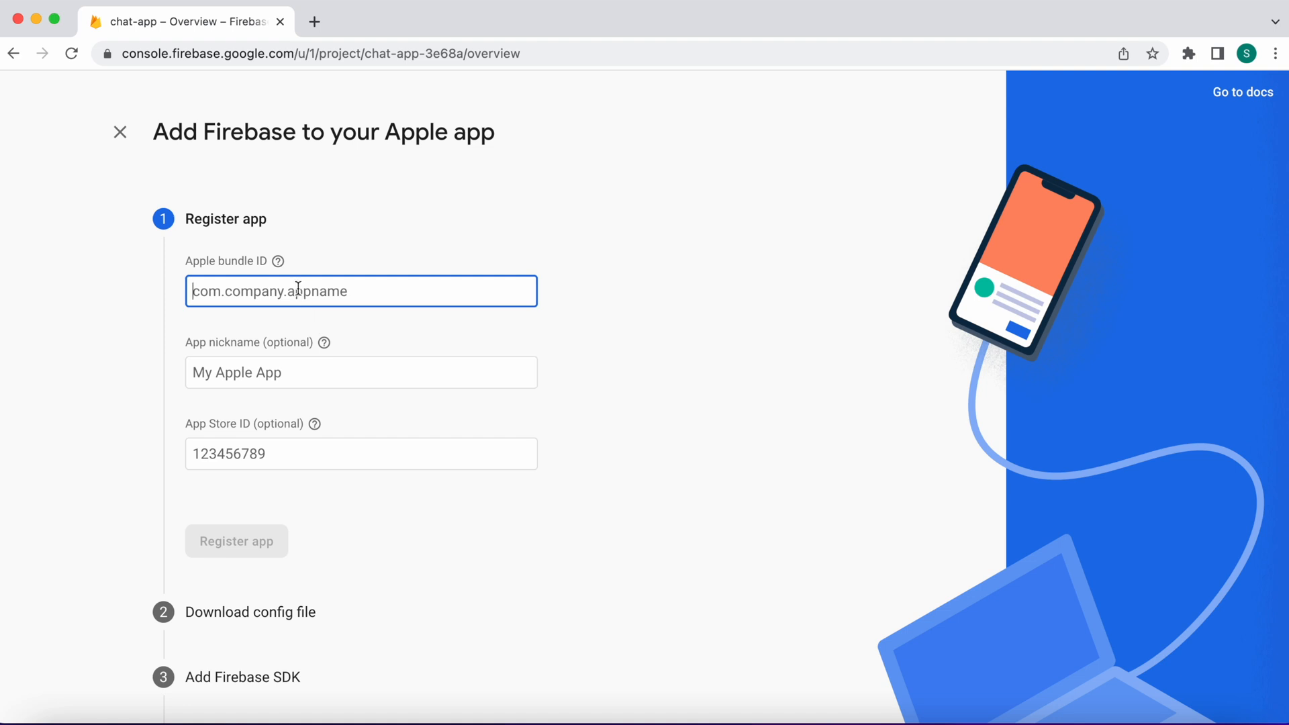
type("com.oflut")
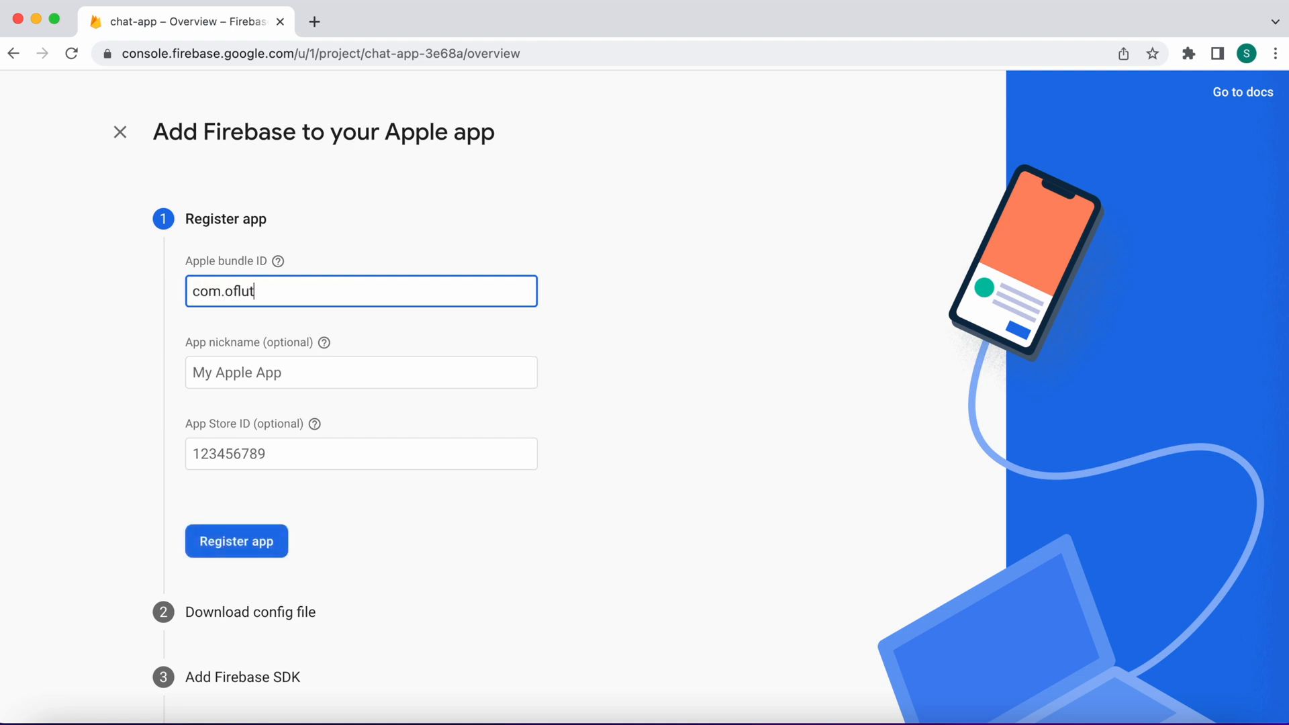
type("ter.")
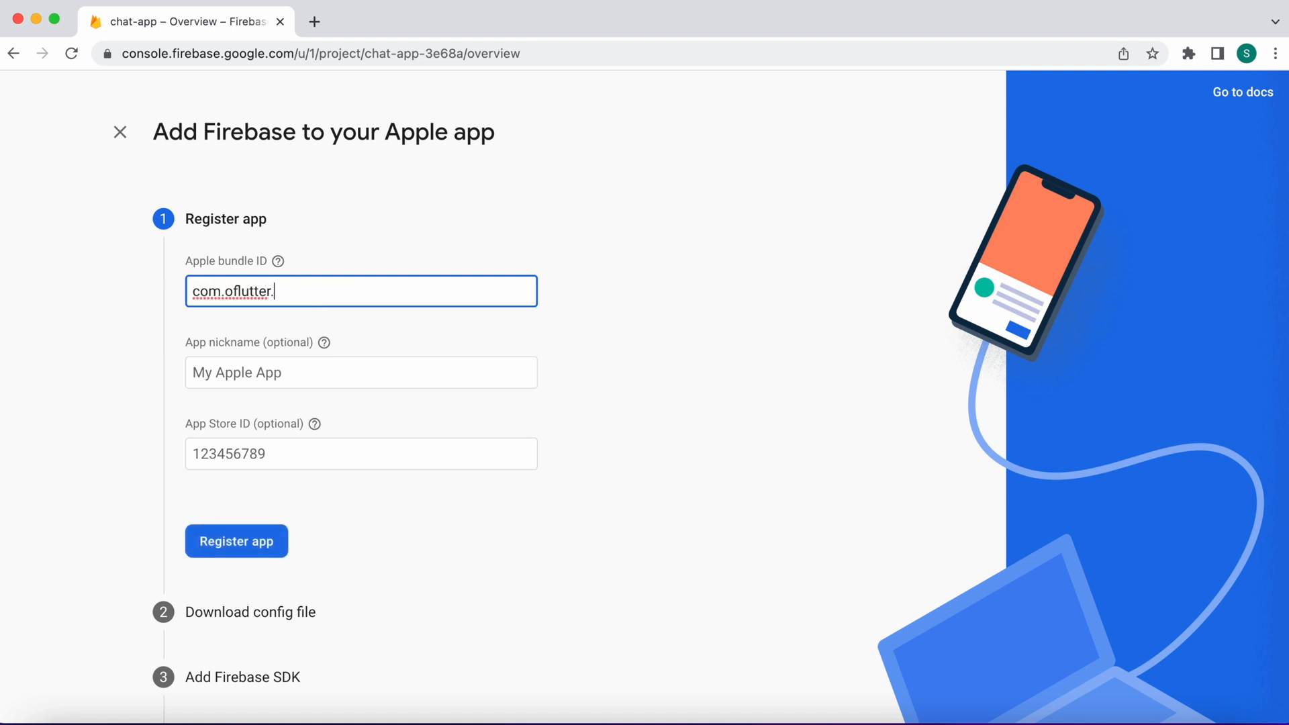
type("chatapp")
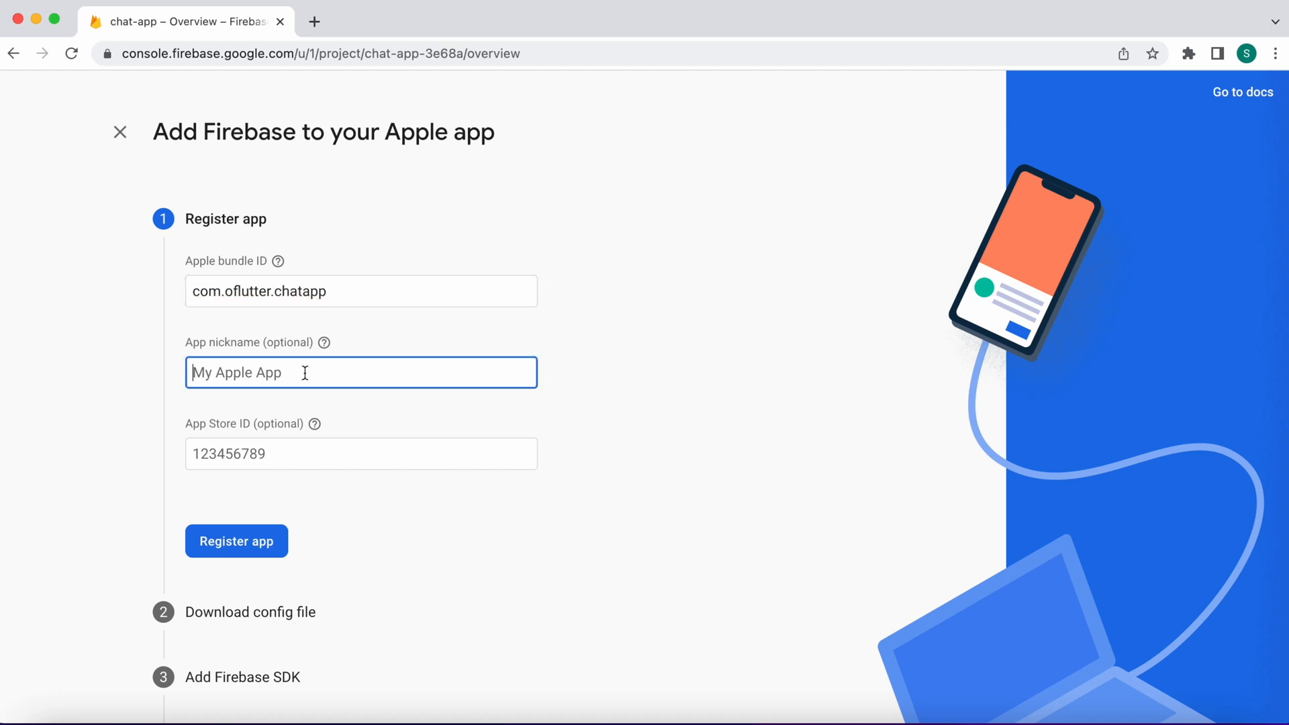
type("Chat App iOS")
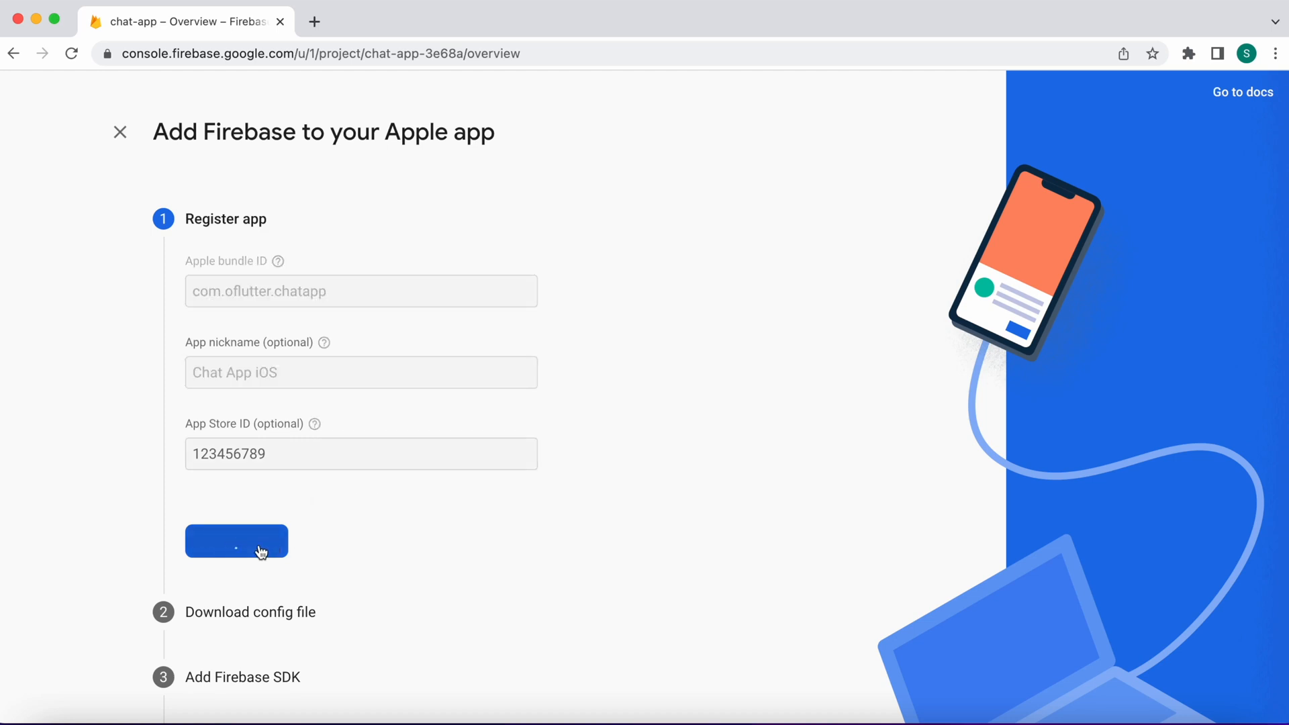
left_click(236, 541)
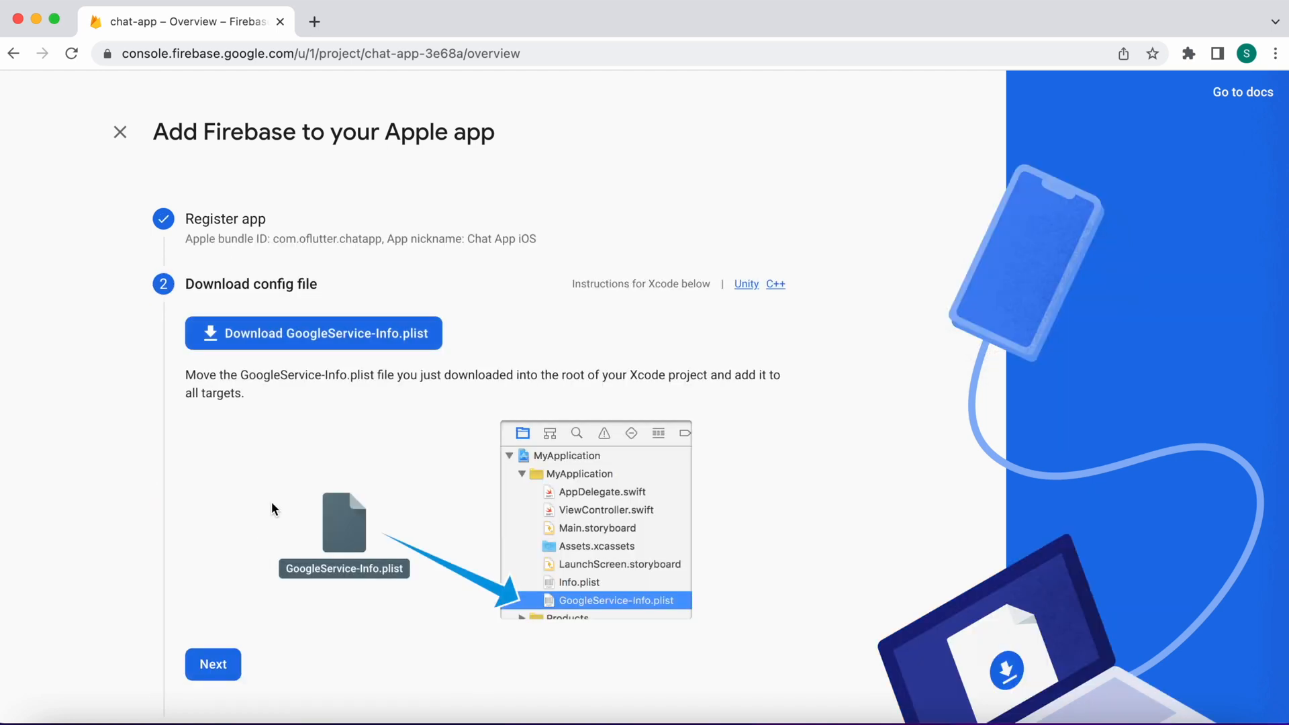
Download the GoogleService-Info.plist config file for the Apple app
left_click(313, 333)
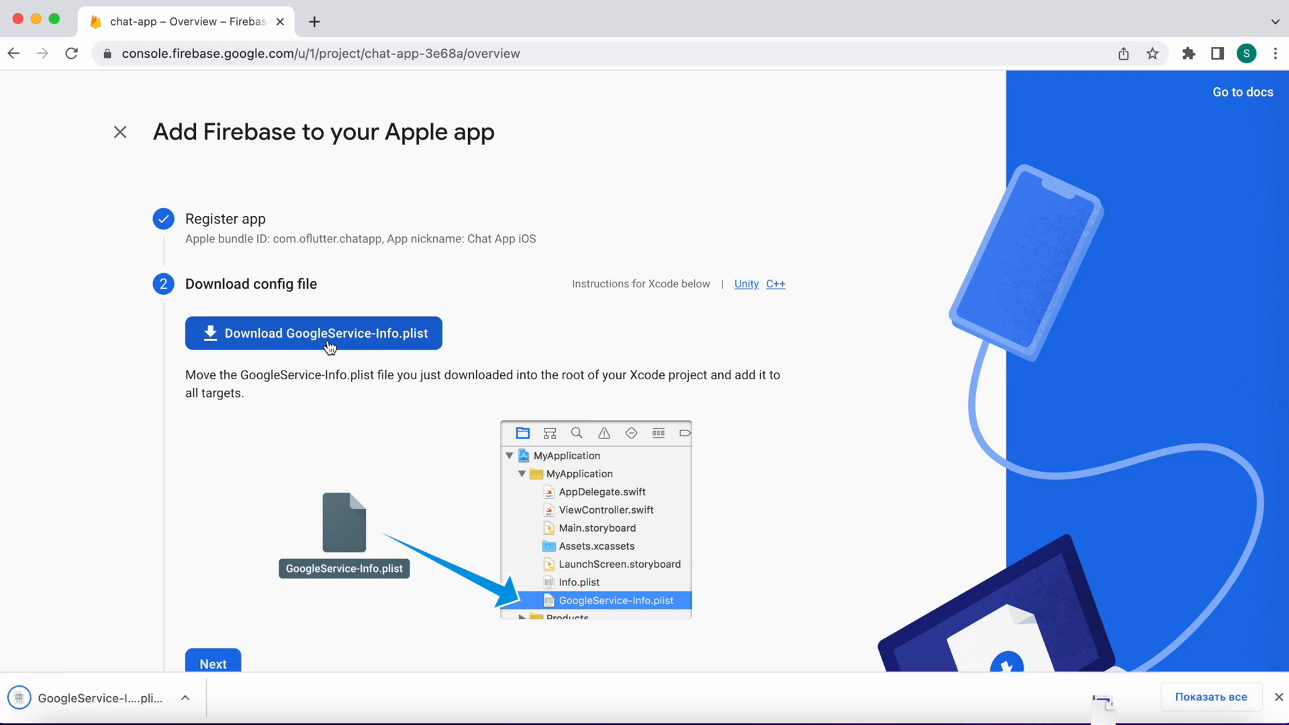
mouse_move(572, 500)
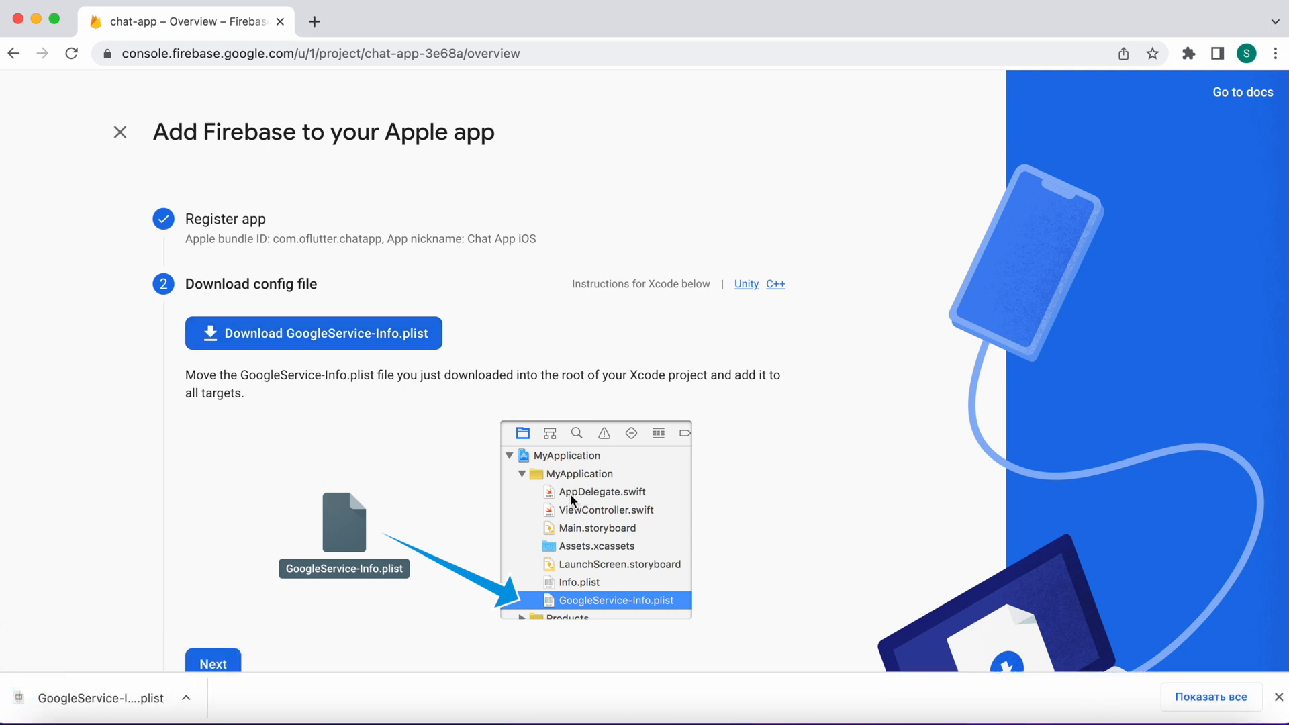
mouse_move(646, 499)
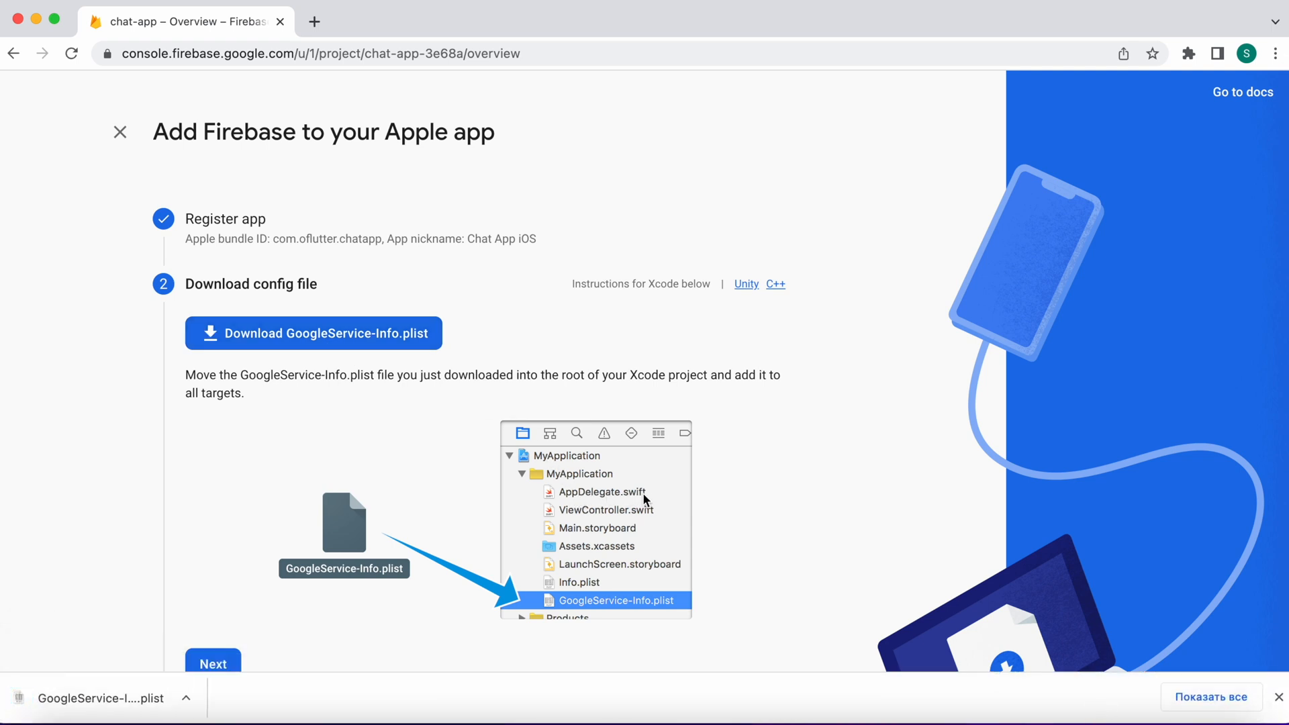
mouse_move(486, 511)
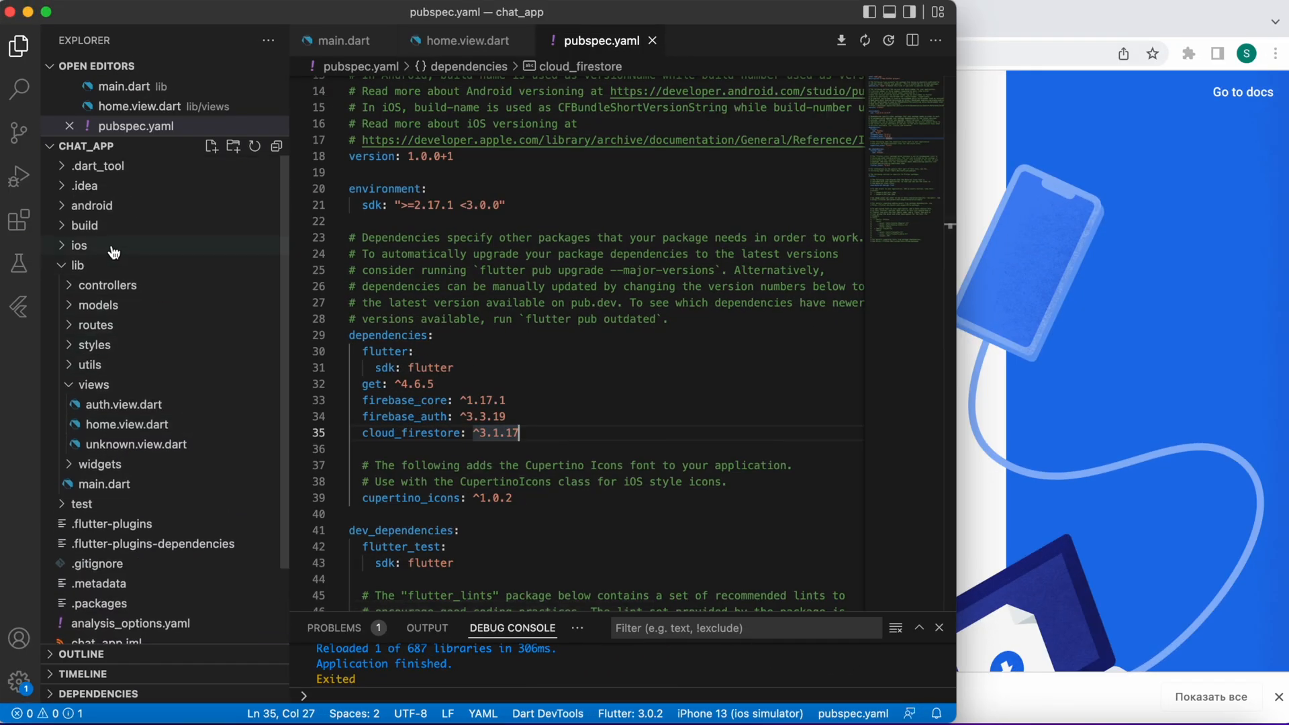
Open the project's ios folder in Xcode from the Explorer context menu
right_click(79, 244)
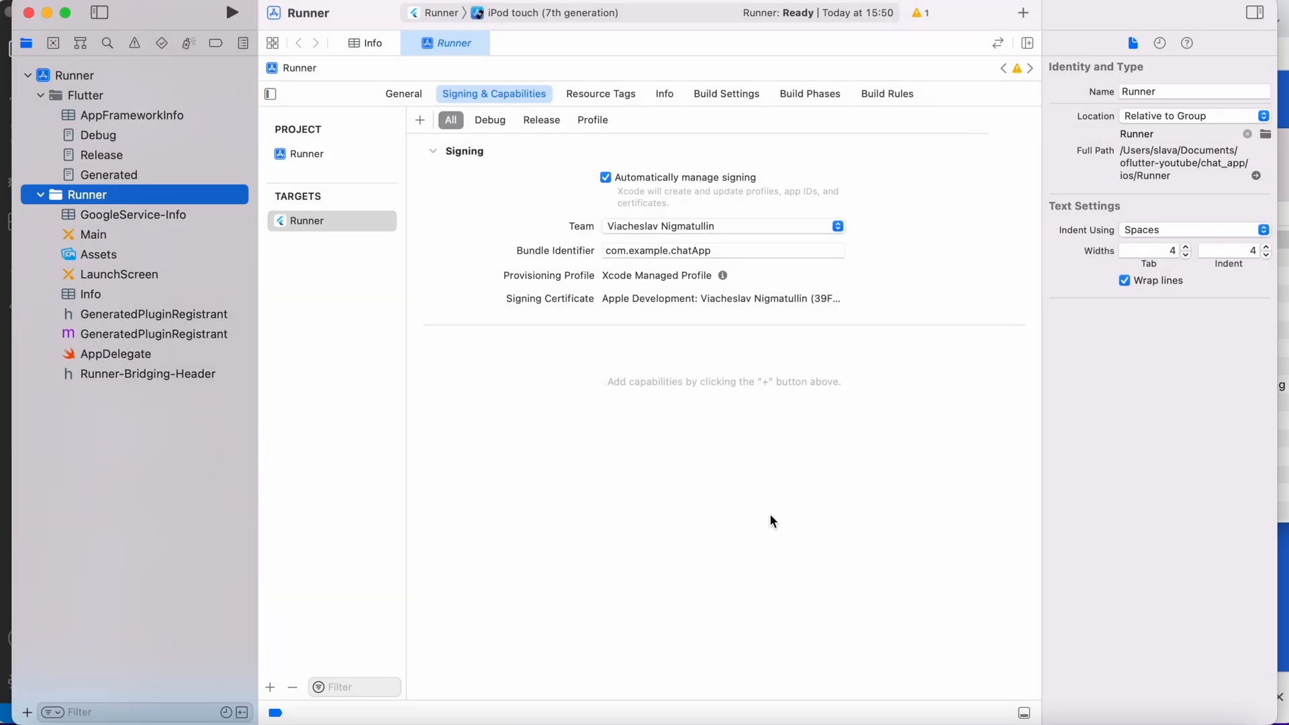
Add a Runner URL type whose scheme is the GoogleService-Info reversed client ID
left_click(133, 215)
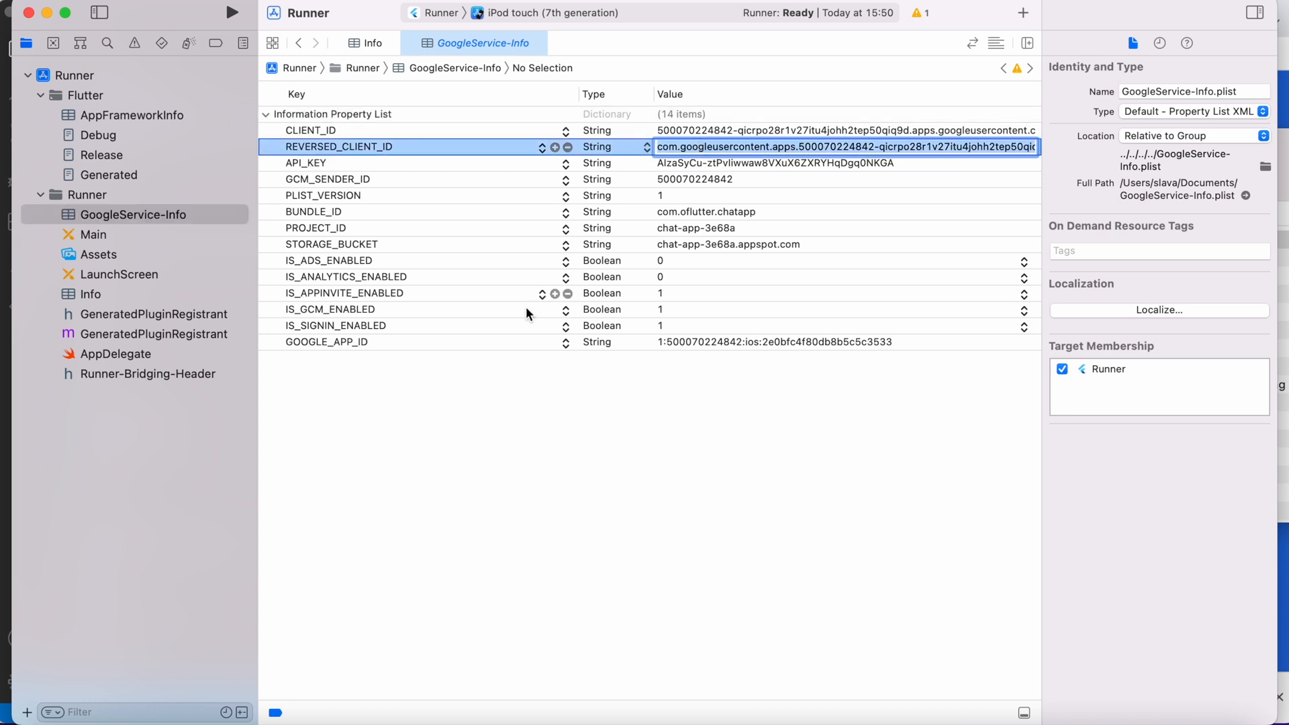
left_click(74, 75)
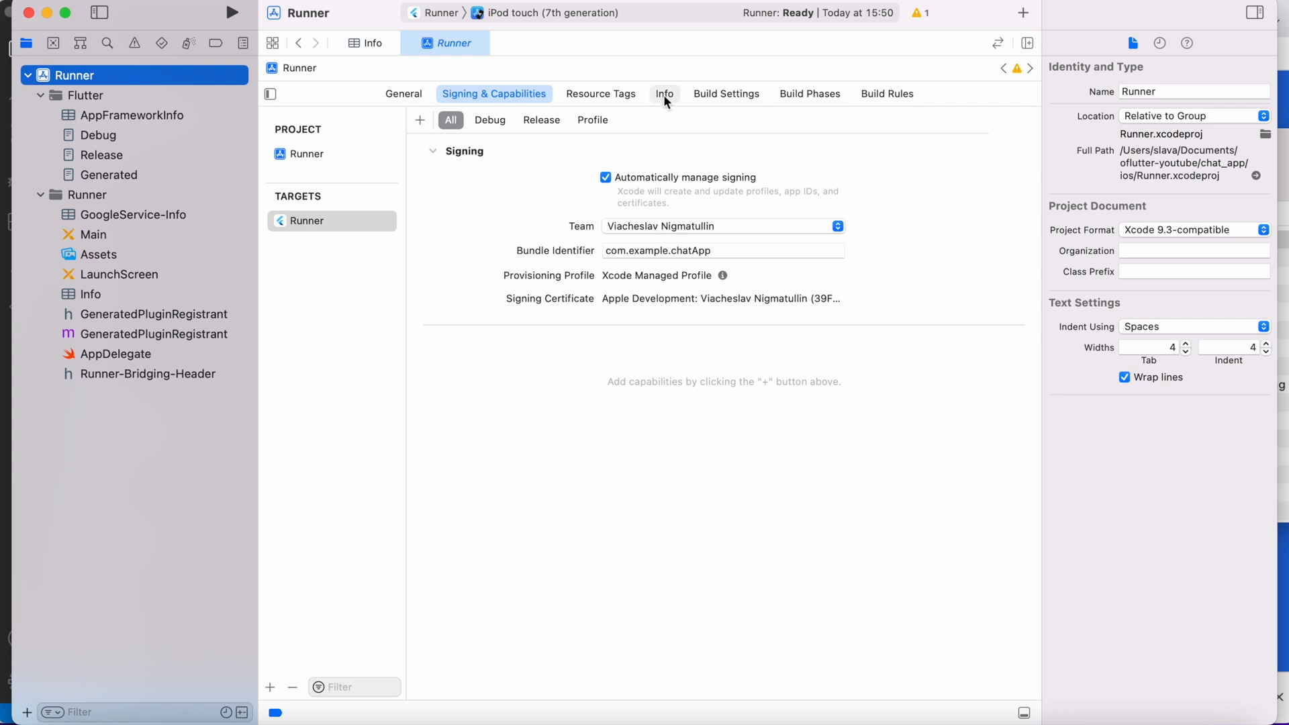
left_click(665, 93)
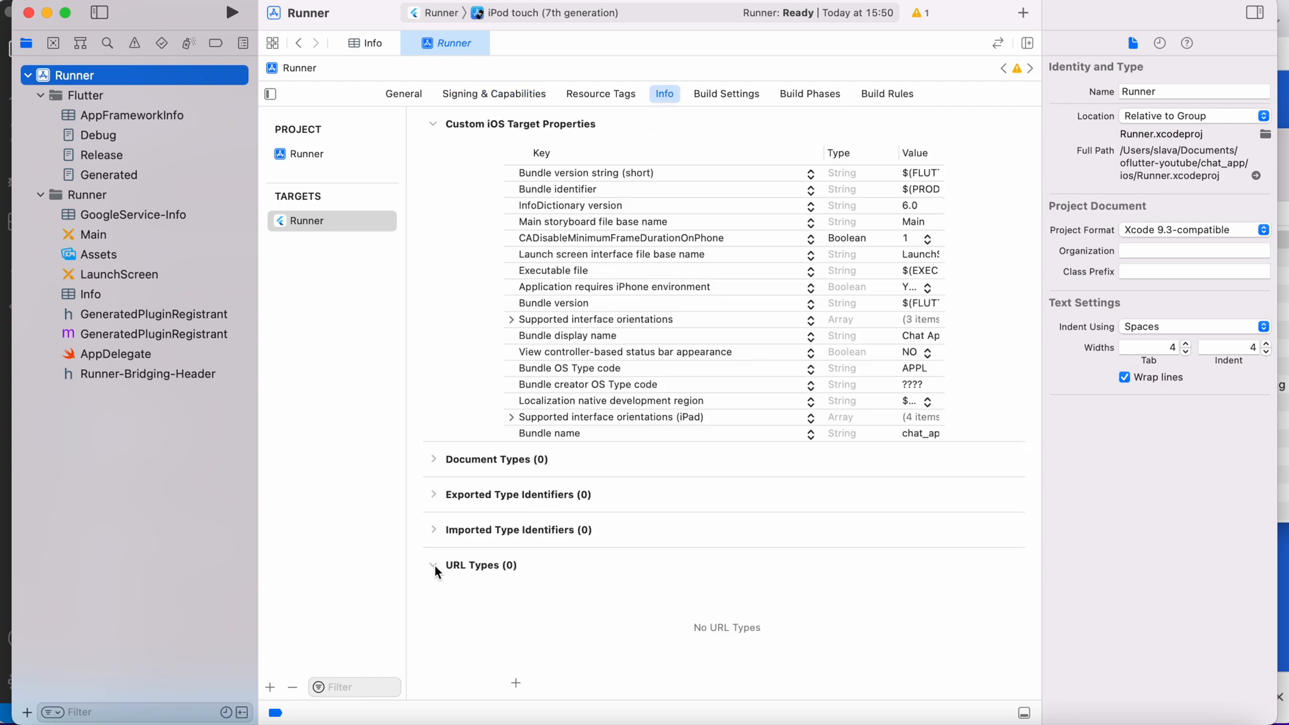
left_click(516, 682)
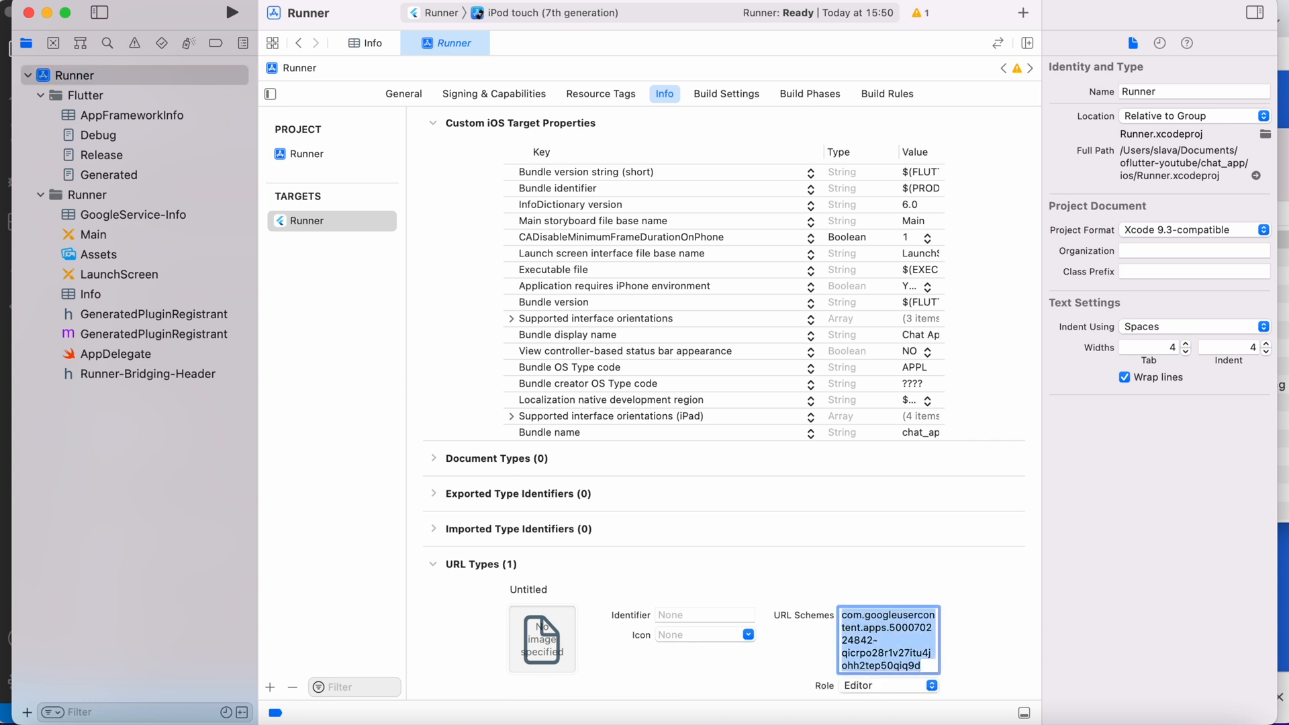
left_click(434, 565)
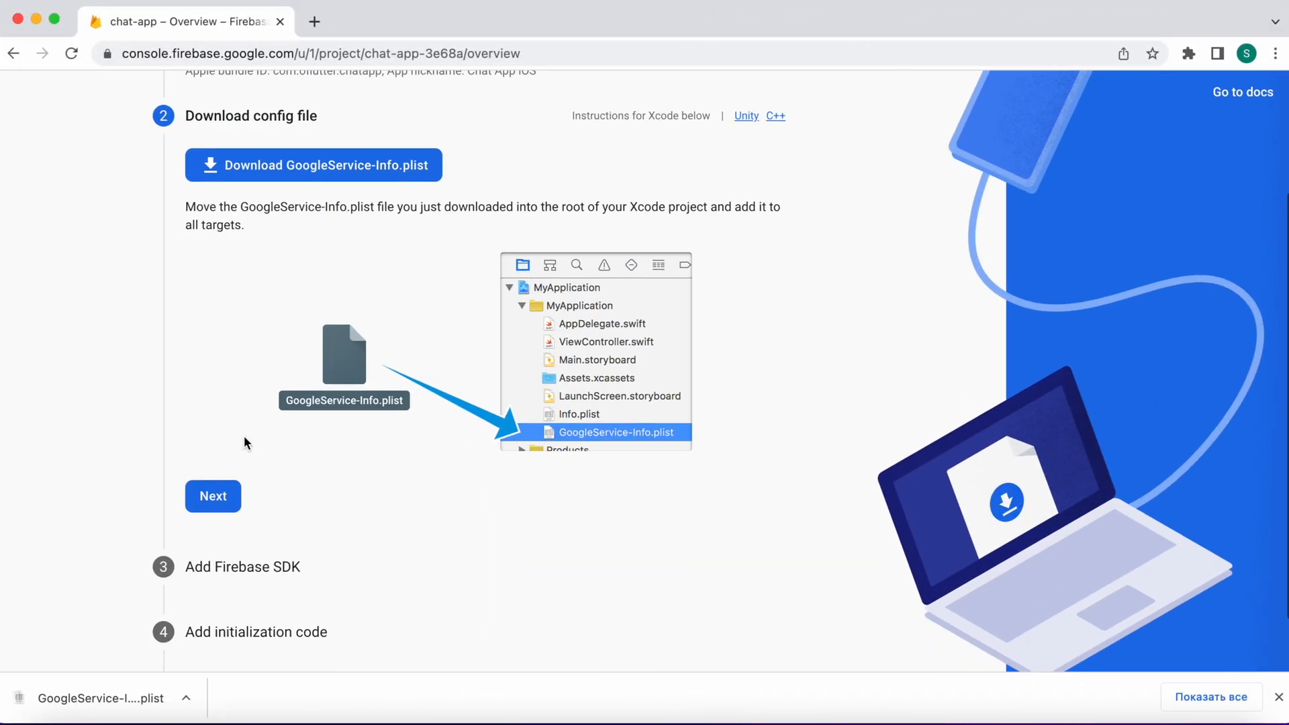
Skip the config file and Firebase SDK steps and return to the chat-app overview
left_click(213, 496)
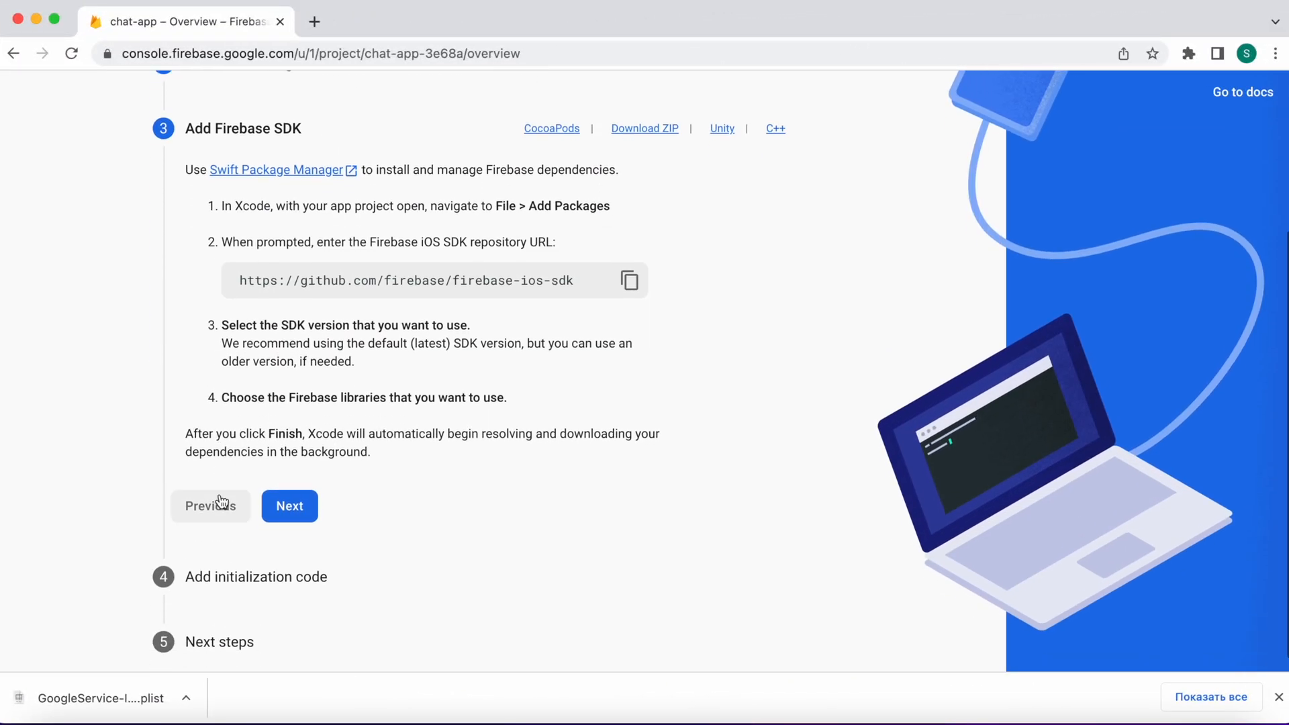
left_click(288, 506)
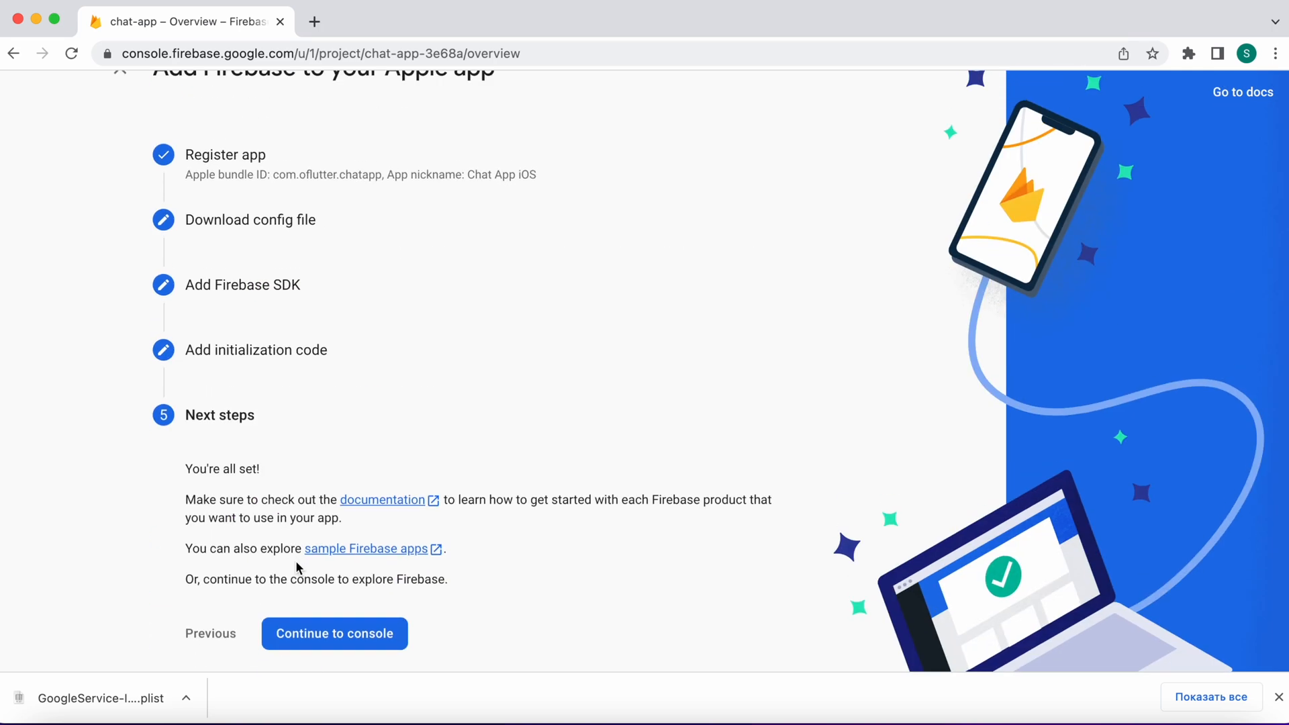
mouse_move(335, 633)
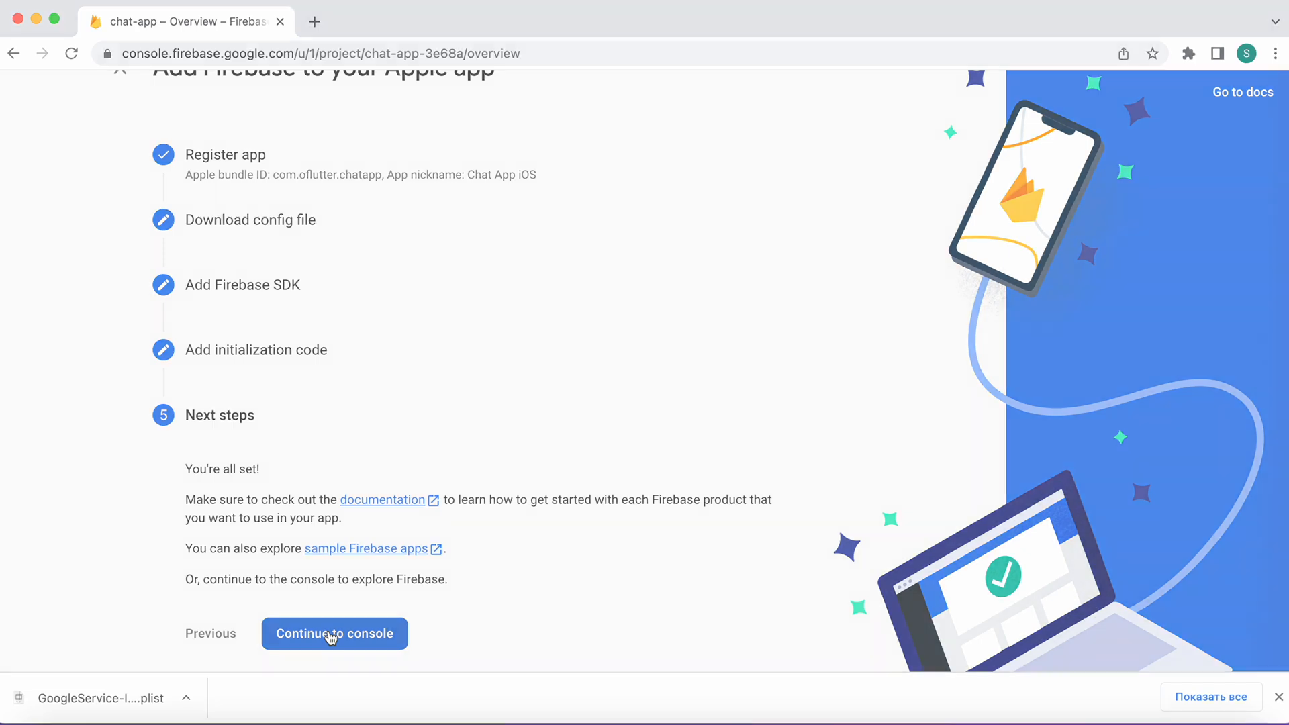
left_click(335, 633)
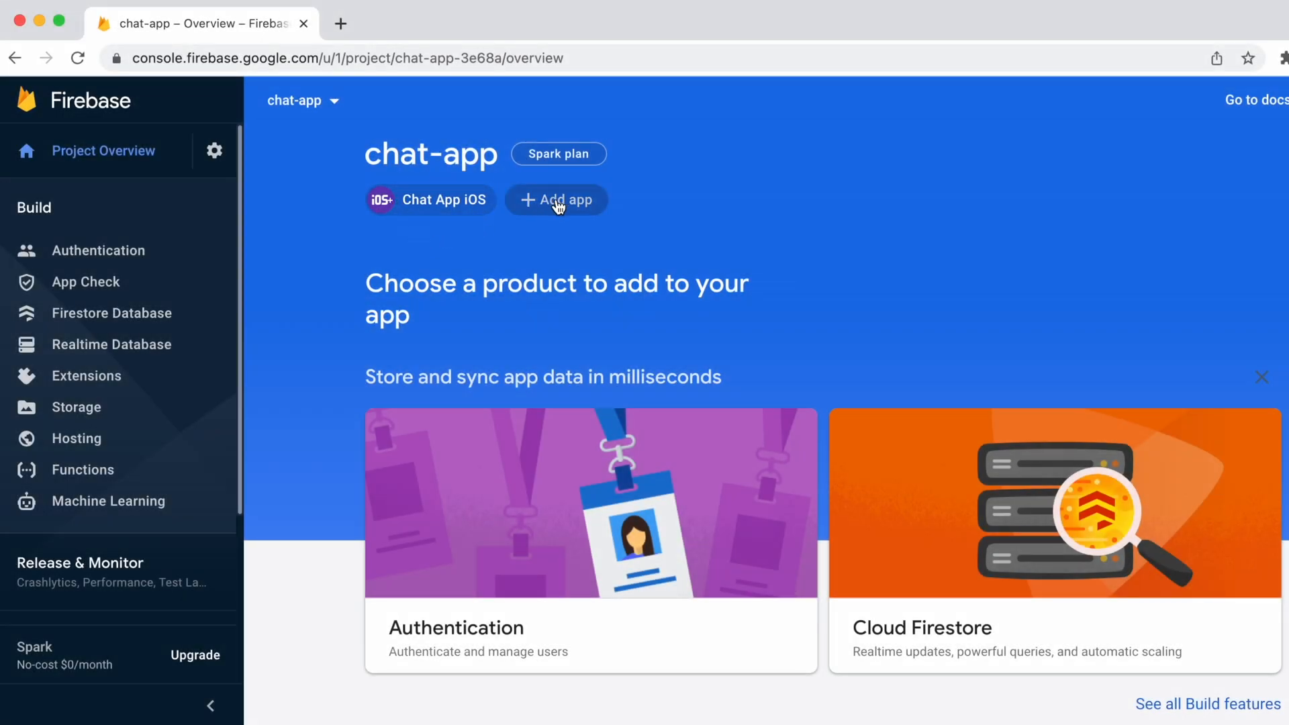
Start an Android app registration with package com.oflutter.chatapp and nickname Chat App Android
left_click(556, 200)
type("com.oflutter.chat")
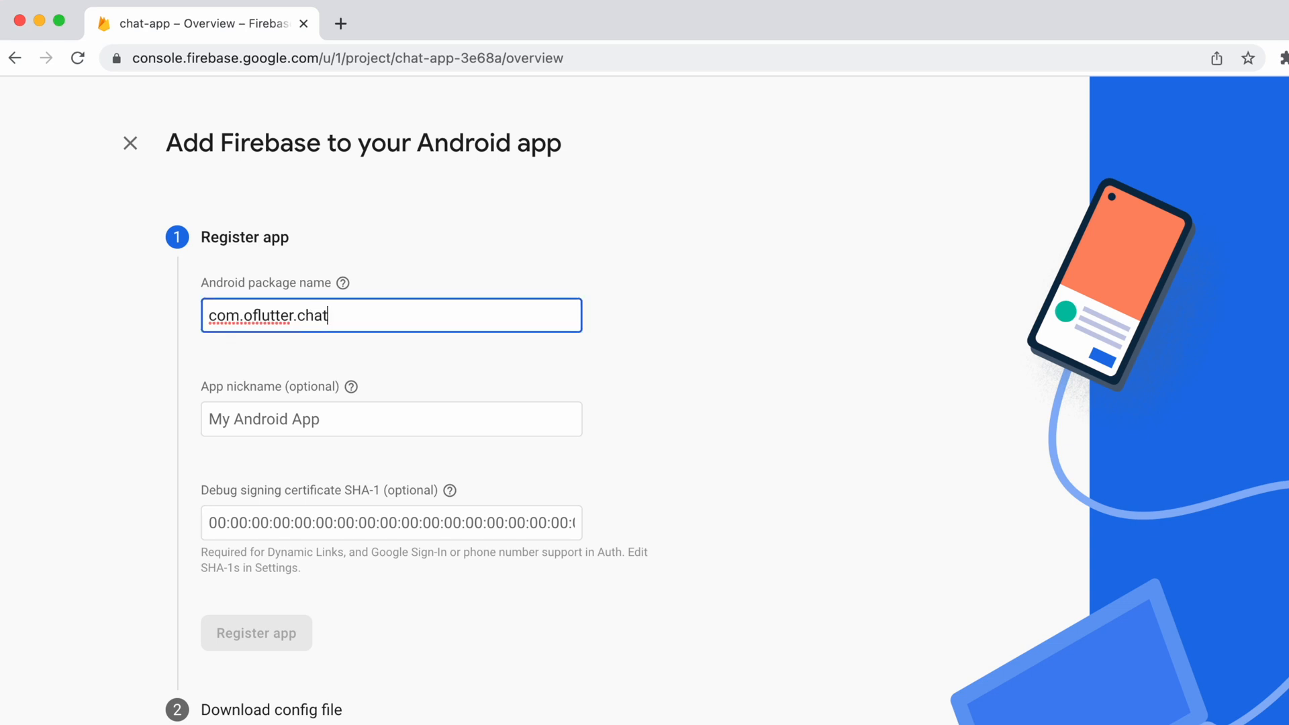
type("Chat App And")
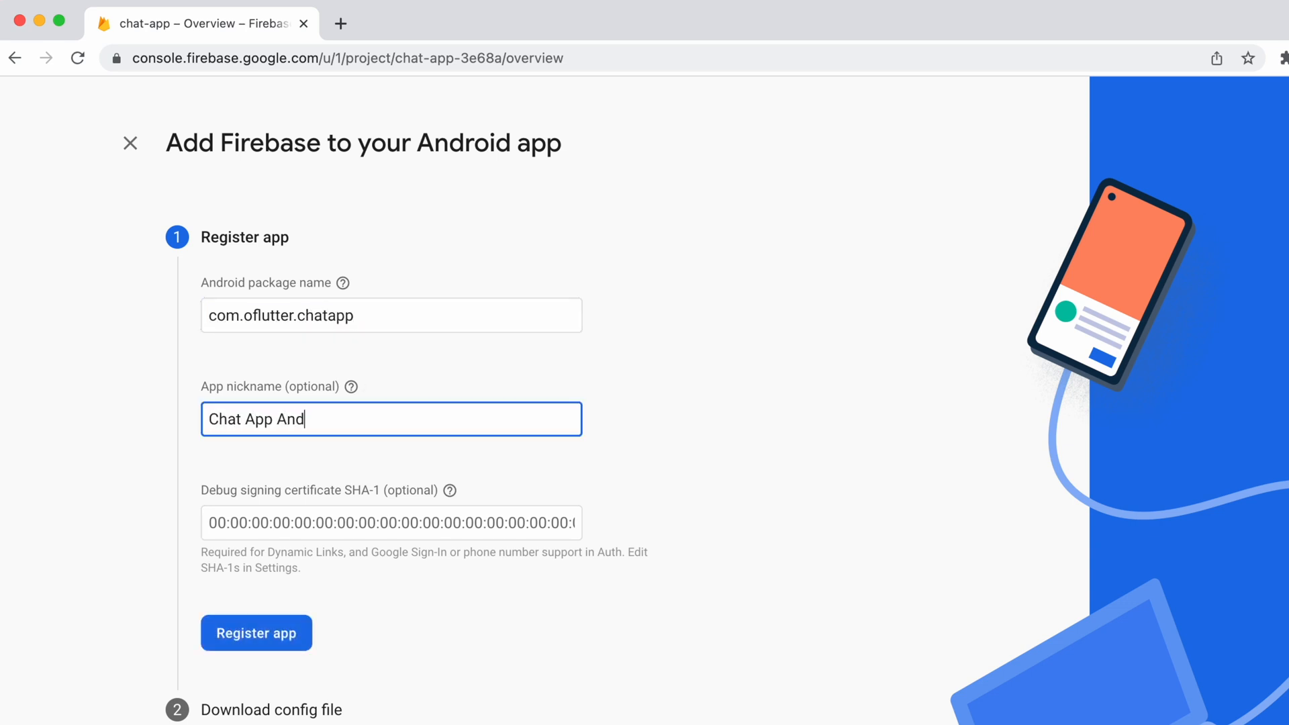
type("roid")
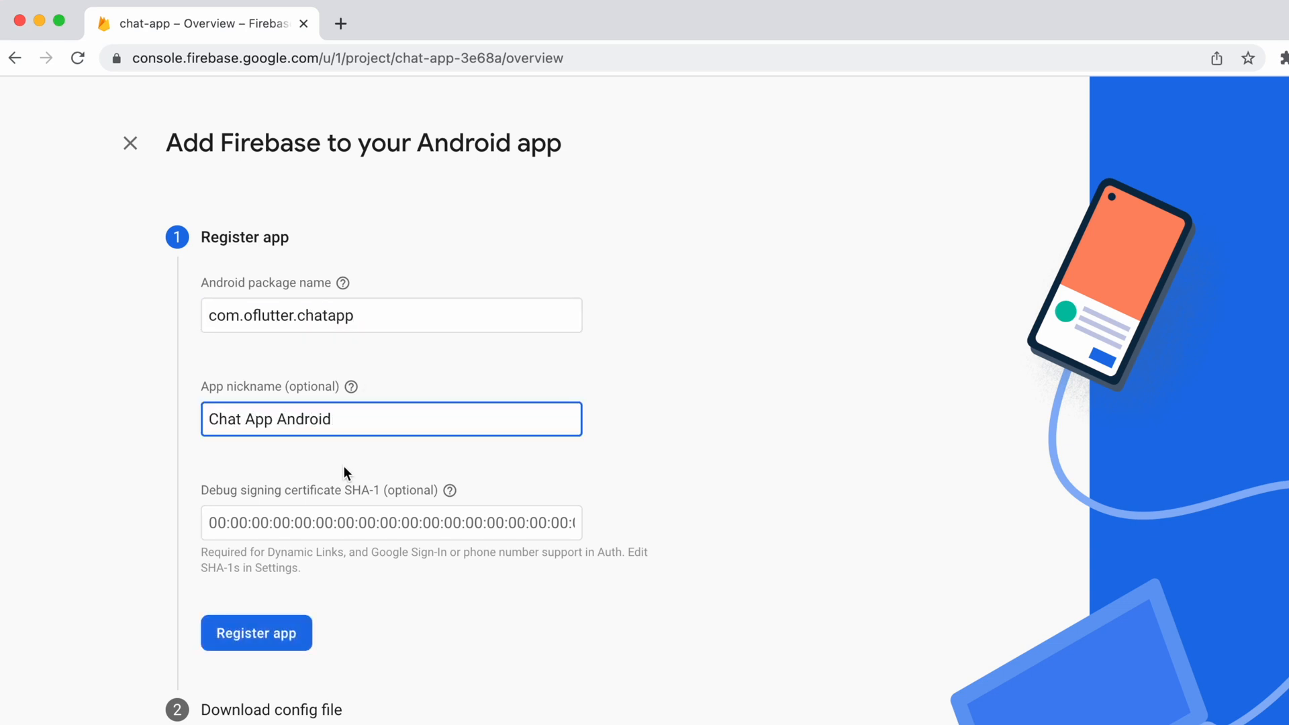
scroll("down", 3)
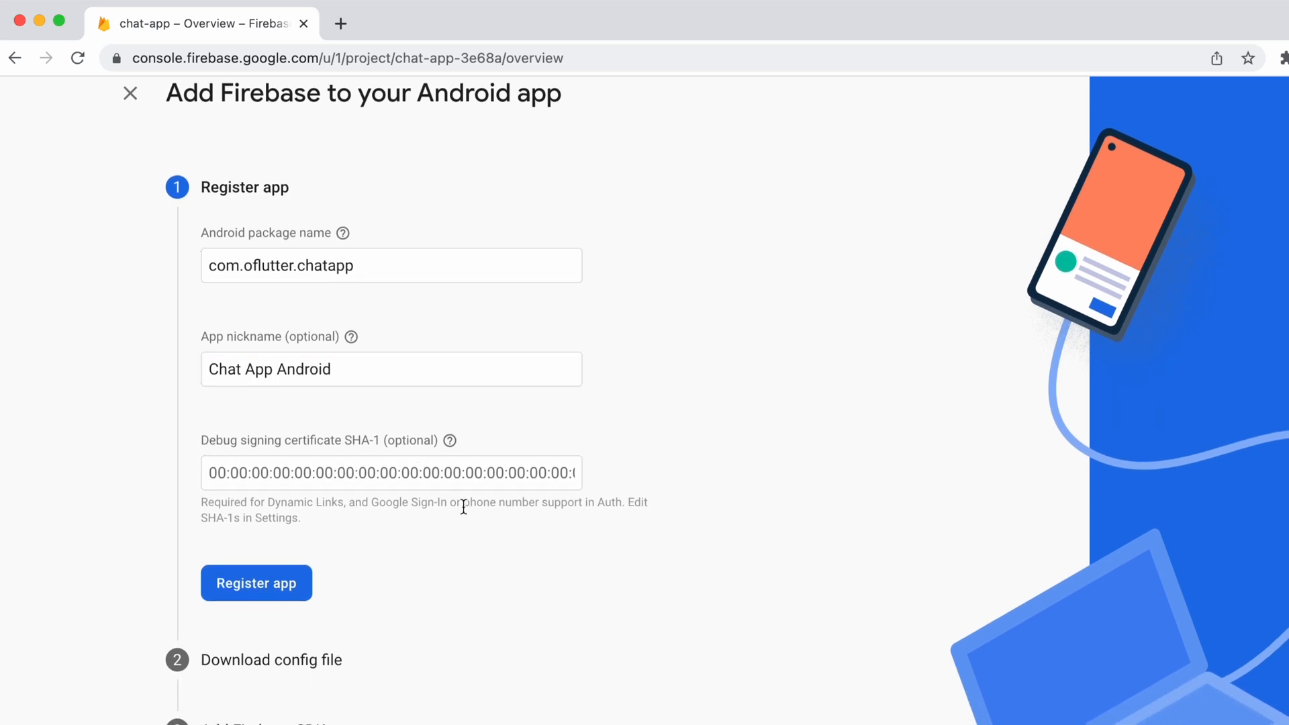
left_click_drag(463, 502, 625, 502)
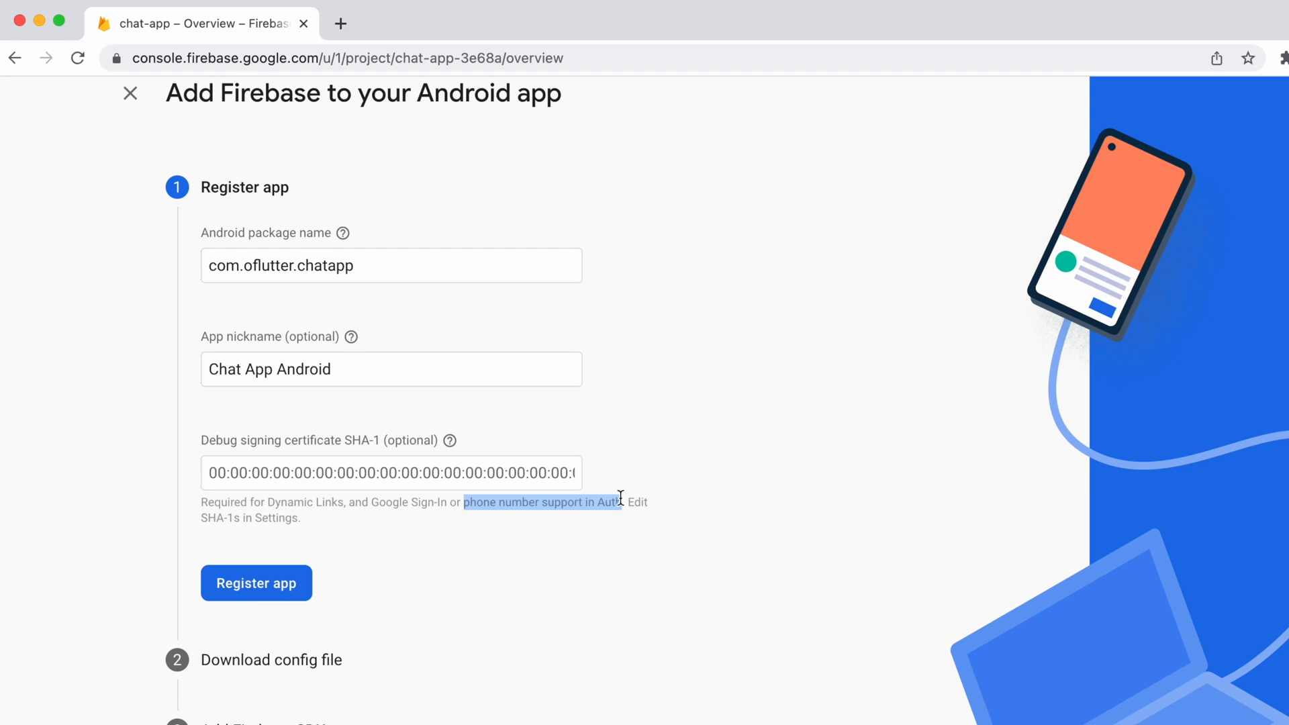
mouse_move(450, 441)
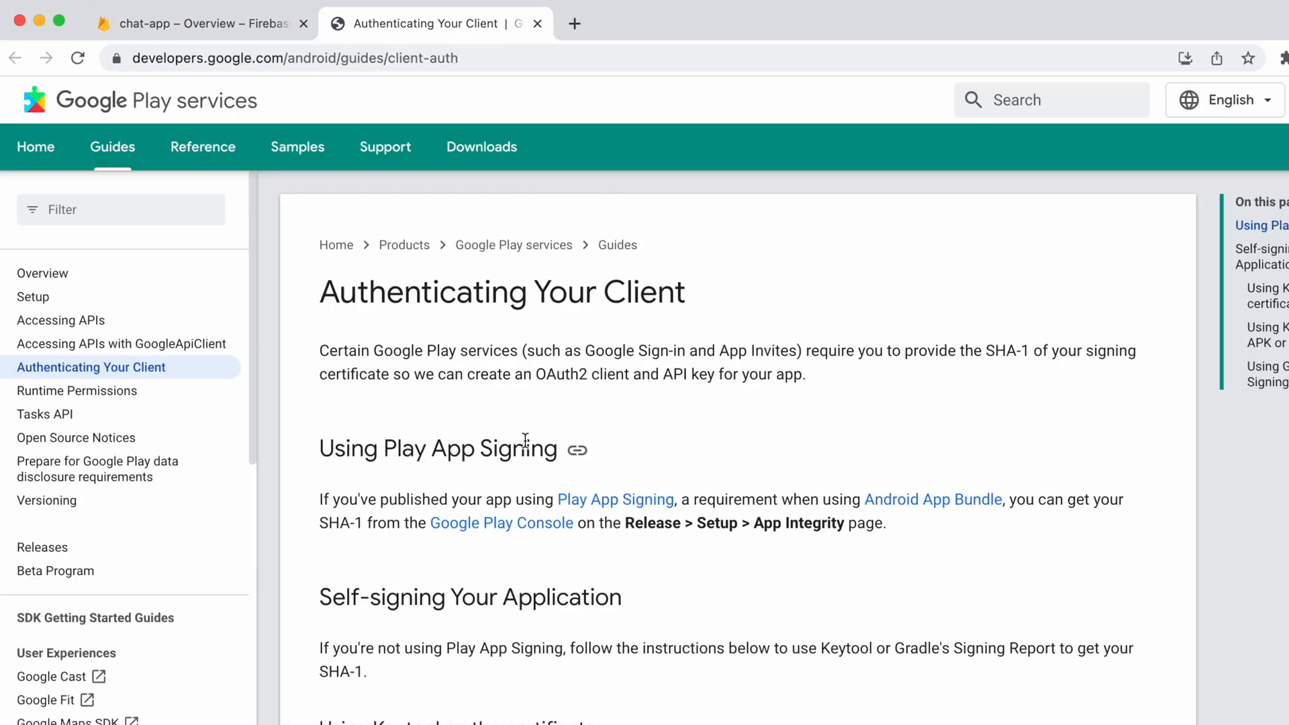
Run keytool on the Android debug keystore with password android to get the SHA-1 fingerprint
scroll("down", 3)
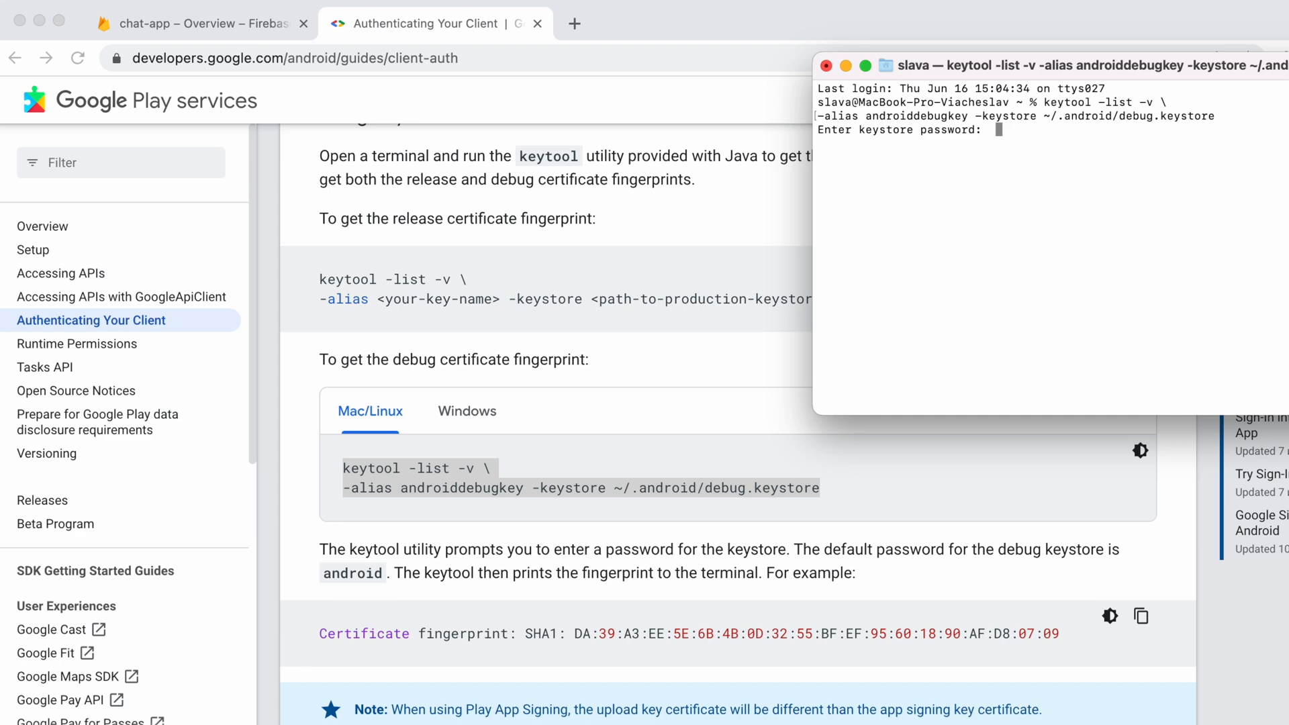
type("android")
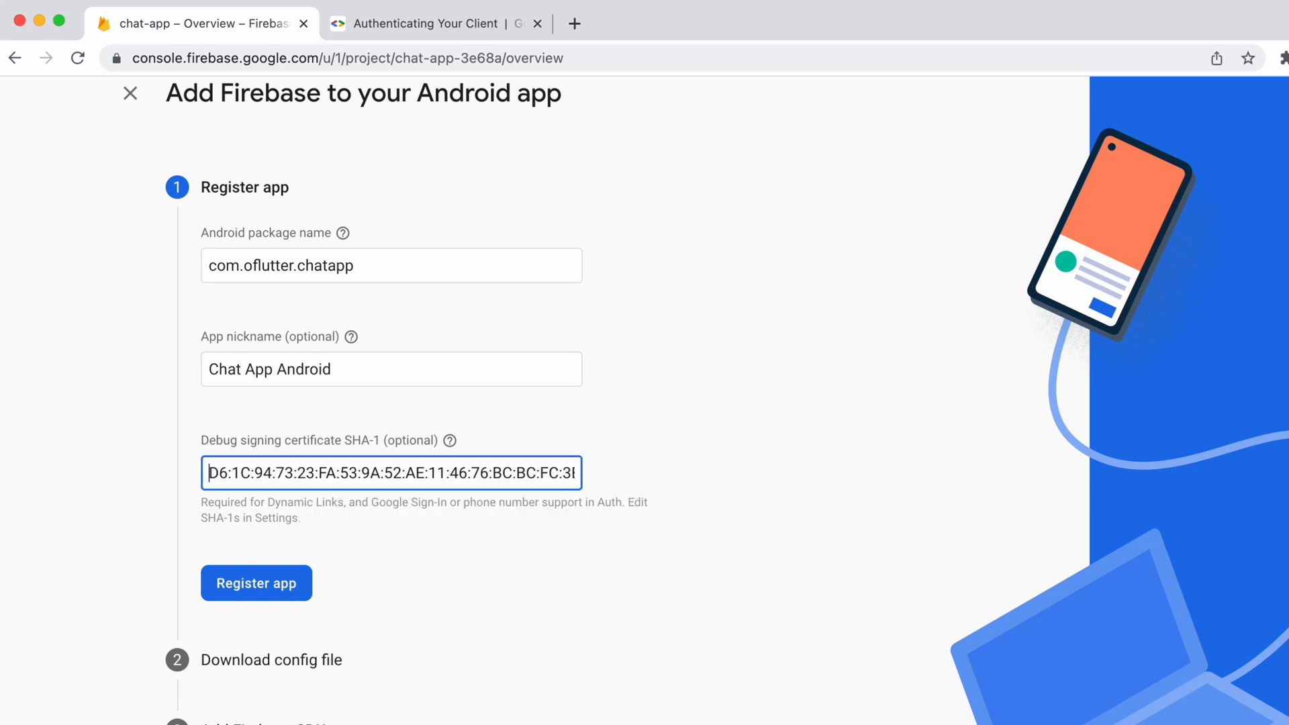
Register Chat App Android and download its google-services.json, continuing to the Add Firebase SDK step
left_click(256, 583)
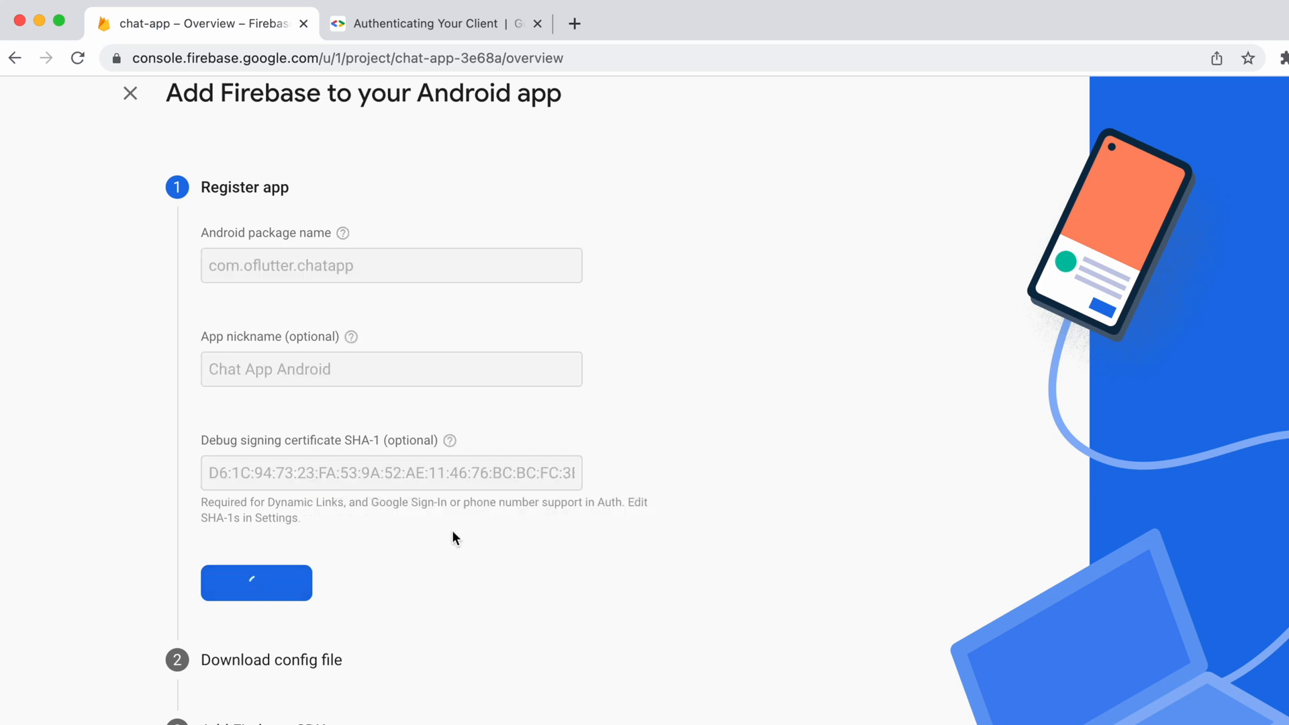
left_click(255, 582)
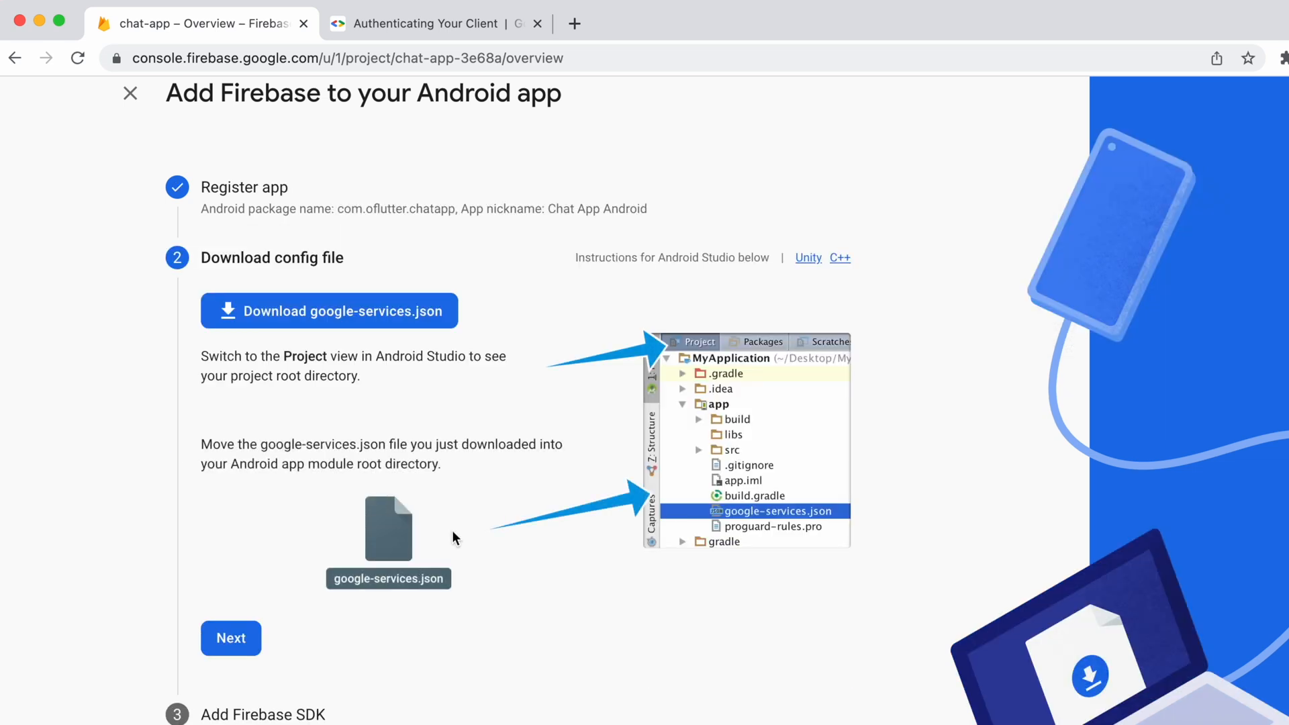
left_click(329, 310)
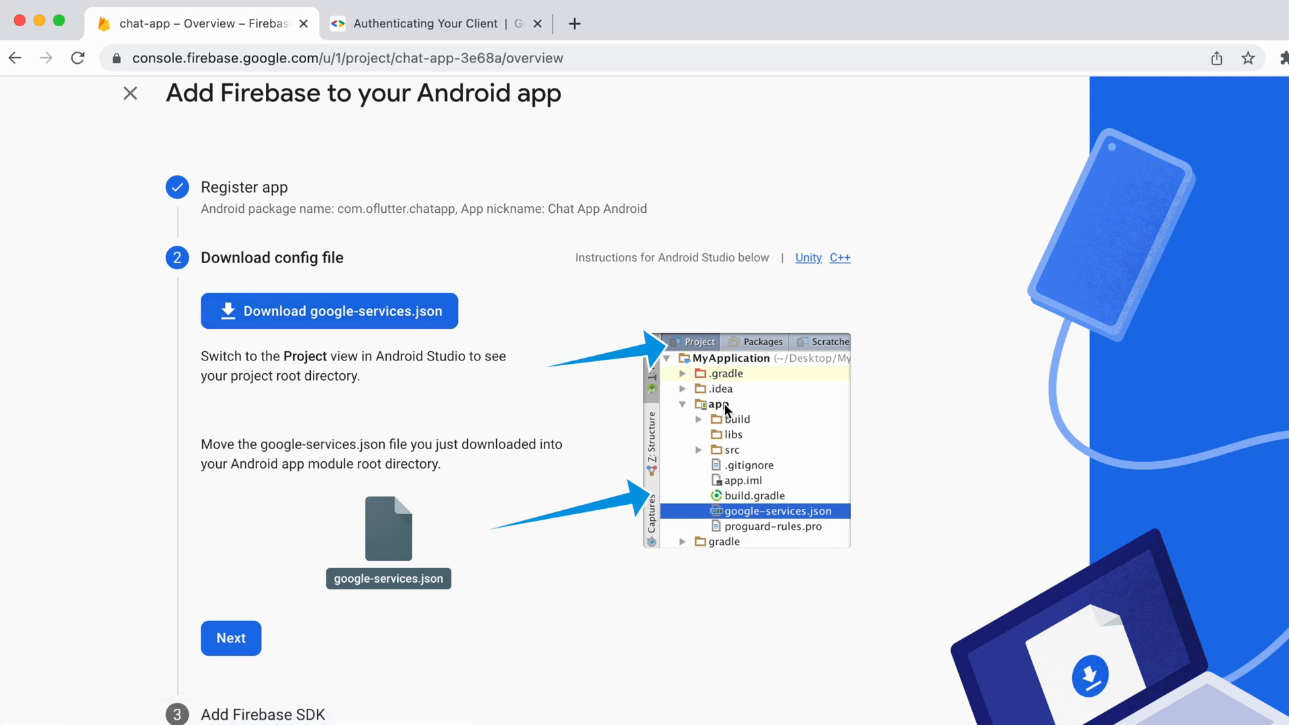
mouse_move(732, 522)
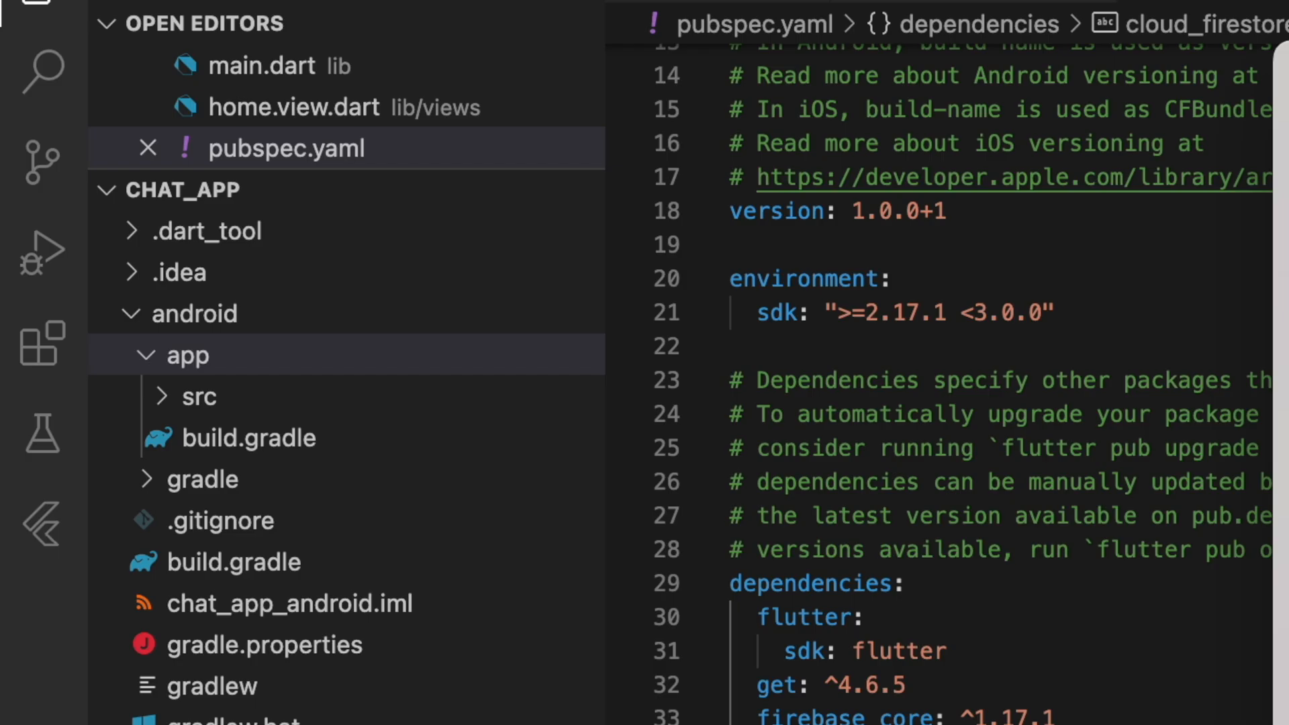
left_click(302, 480)
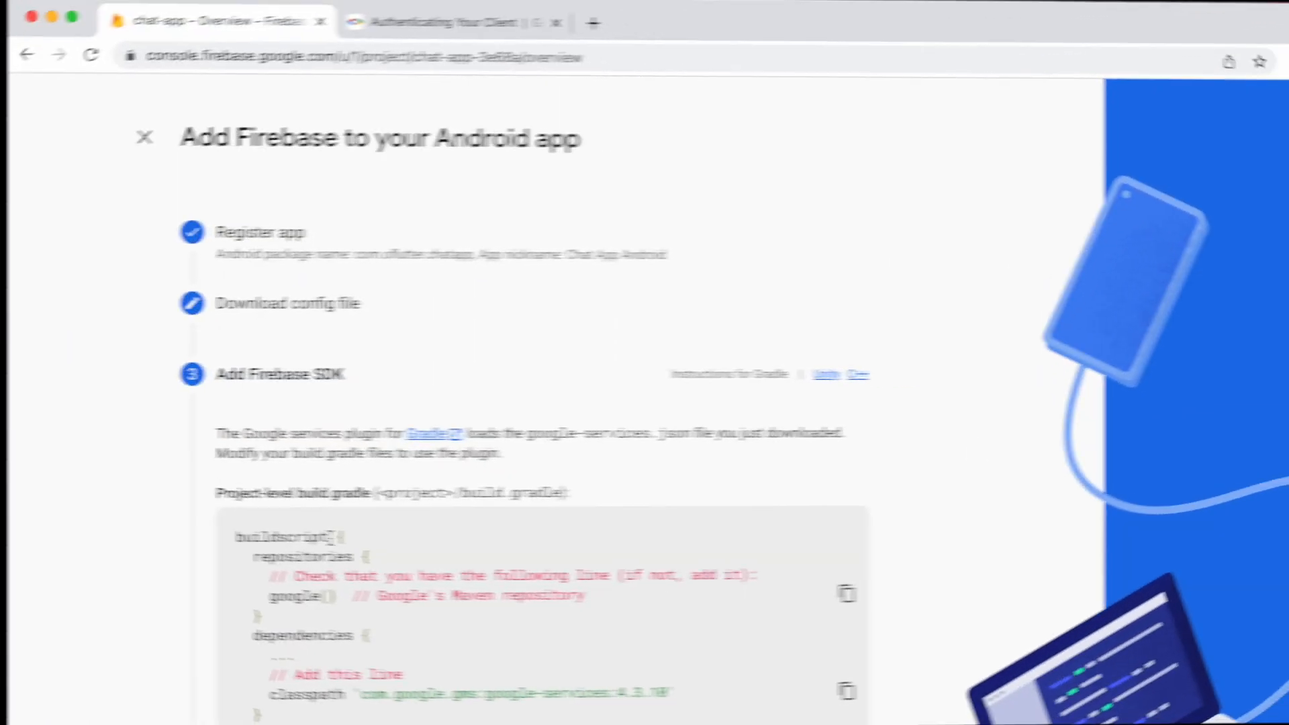
Review the Gradle snippets, skip past the SDK step and return to the chat-app overview listing both apps
scroll("down", 3)
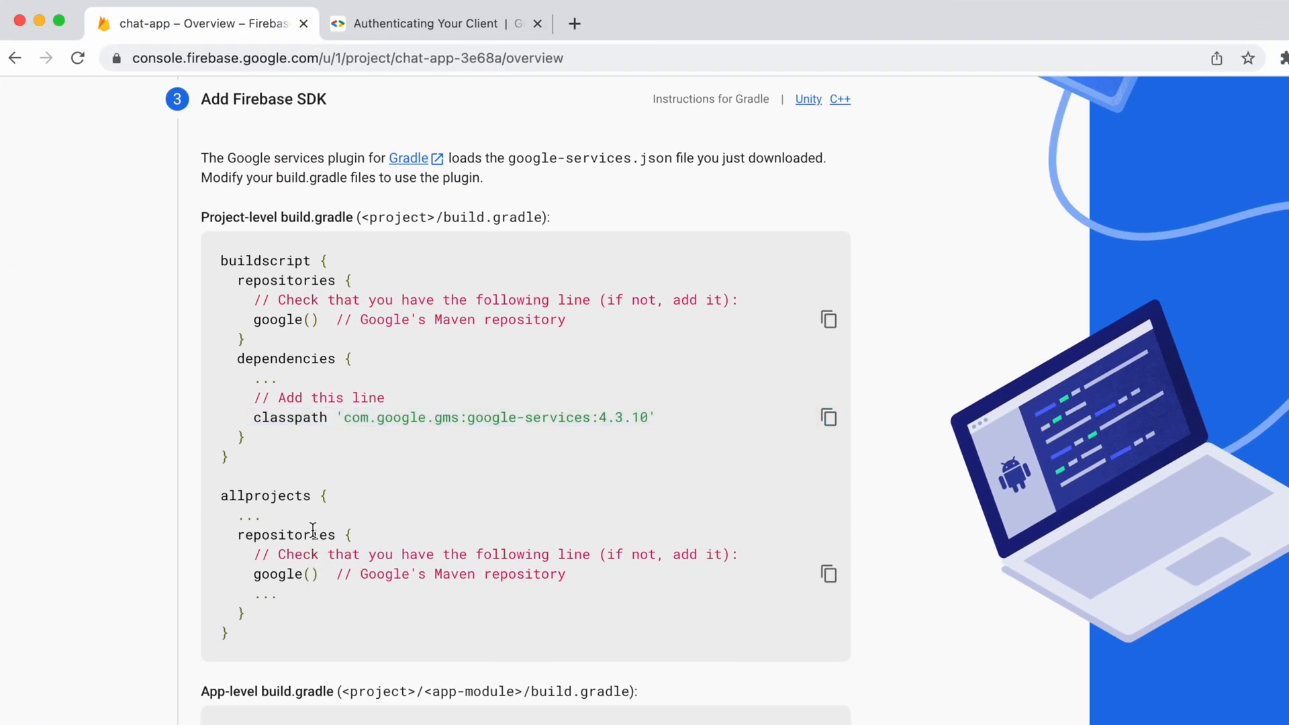
left_click_drag(200, 217, 551, 217)
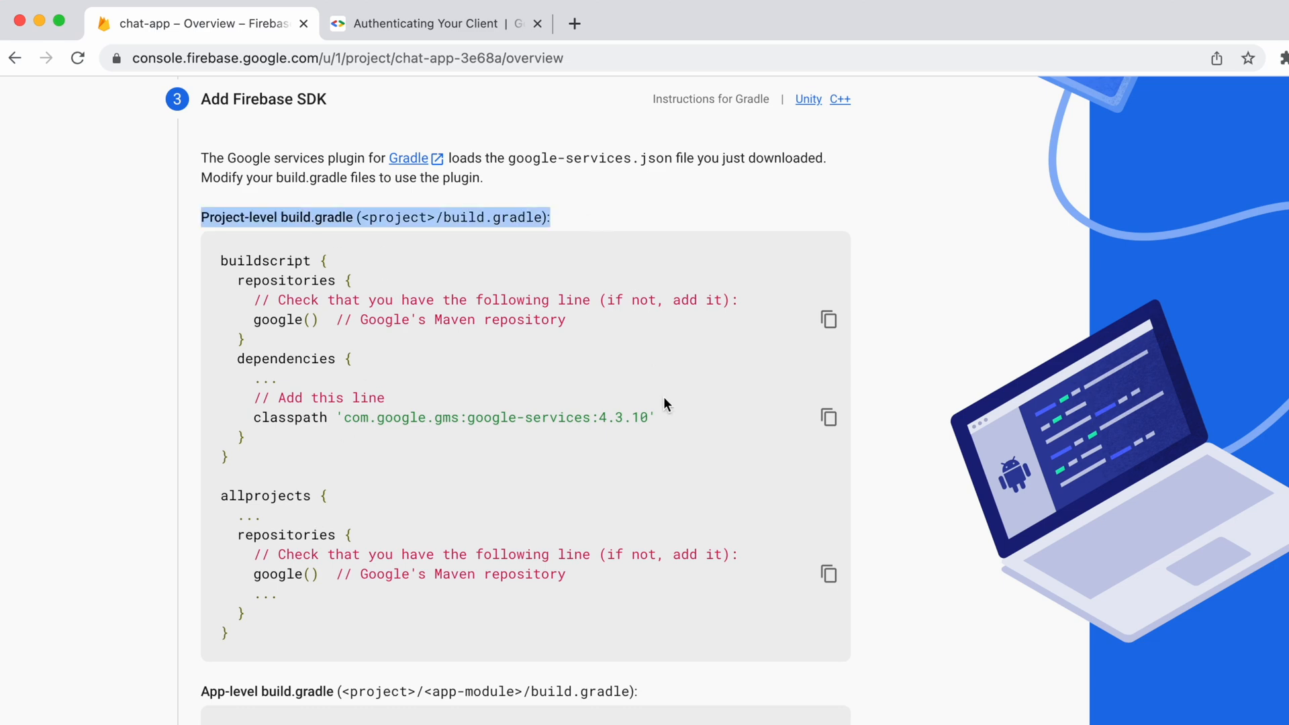
scroll("down", 3)
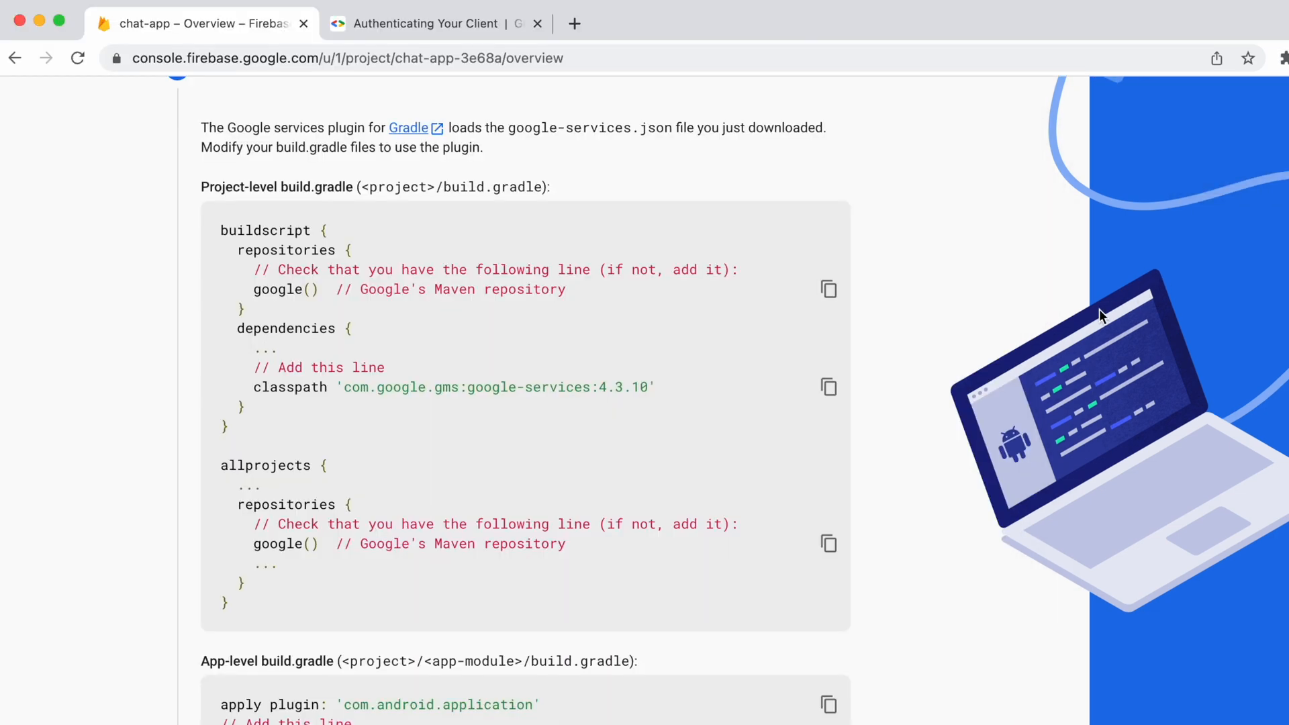
scroll("down", 3)
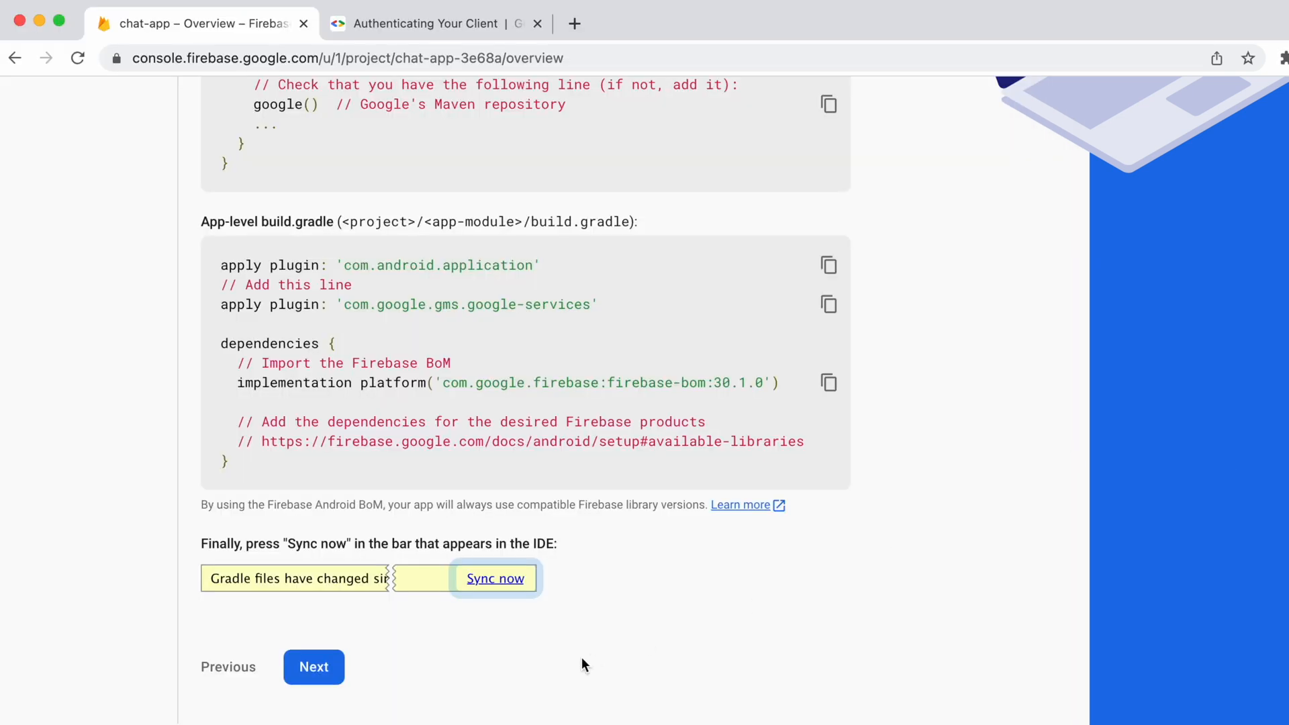
left_click(313, 668)
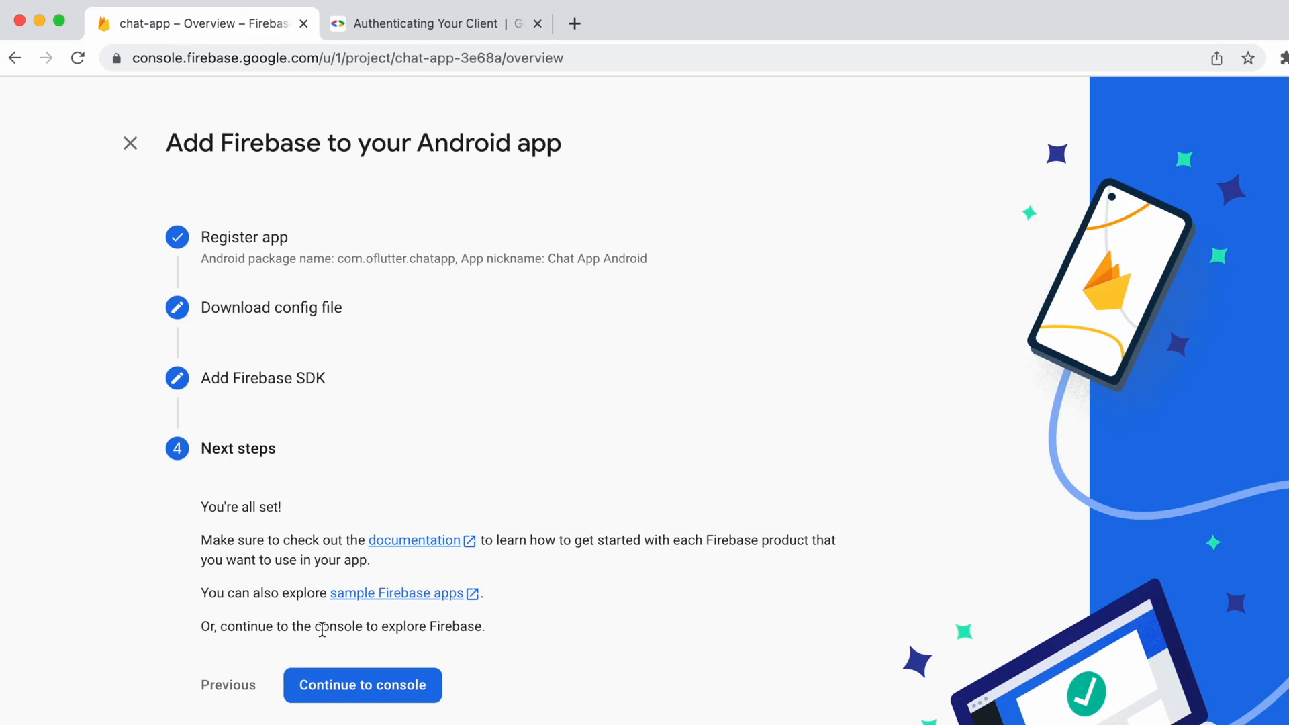
left_click(361, 685)
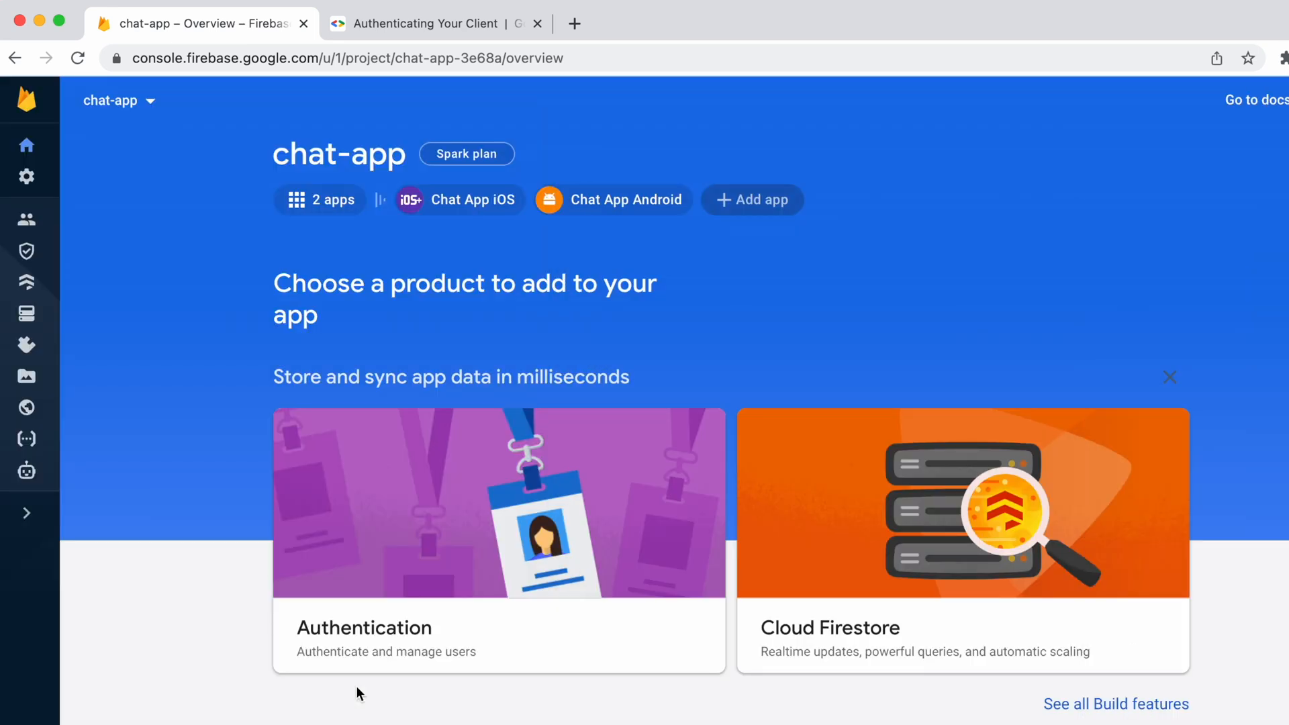
mouse_move(713, 310)
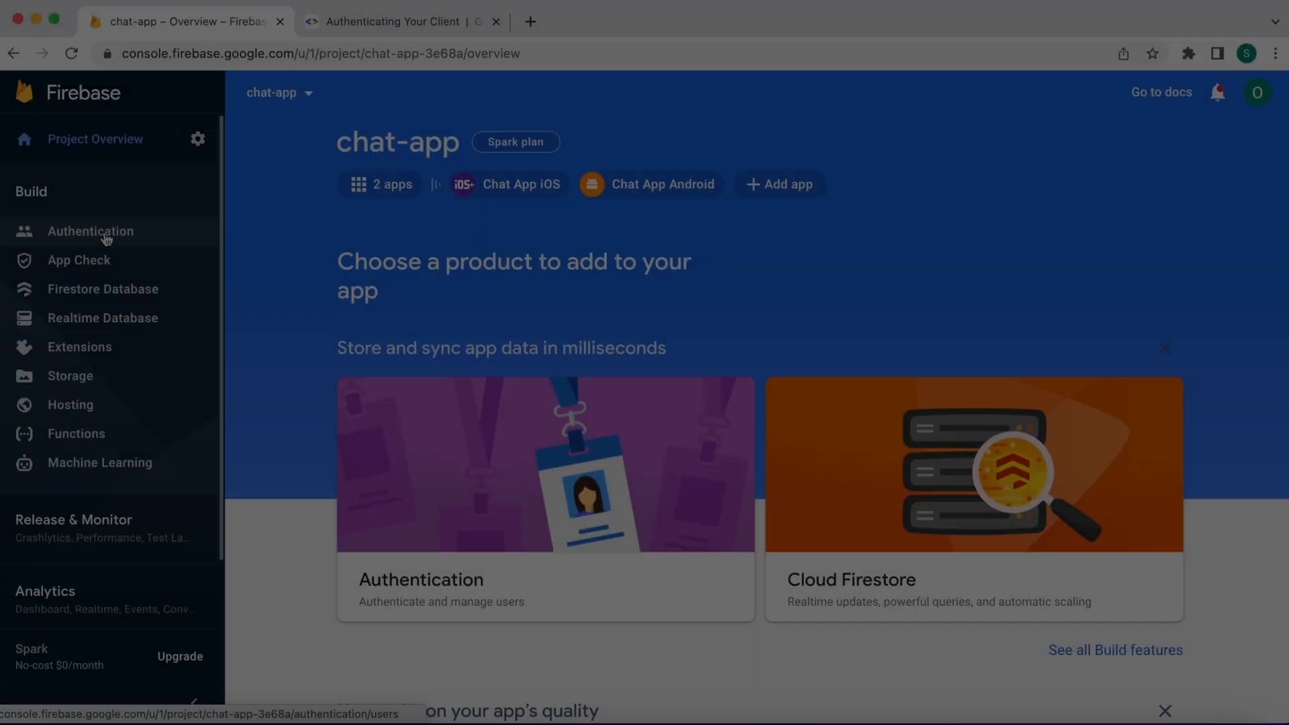
left_click(90, 231)
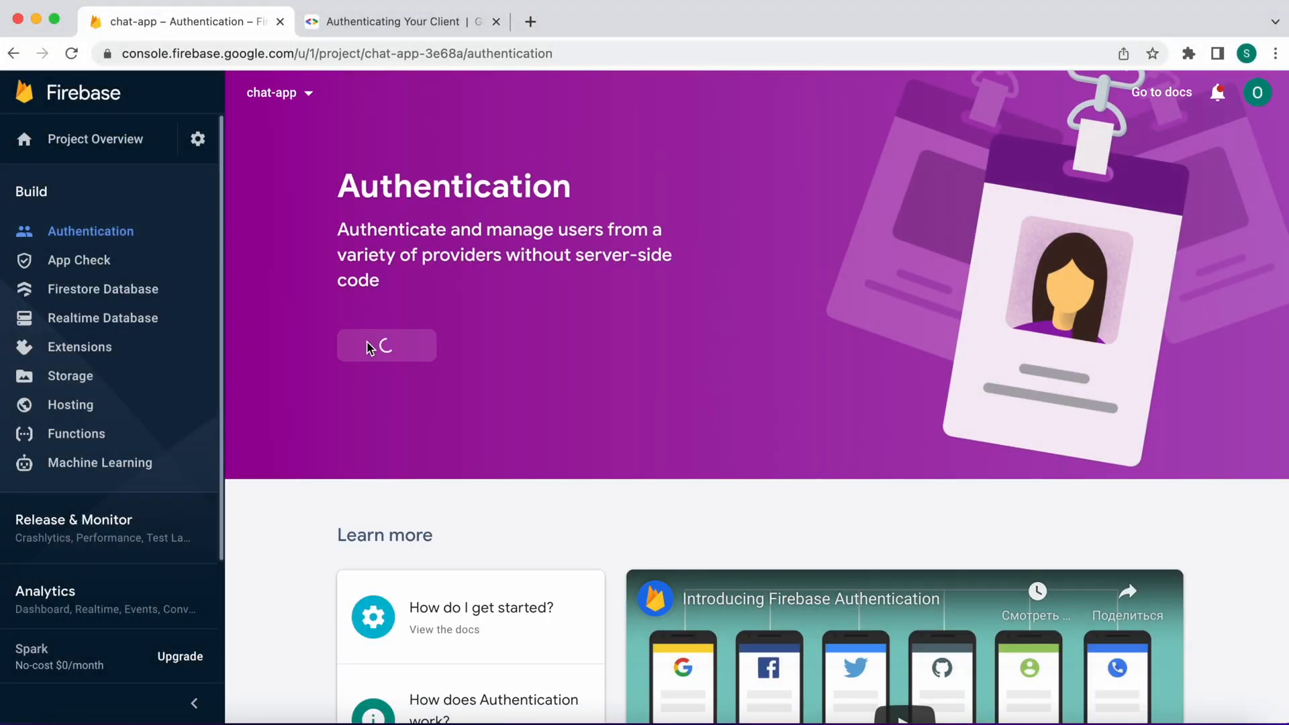
left_click(387, 345)
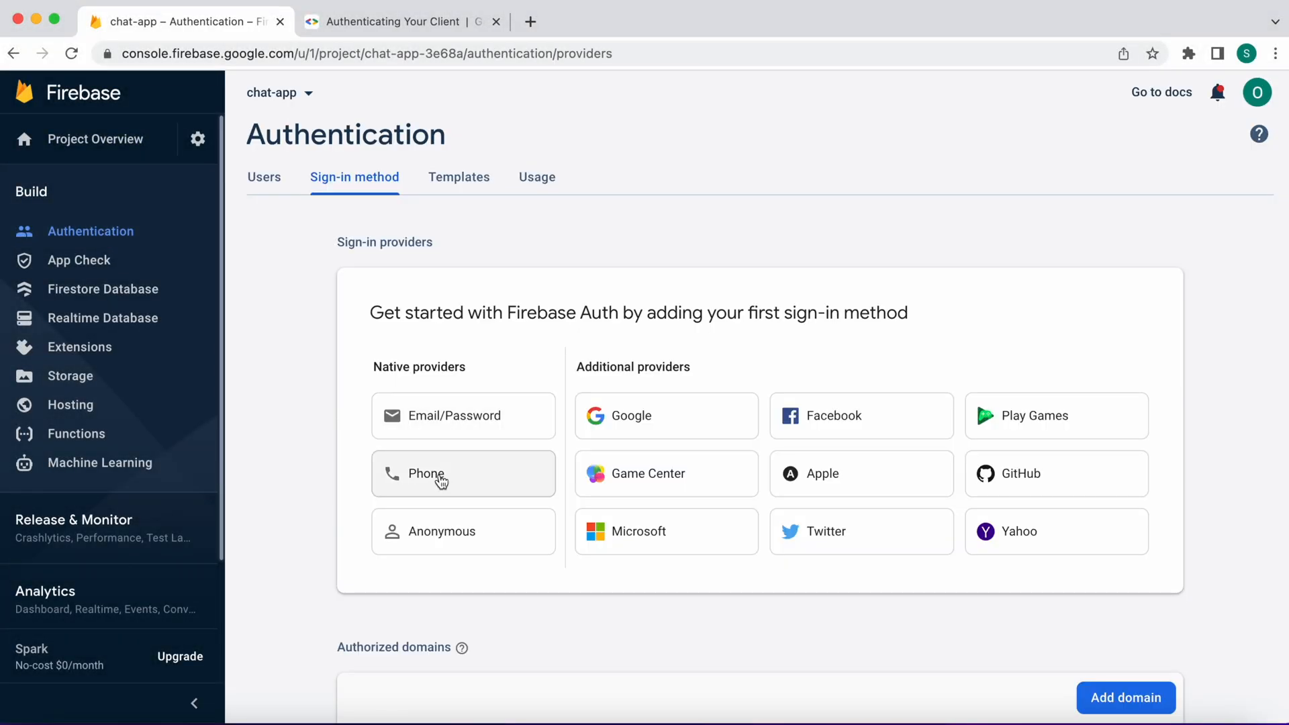
left_click(463, 474)
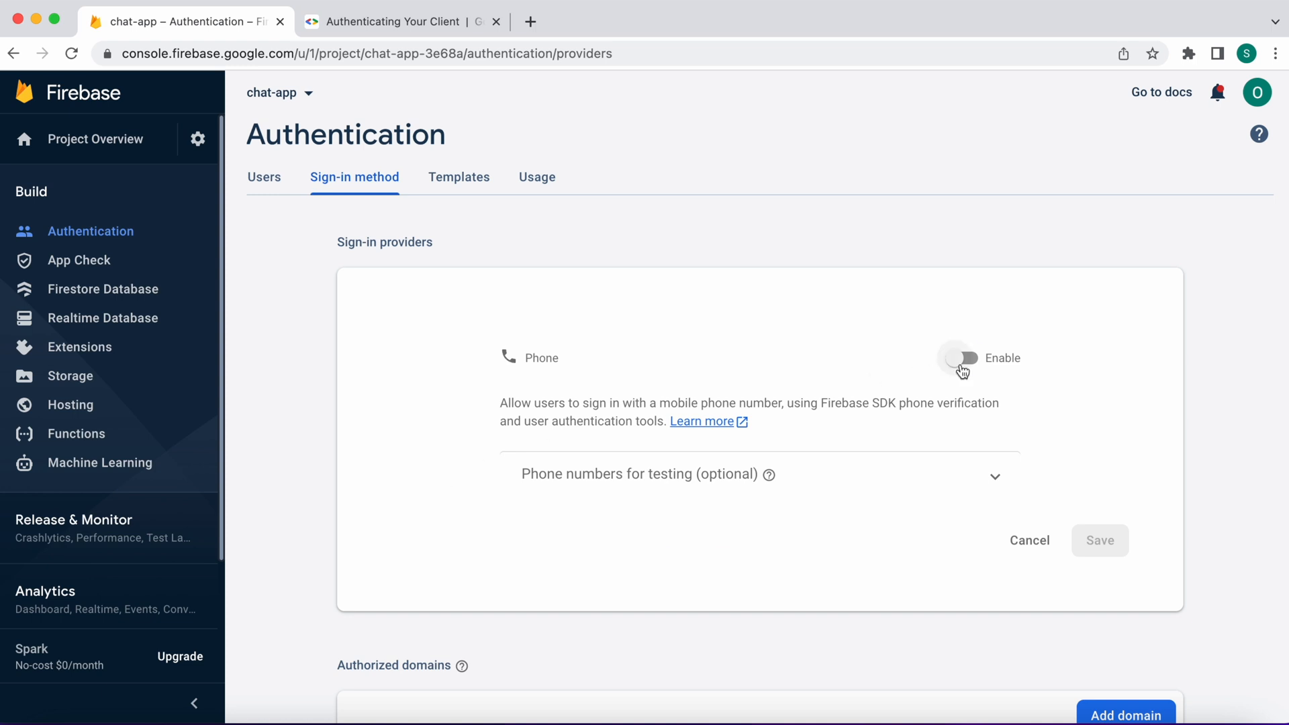
left_click(961, 358)
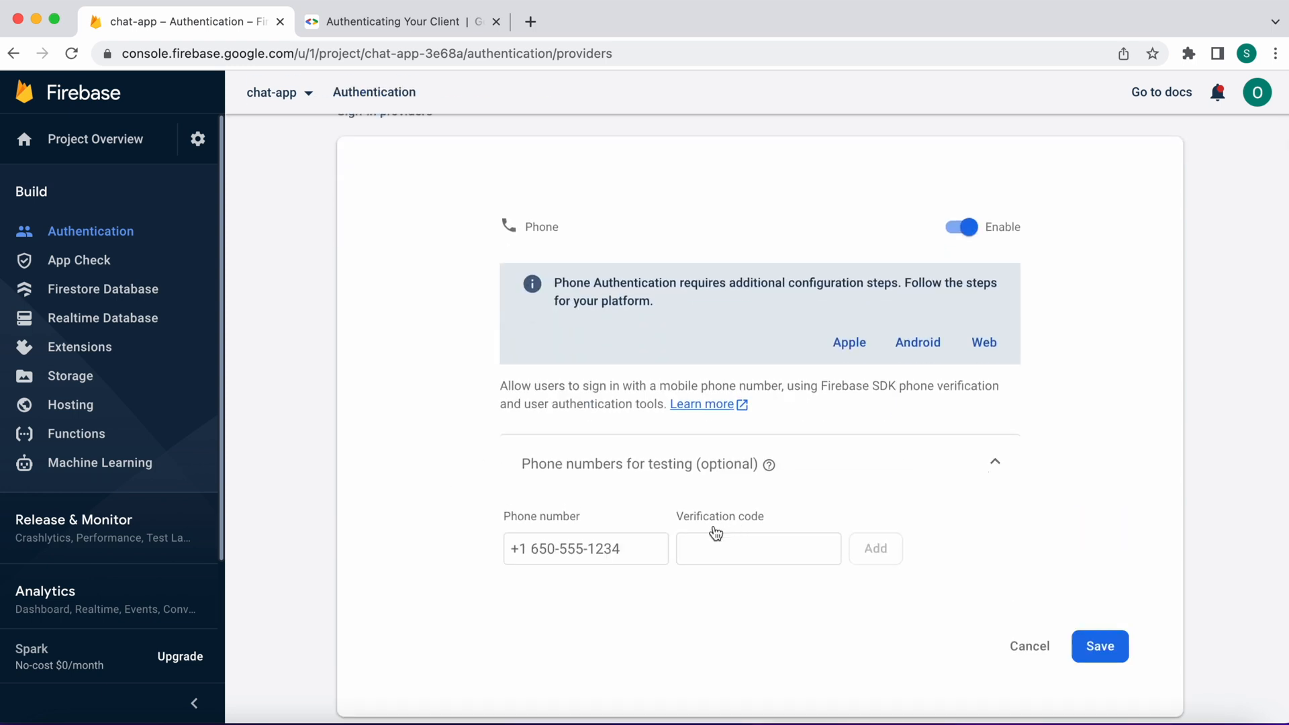
type("+1123")
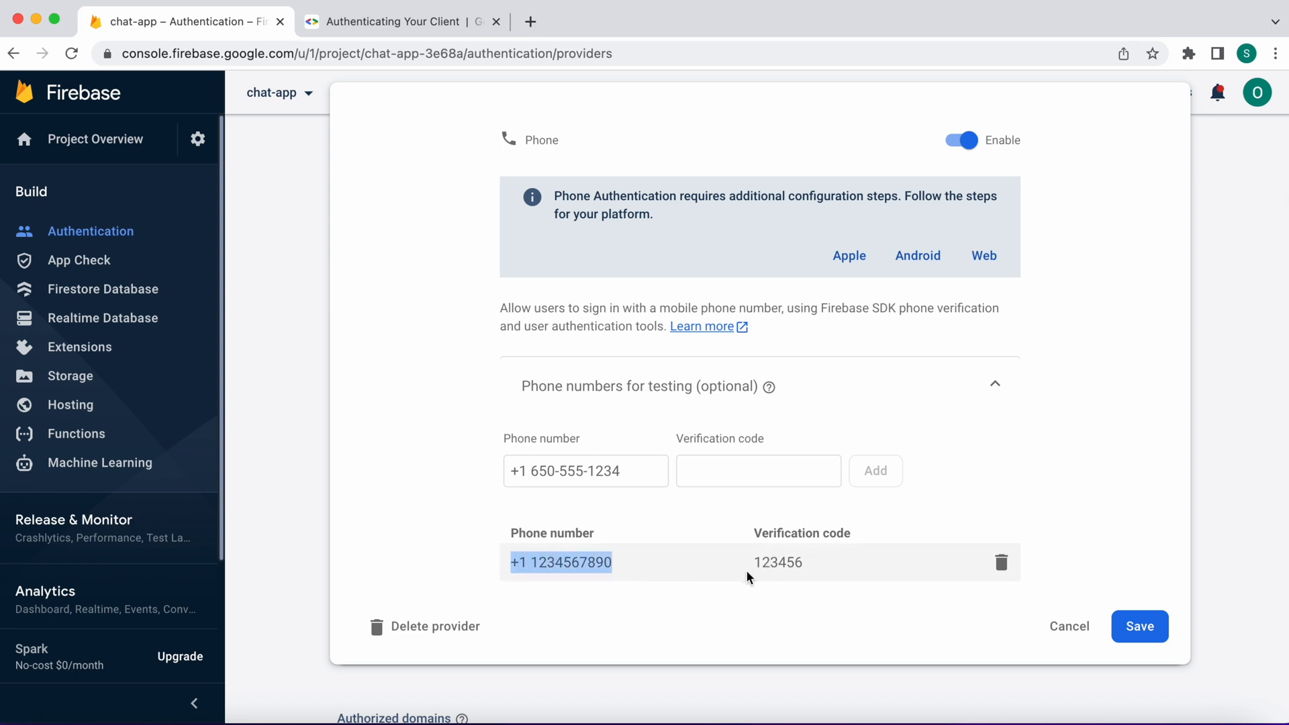
left_click(1141, 627)
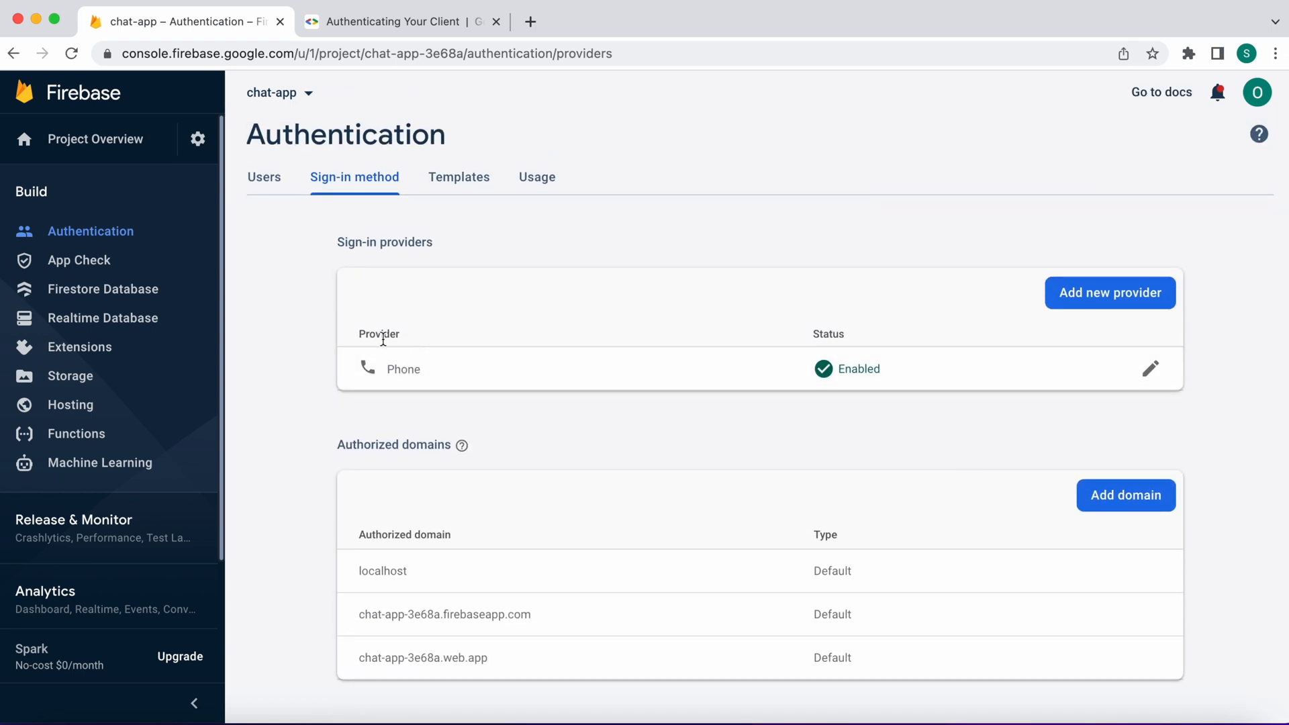
Create the Firestore database in test mode at the nam5 (us-central) location
left_click(103, 289)
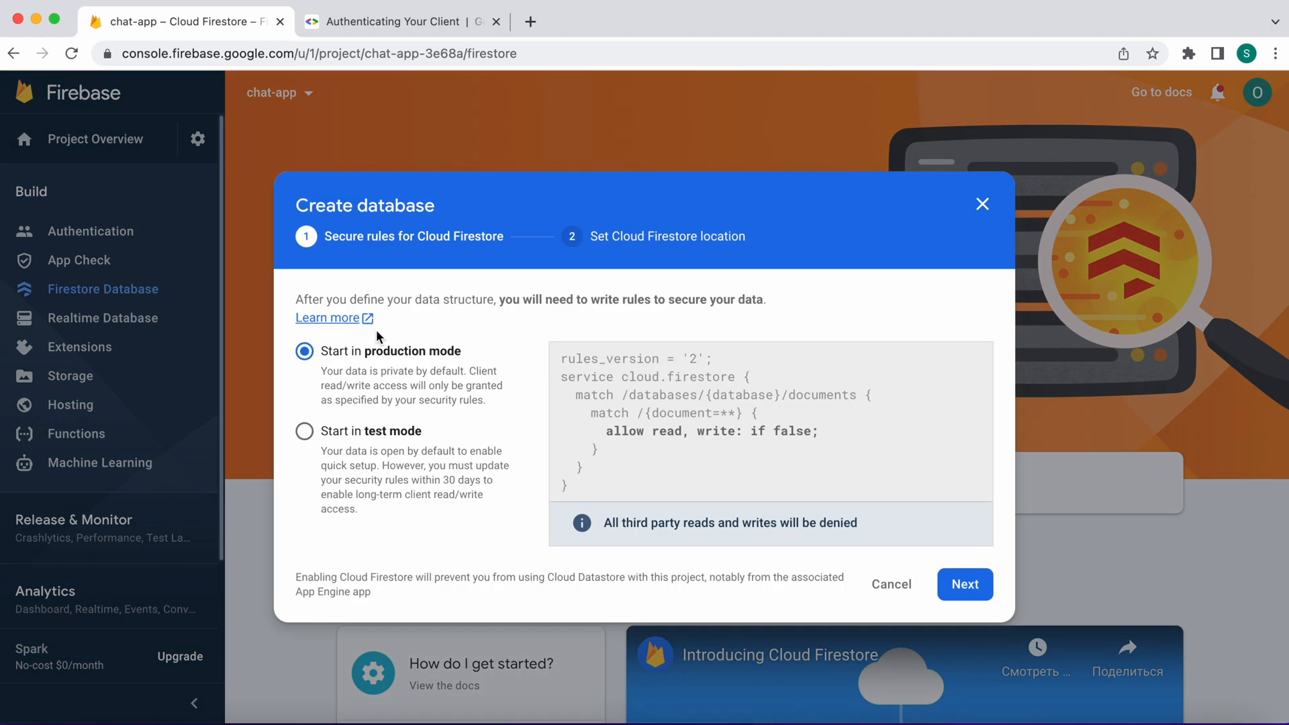
left_click(305, 405)
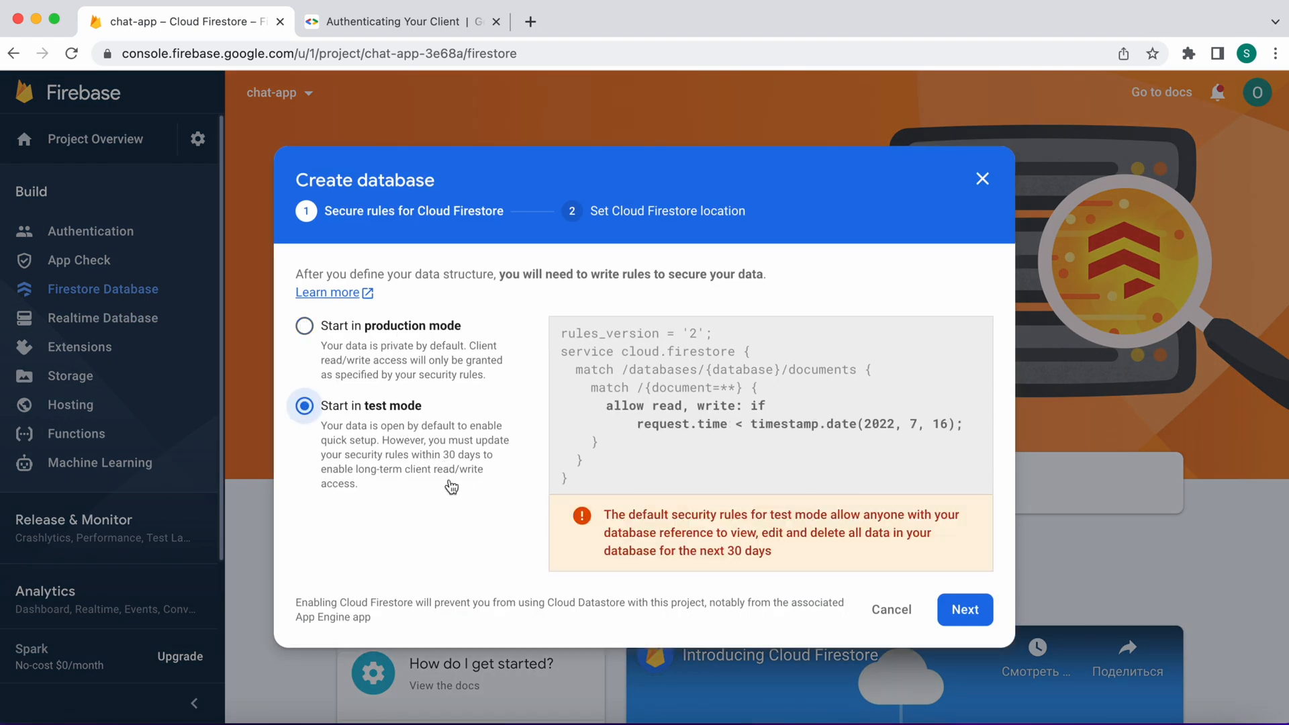
left_click(965, 610)
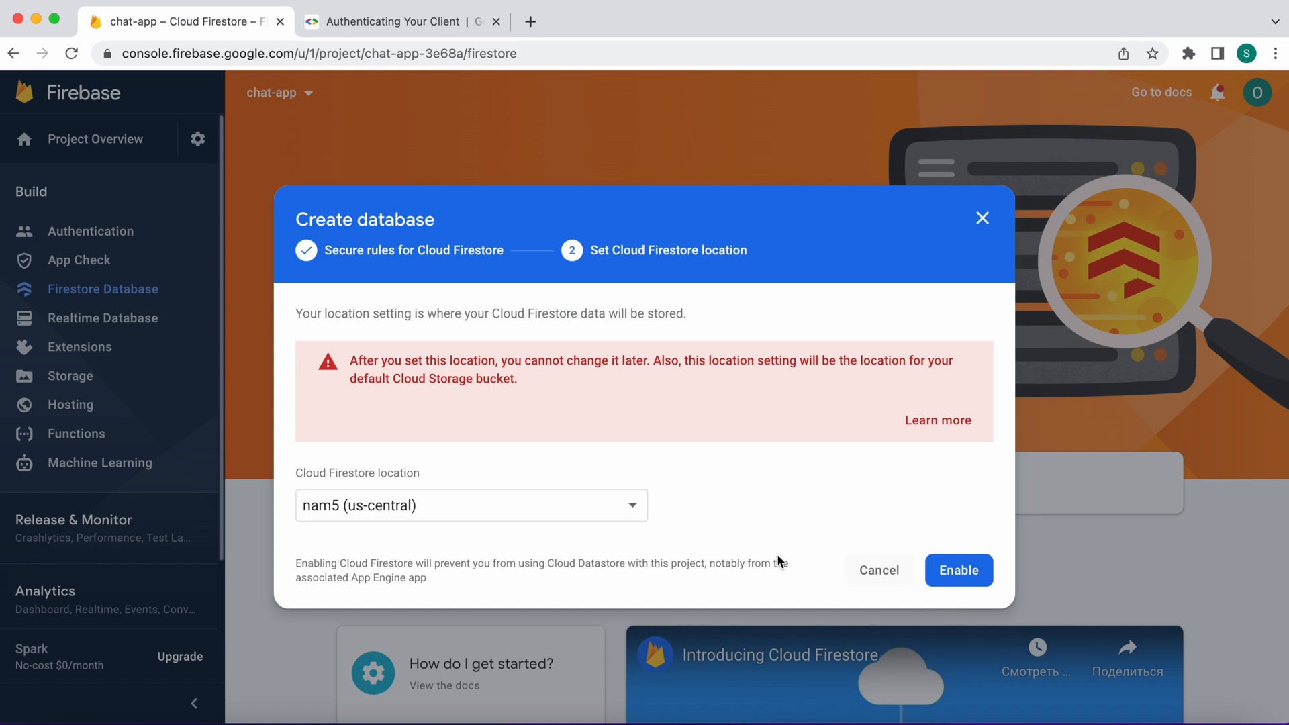
mouse_move(738, 525)
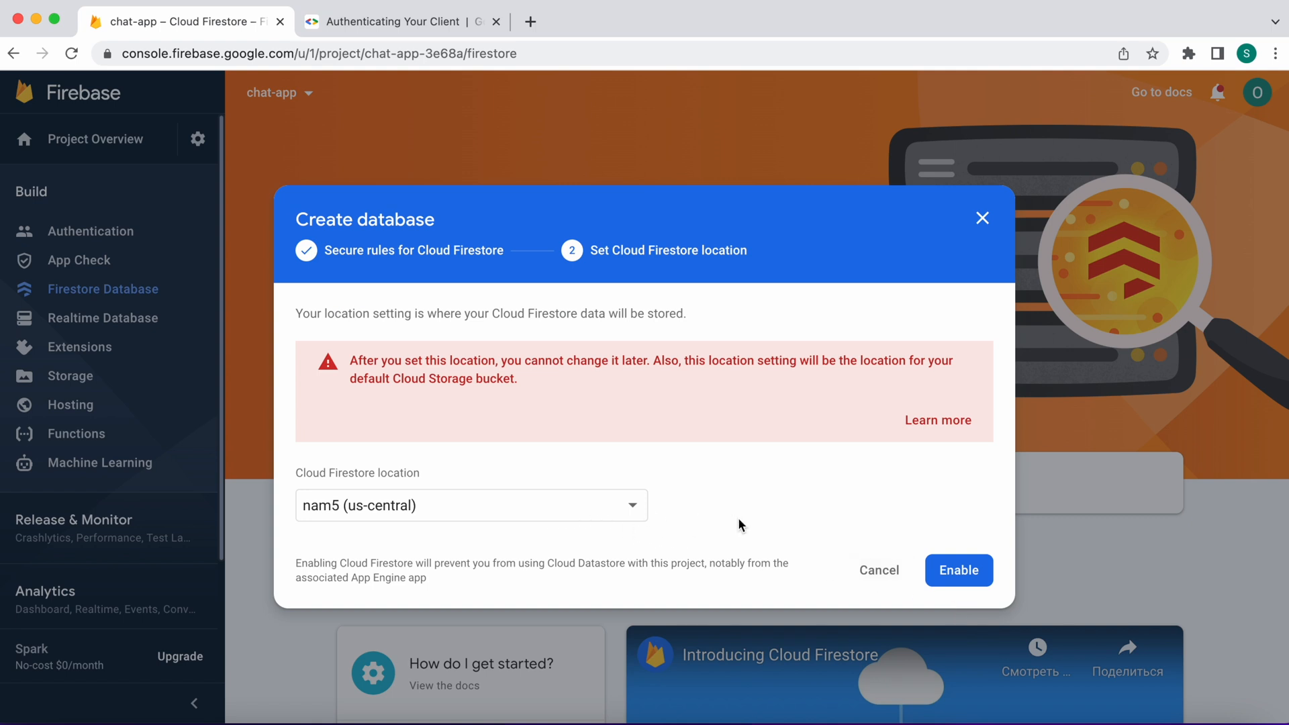
left_click(958, 569)
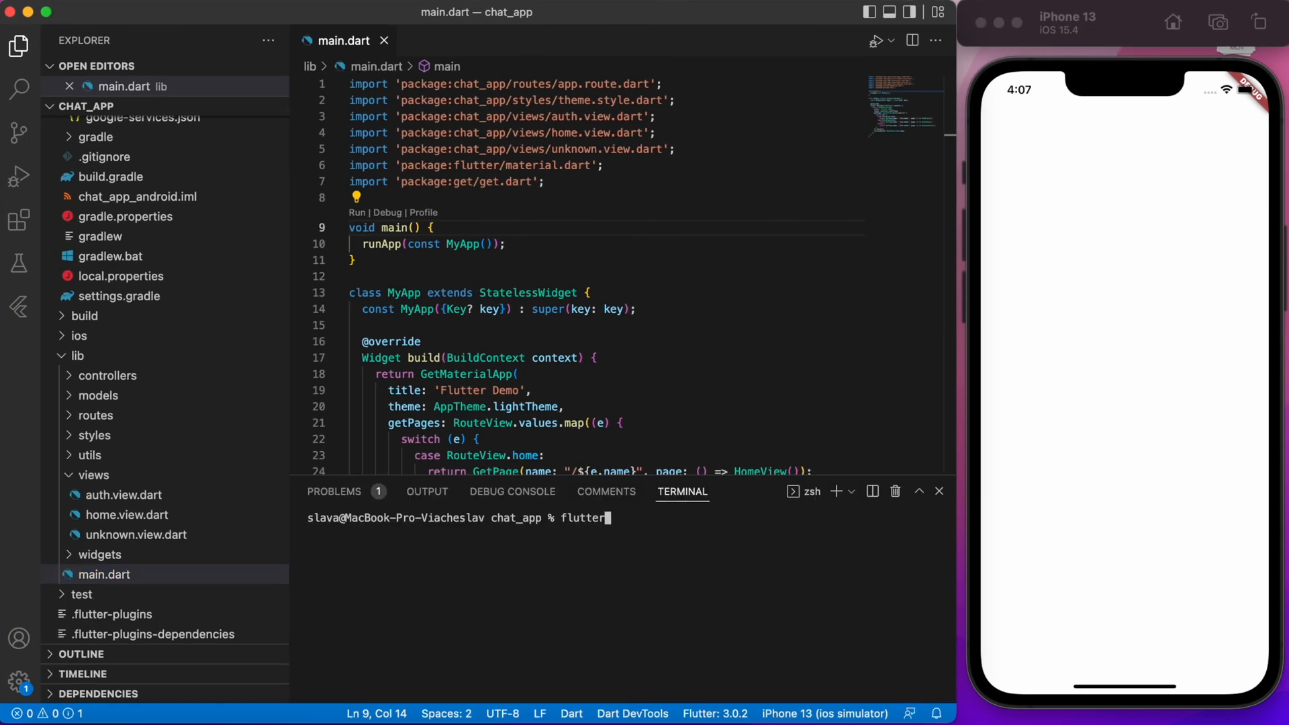
Run flutter clean && flutter pub get in the terminal to refetch packages
type("clean && flutter pub get")
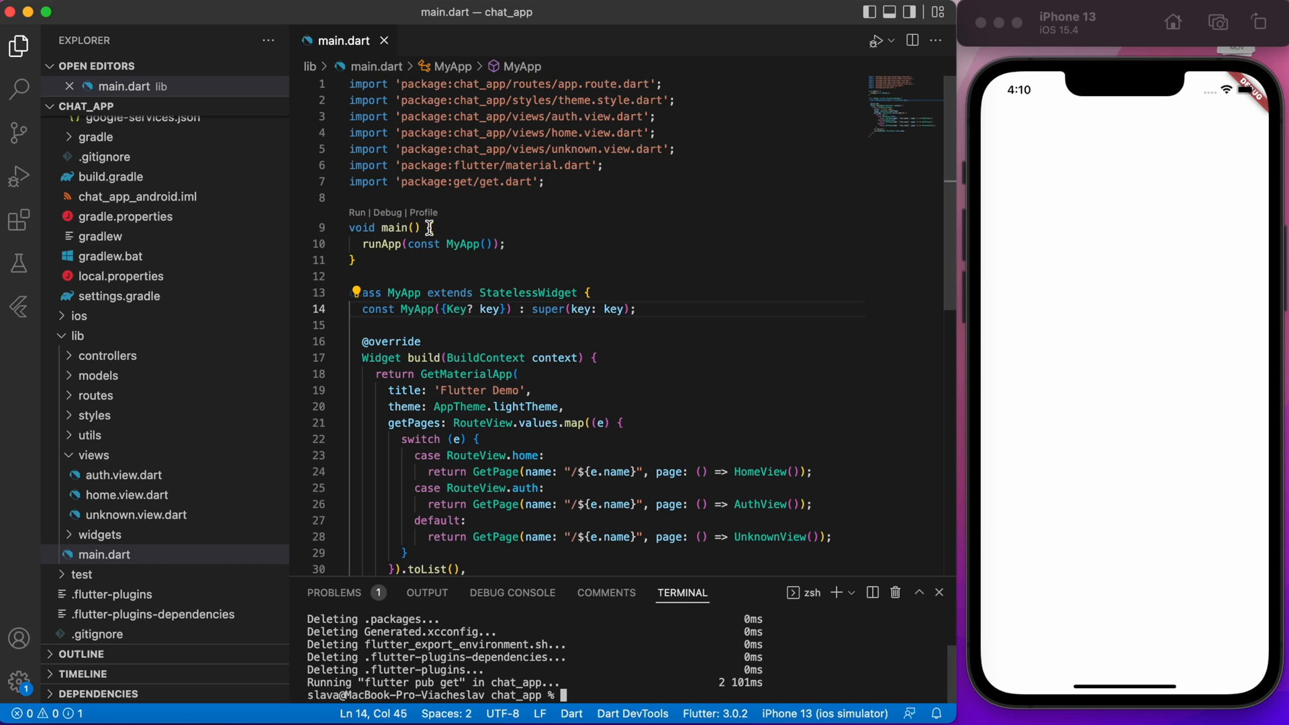
Make main async with WidgetsFlutterBinding.ensureInitialized() and await Firebase.initializeApp()
type("async")
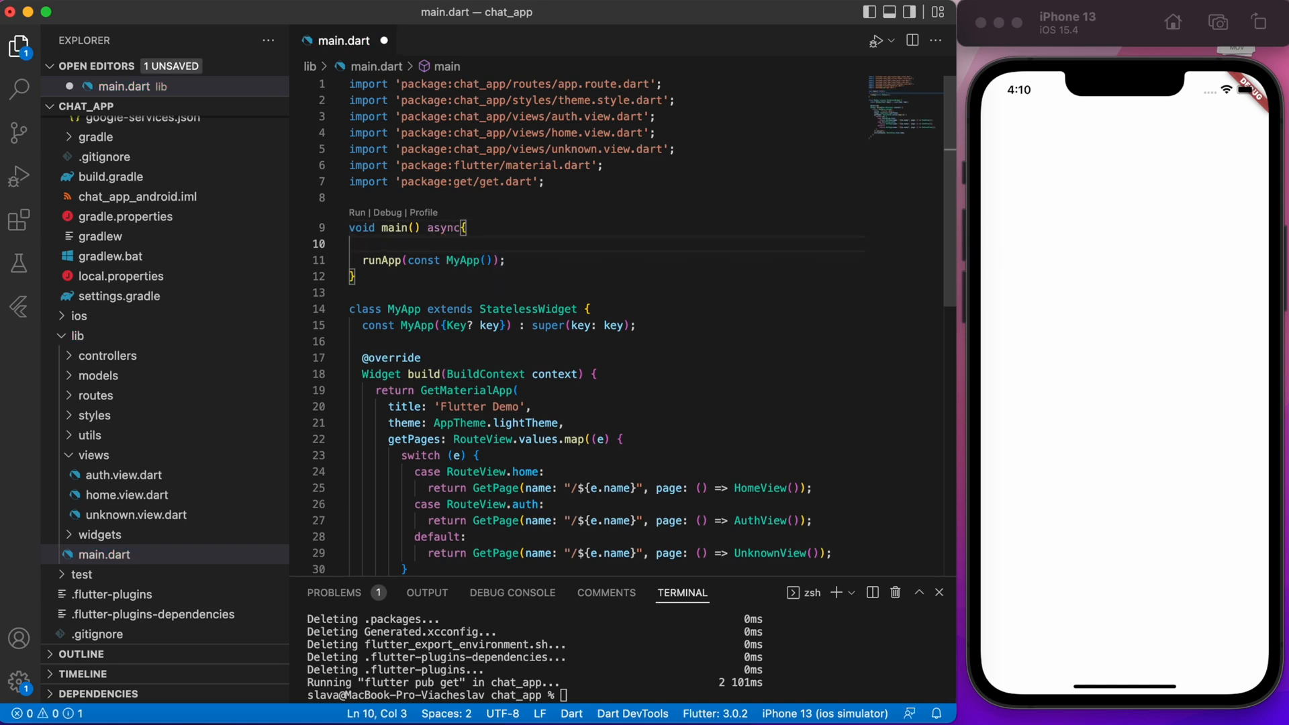
type("WidgetsFlutterBinding.ensureInitialized();")
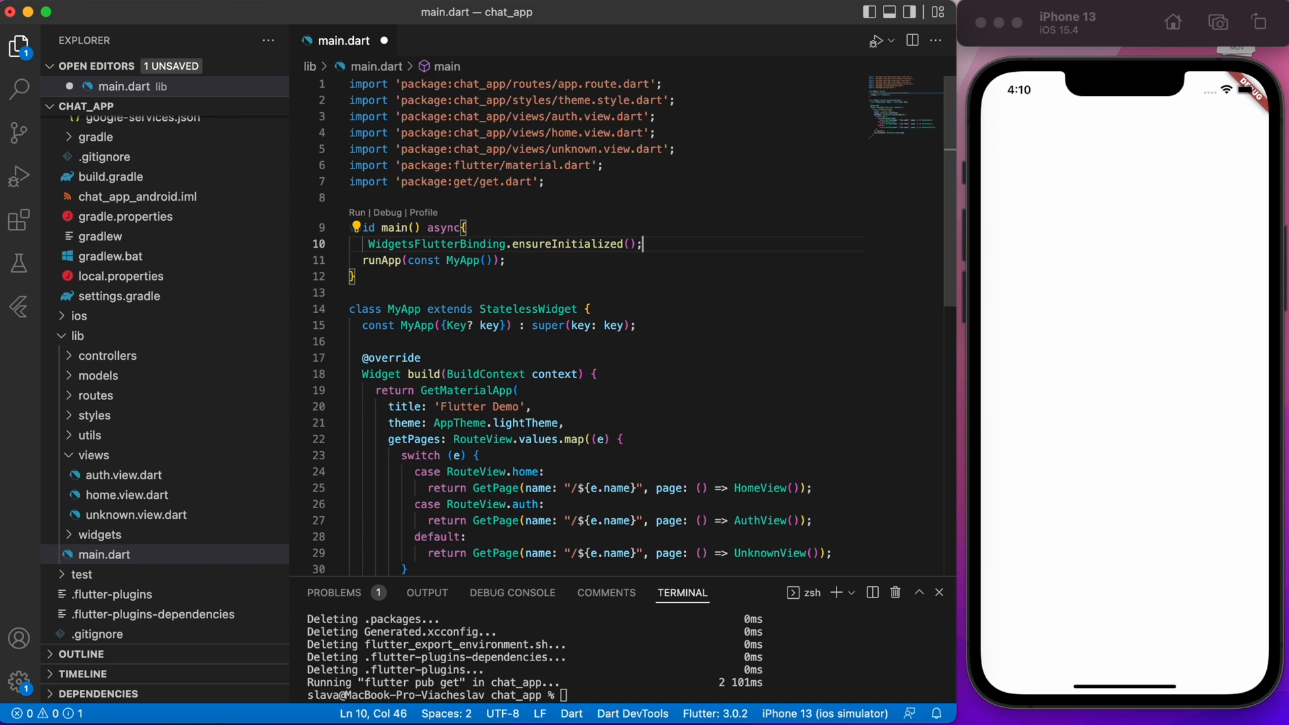
type("await")
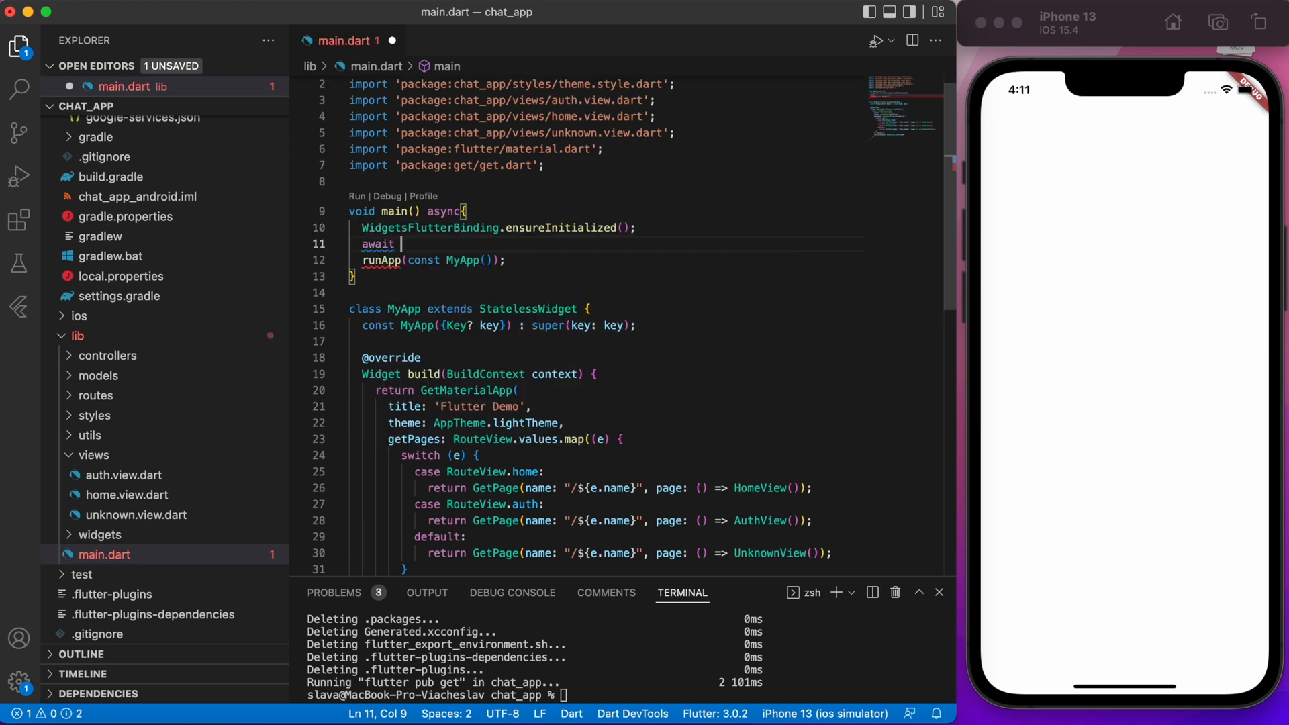
type("Firebase.initializeApp();")
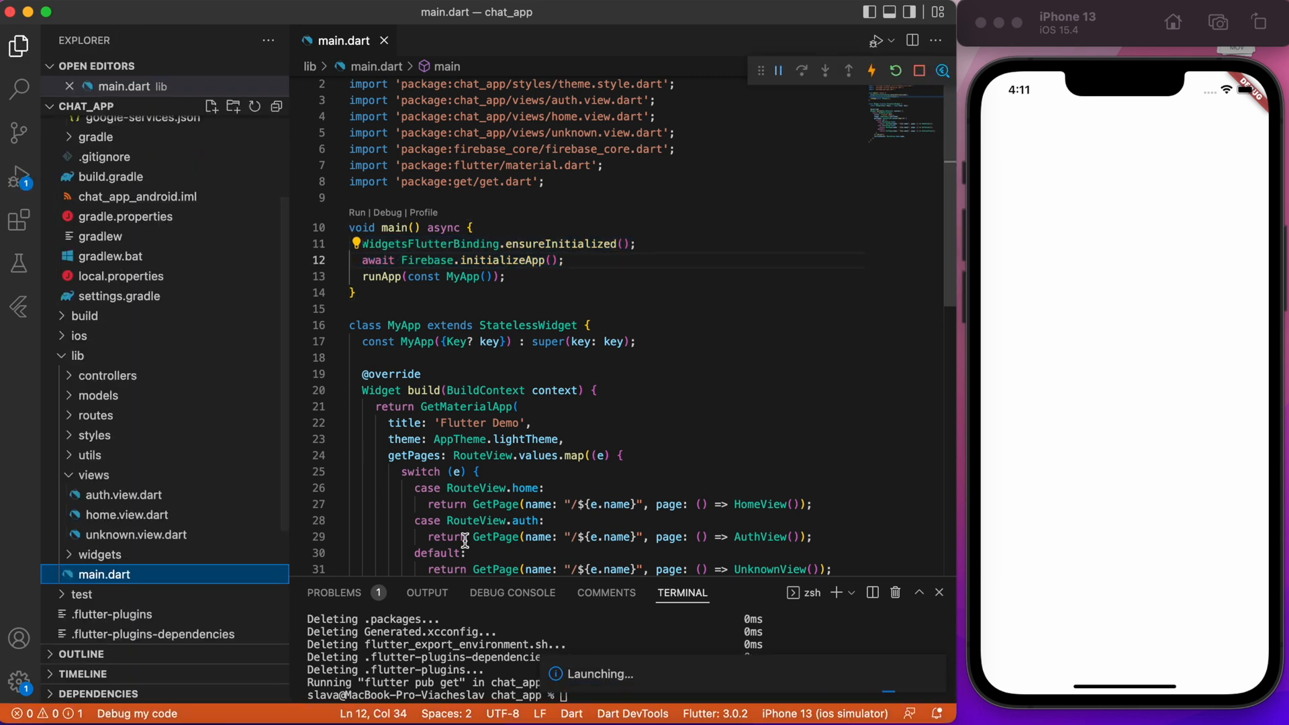
Start debugging on the iPhone 13 simulator; the launch fails at pod install
left_click(512, 592)
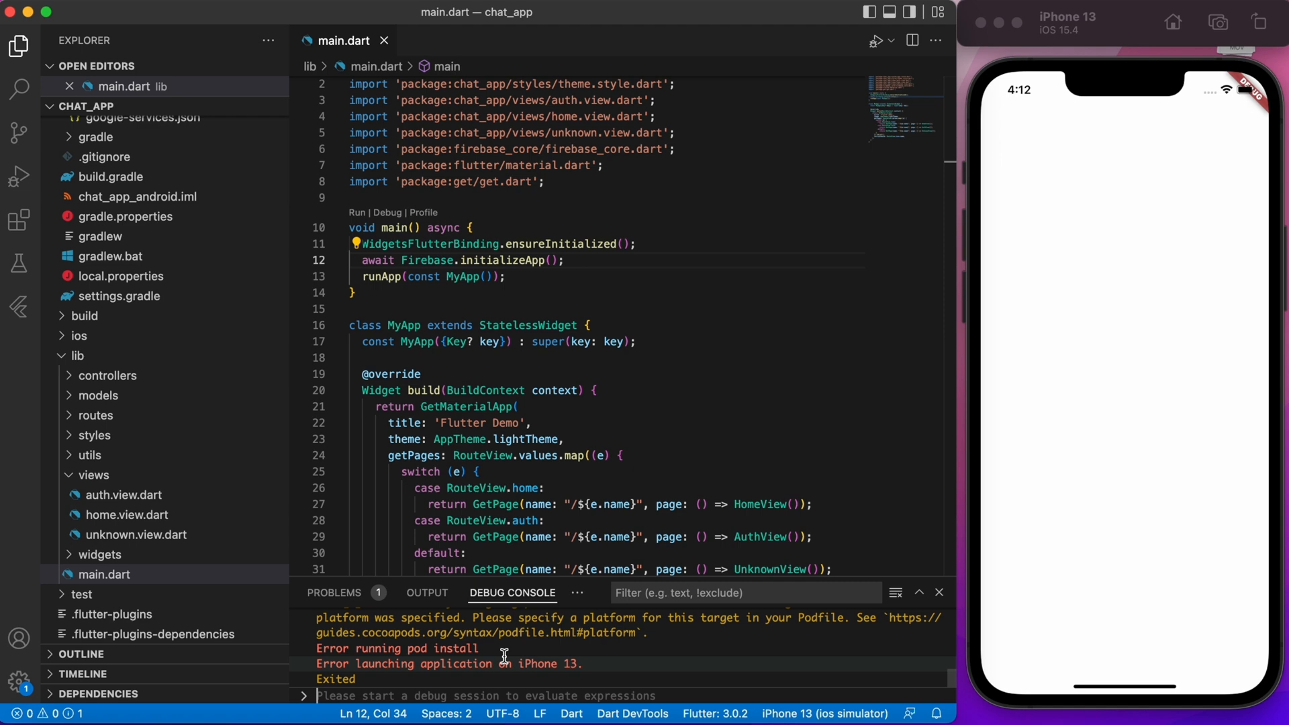
left_click(78, 336)
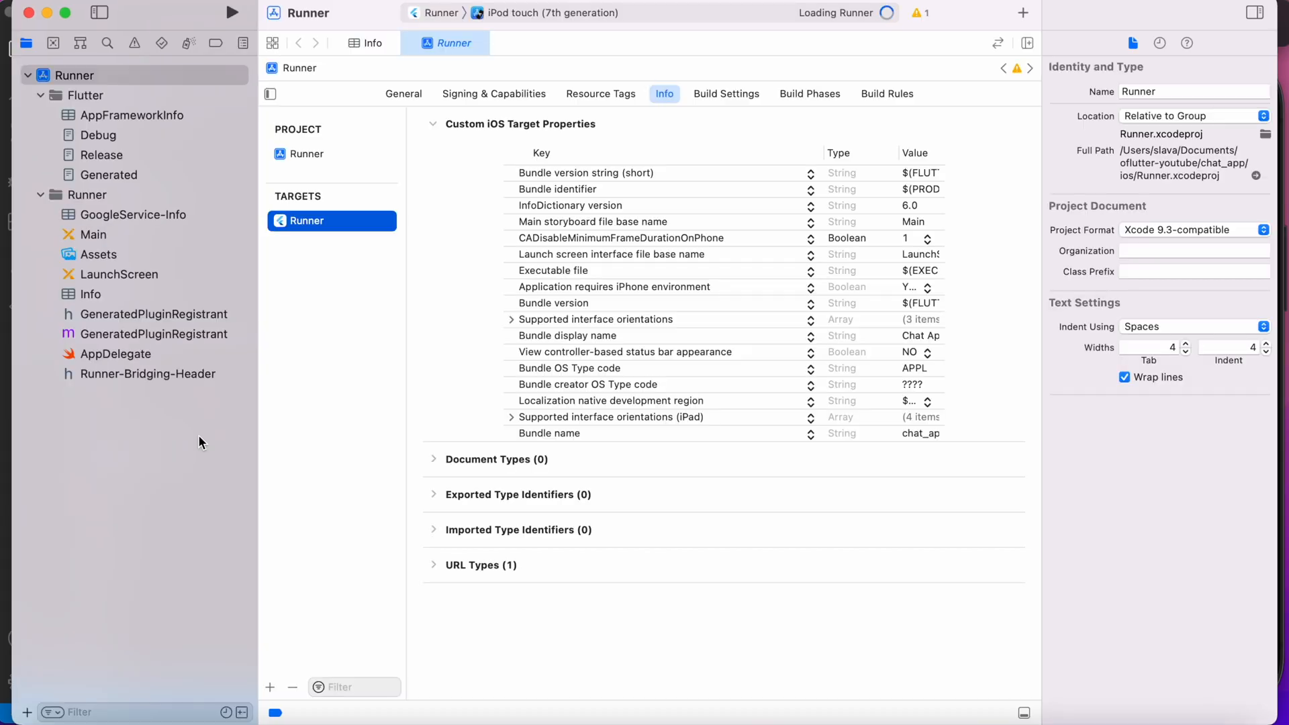
Raise the Runner project's iOS Deployment Target to a version newer than 9.0
left_click(403, 92)
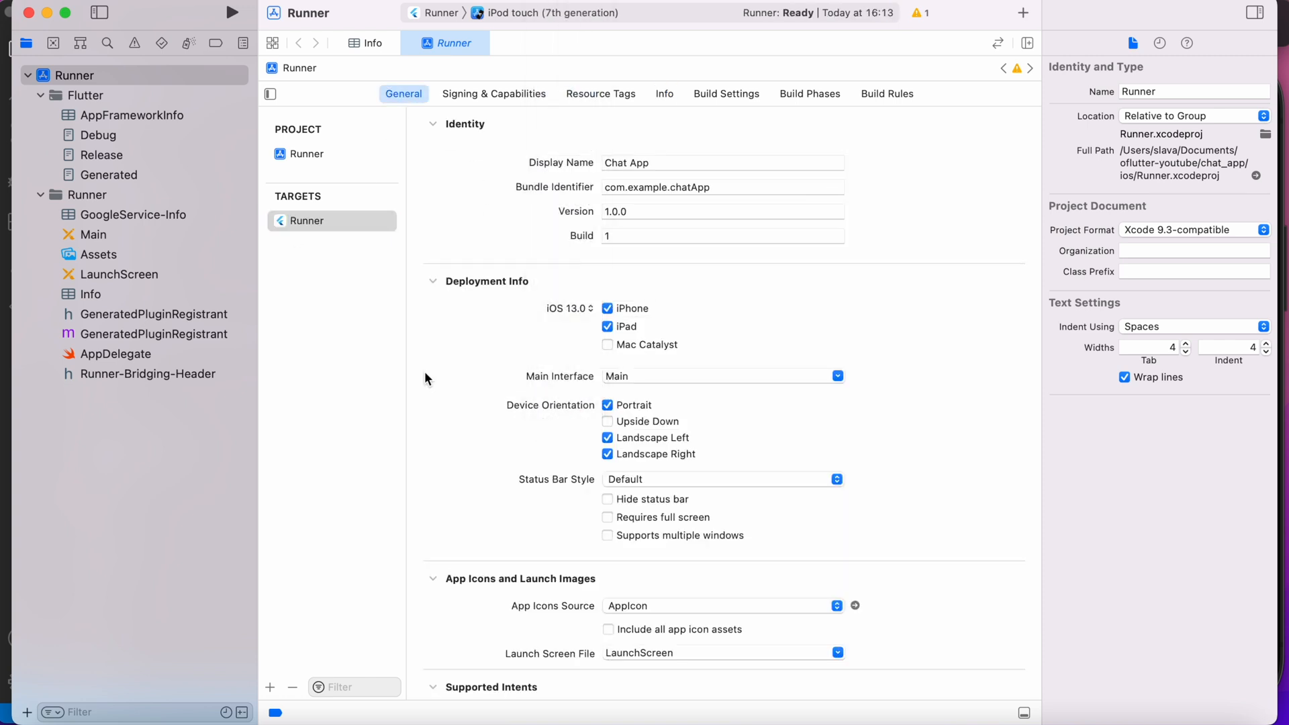
left_click(307, 153)
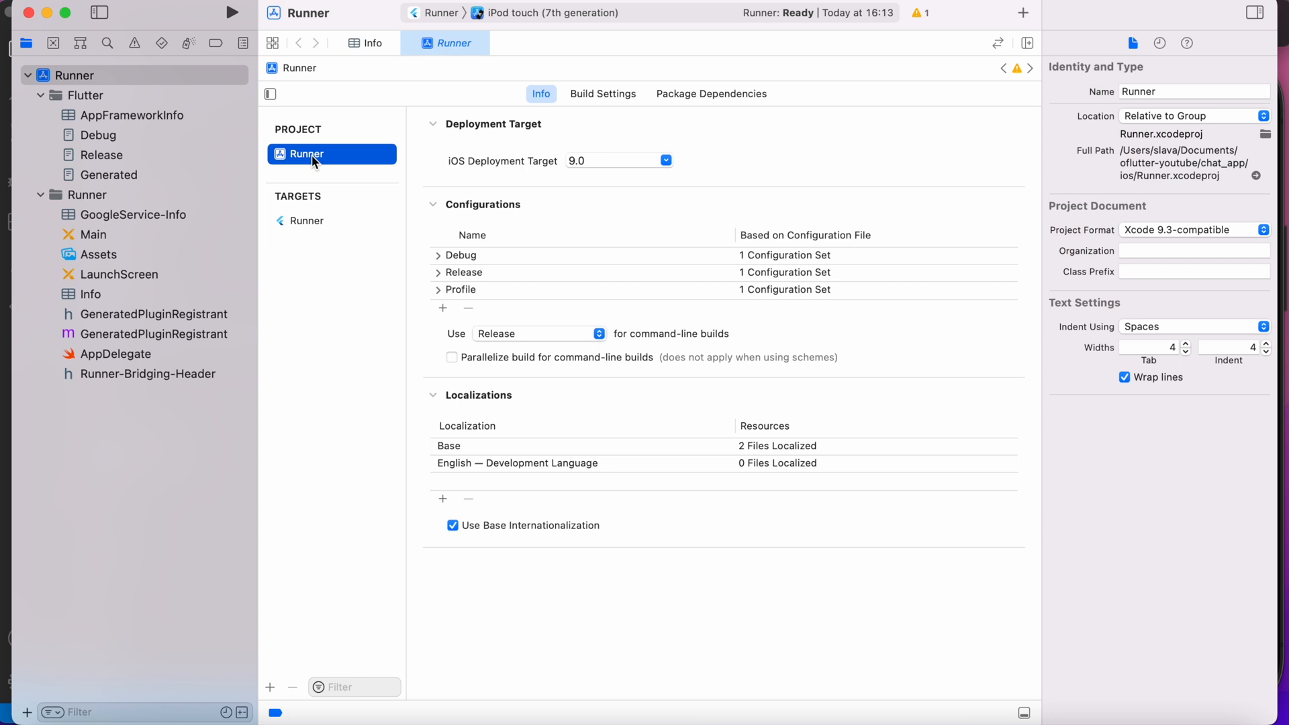
left_click(666, 160)
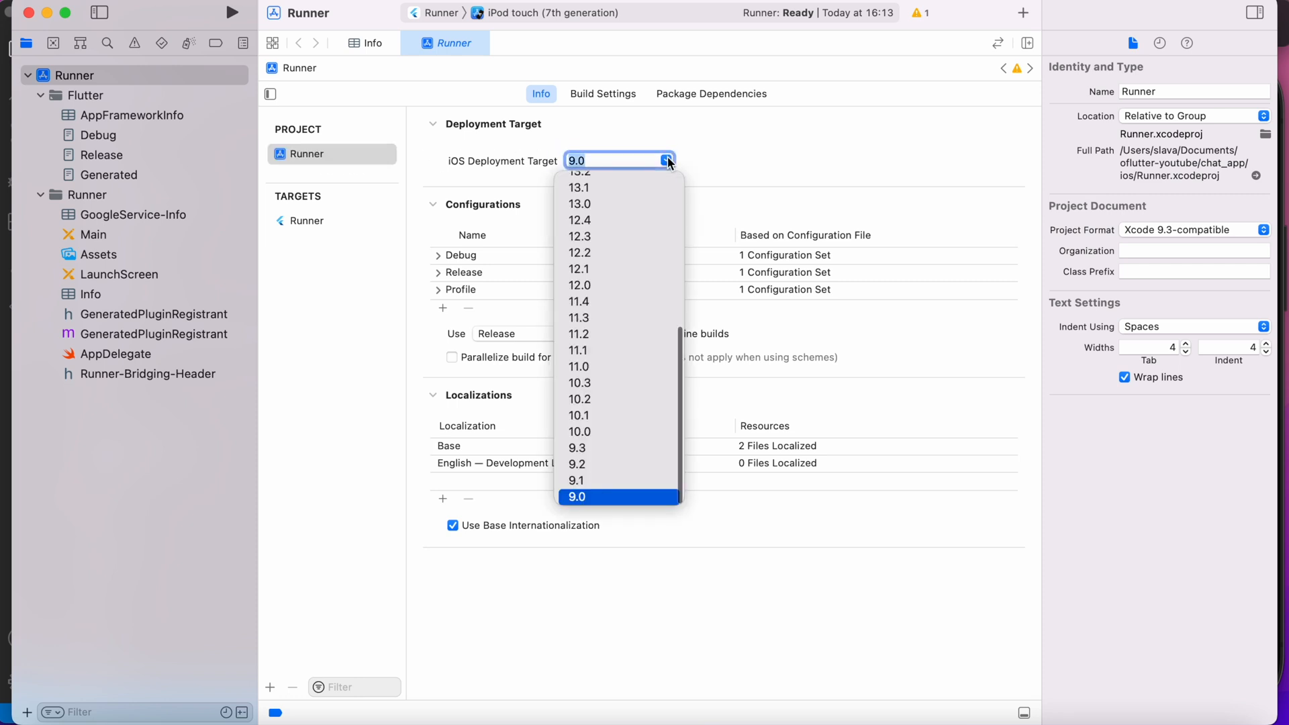
left_click(581, 203)
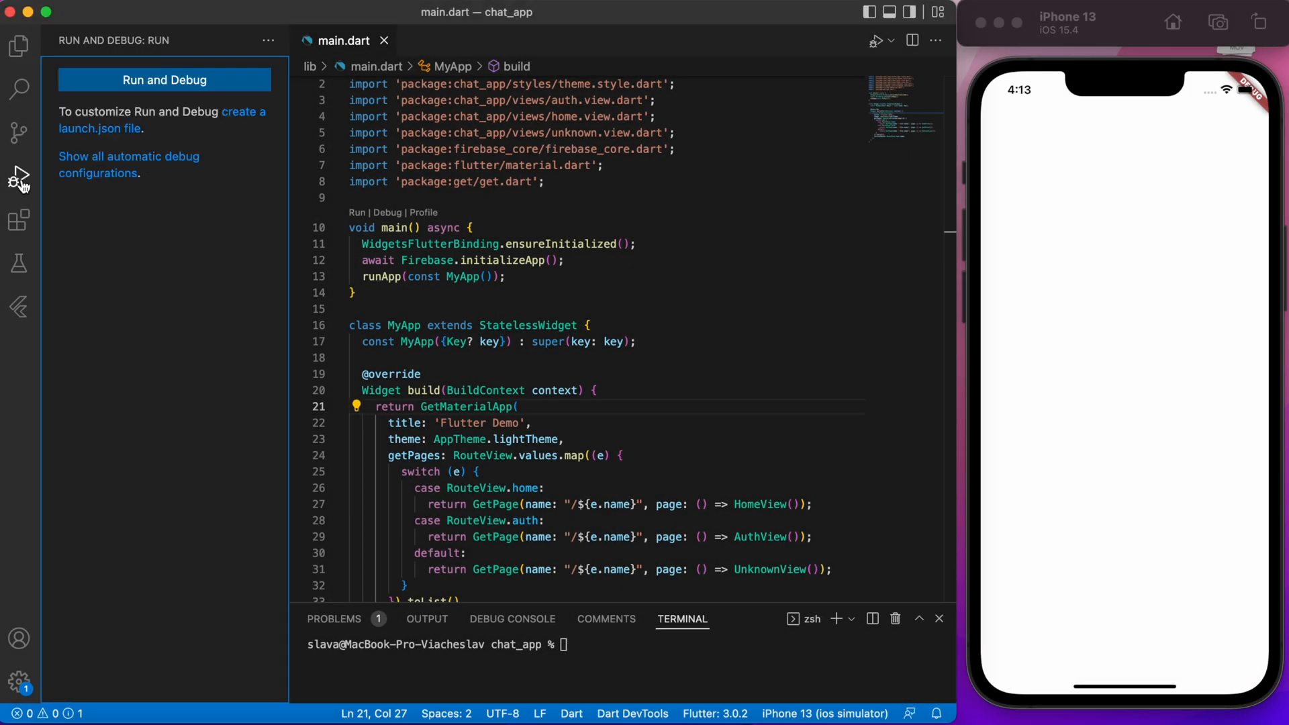
Launch lib/main.dart in debug mode on iPhone 13 and watch pod install and the Xcode build proceed
left_click(163, 79)
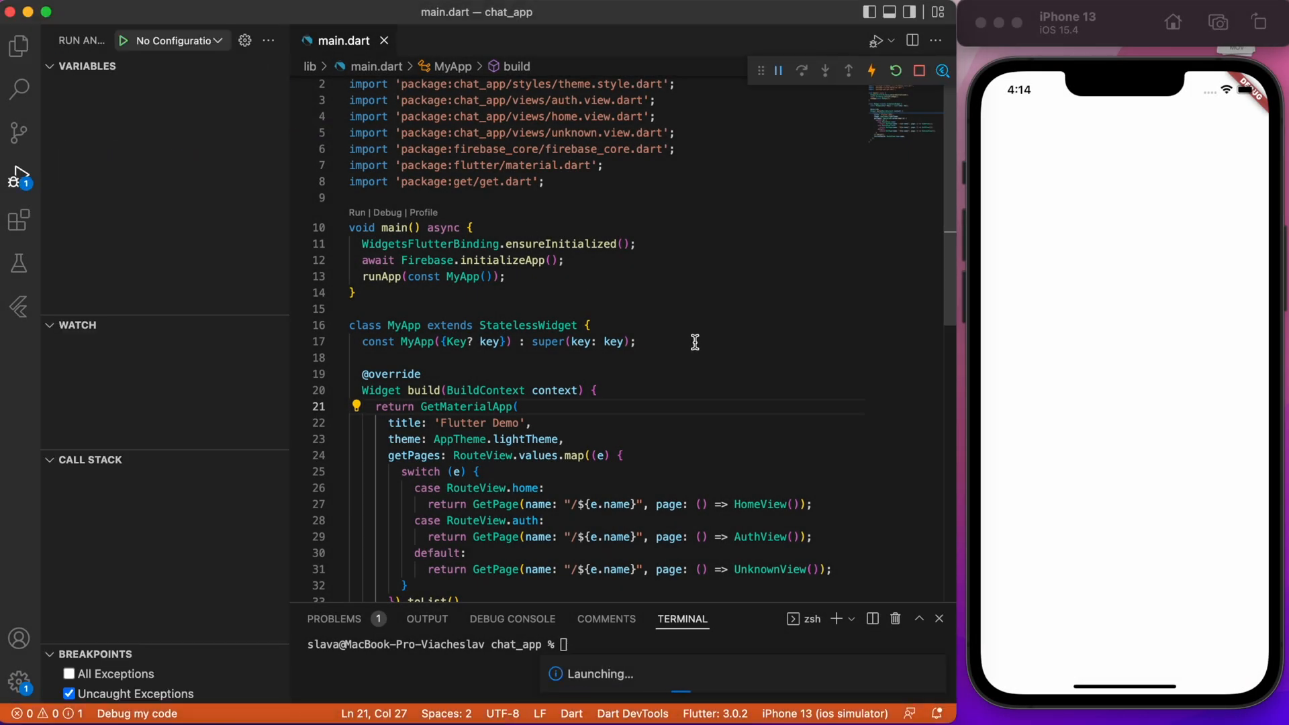
left_click(512, 618)
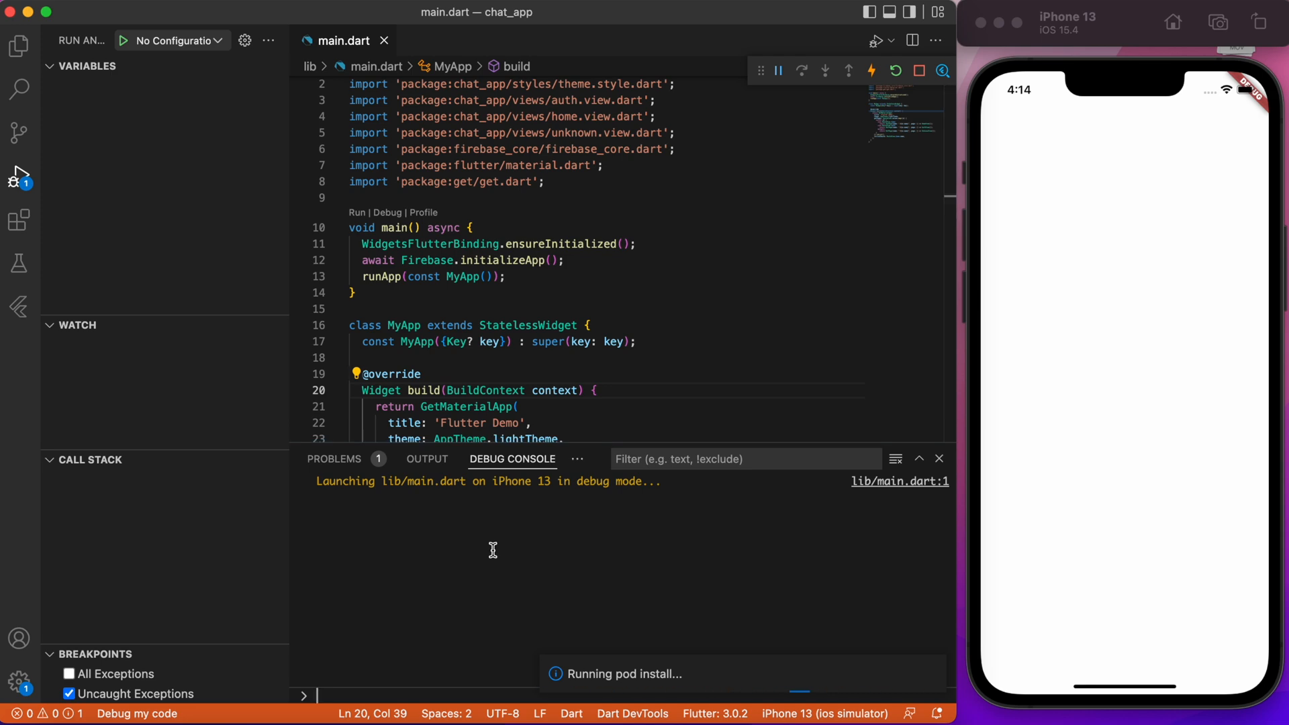
scroll("down", 3)
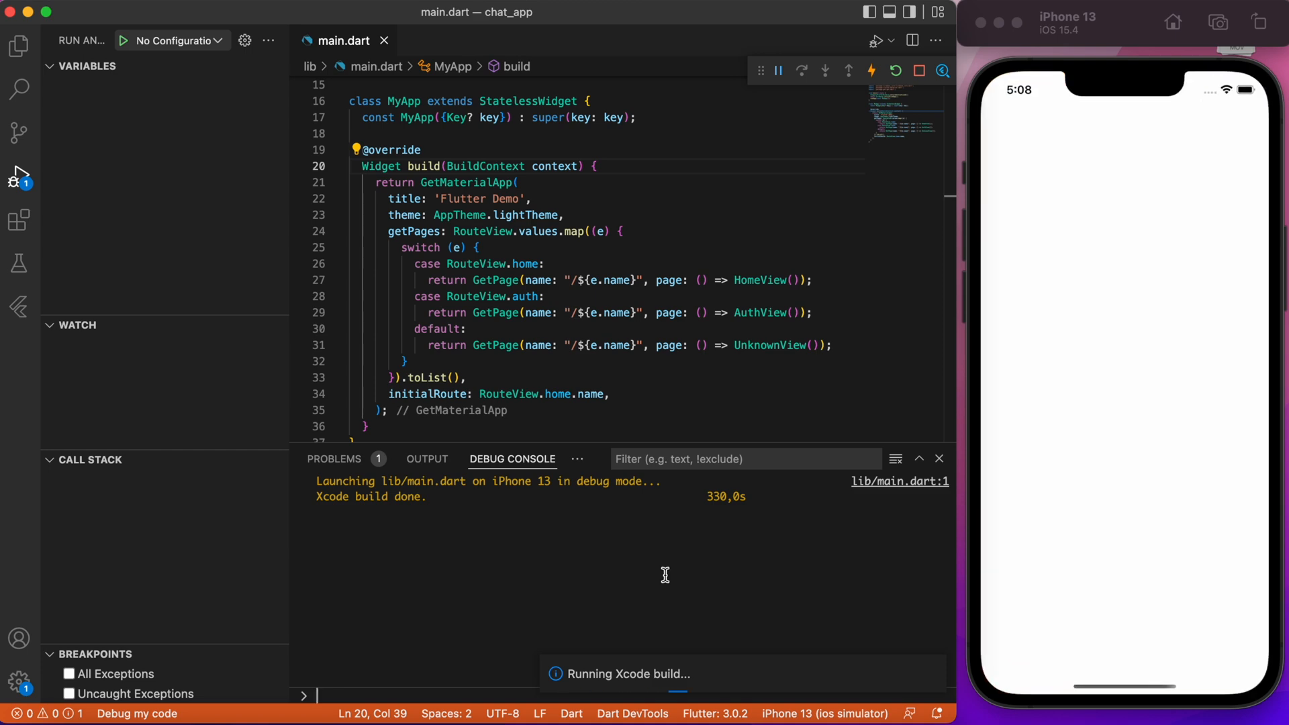